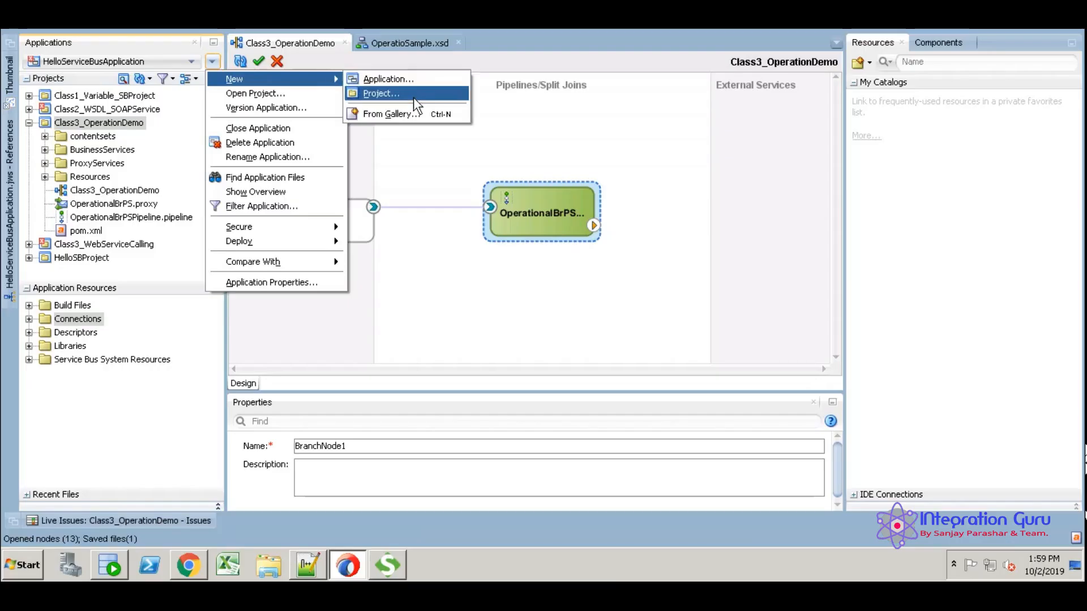
- Start a new Service Bus Tier > Service Bus Project from the New Gallery
{"action": "left_click", "coordinate": [380, 93]}
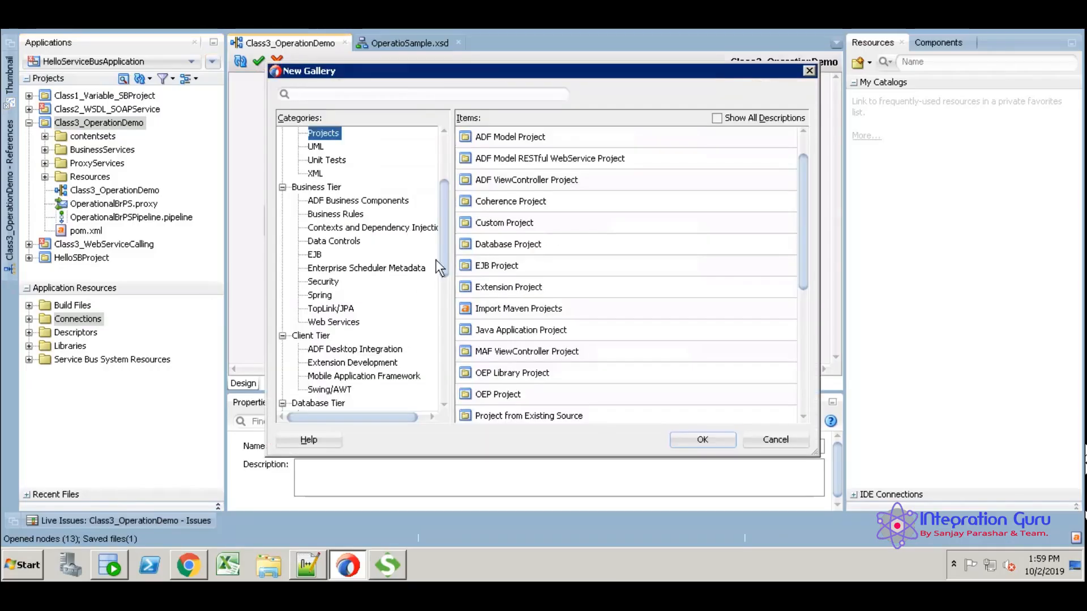
{"action": "scroll", "scroll_direction": "down", "scroll_amount": 3}
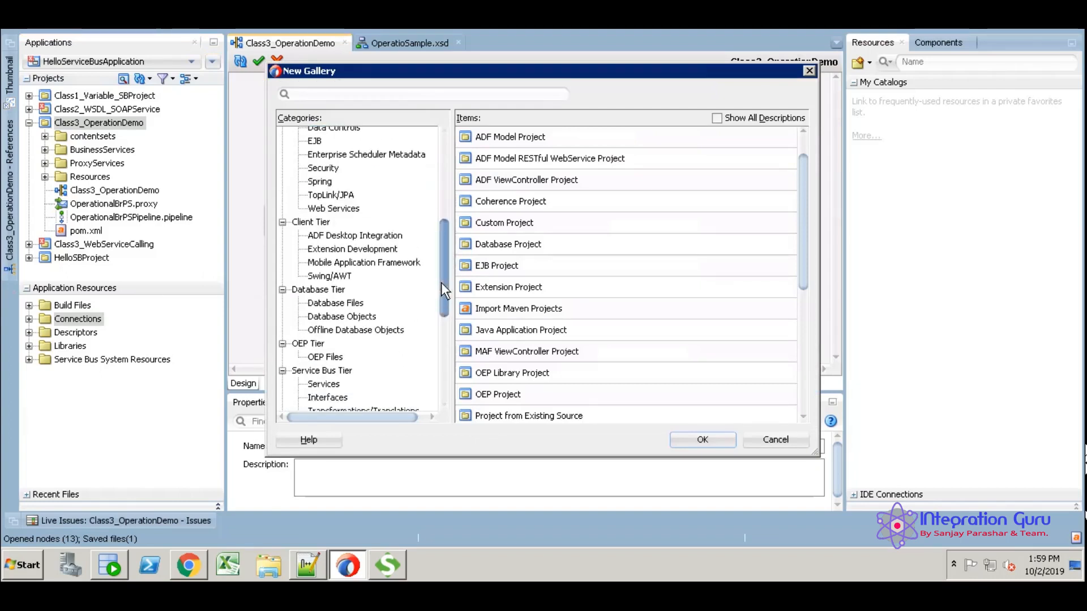
{"action": "scroll", "scroll_direction": "down", "scroll_amount": 3}
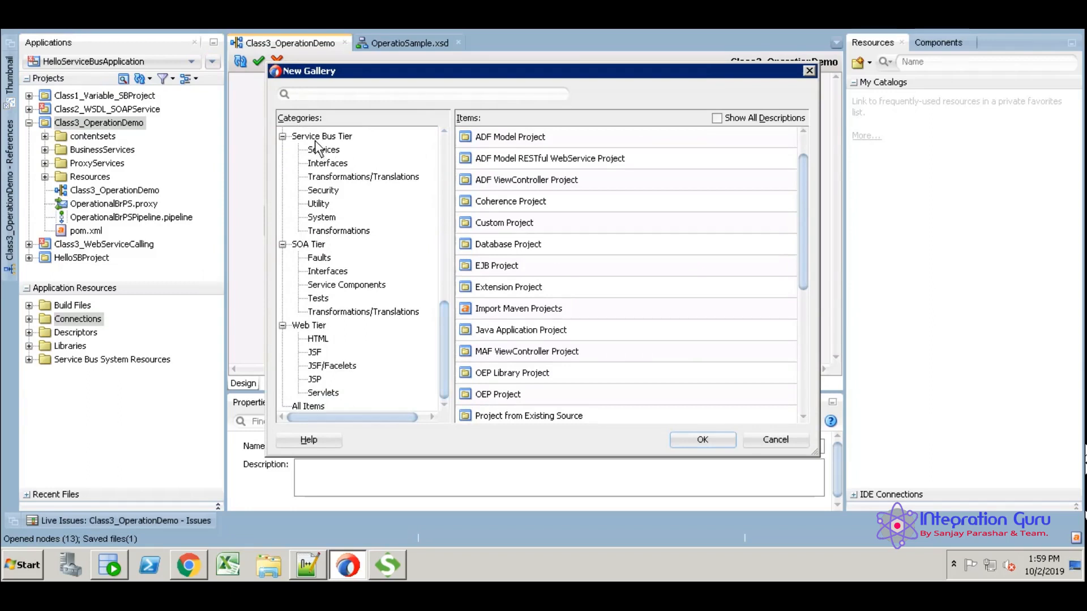
{"action": "left_click", "coordinate": [320, 135]}
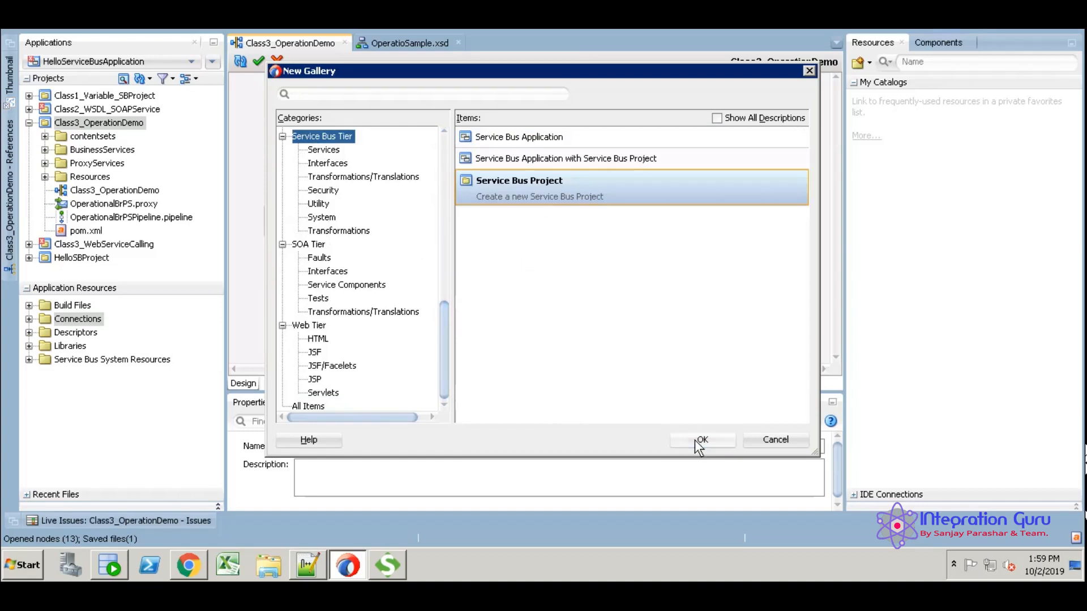
{"action": "left_click", "coordinate": [701, 439]}
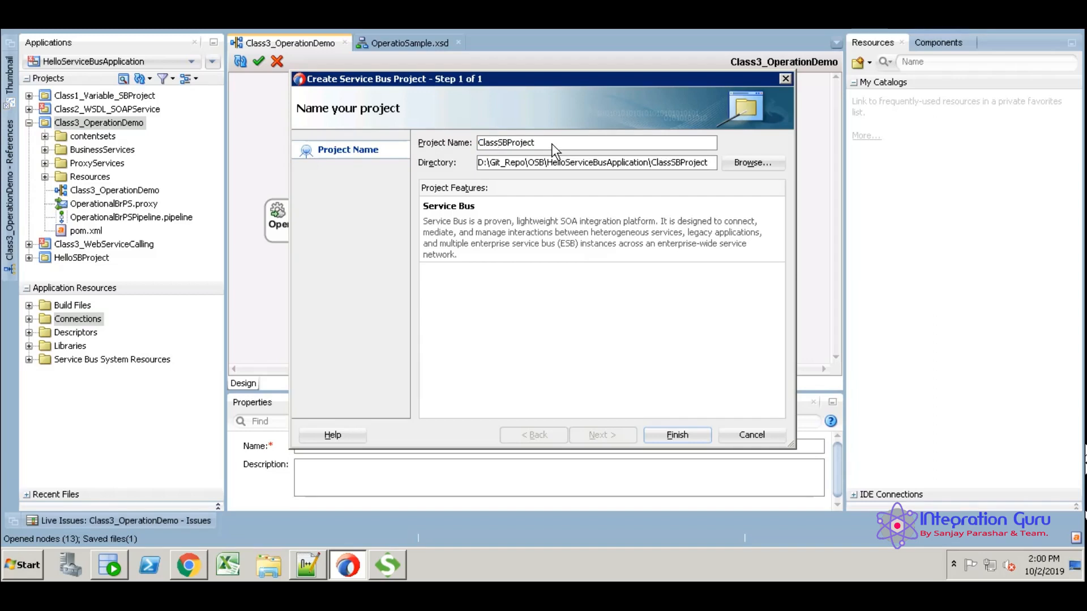
- Name the project Class4_ConditionalBR and finish the wizard
{"action": "type", "text": "Class4SBProject"}
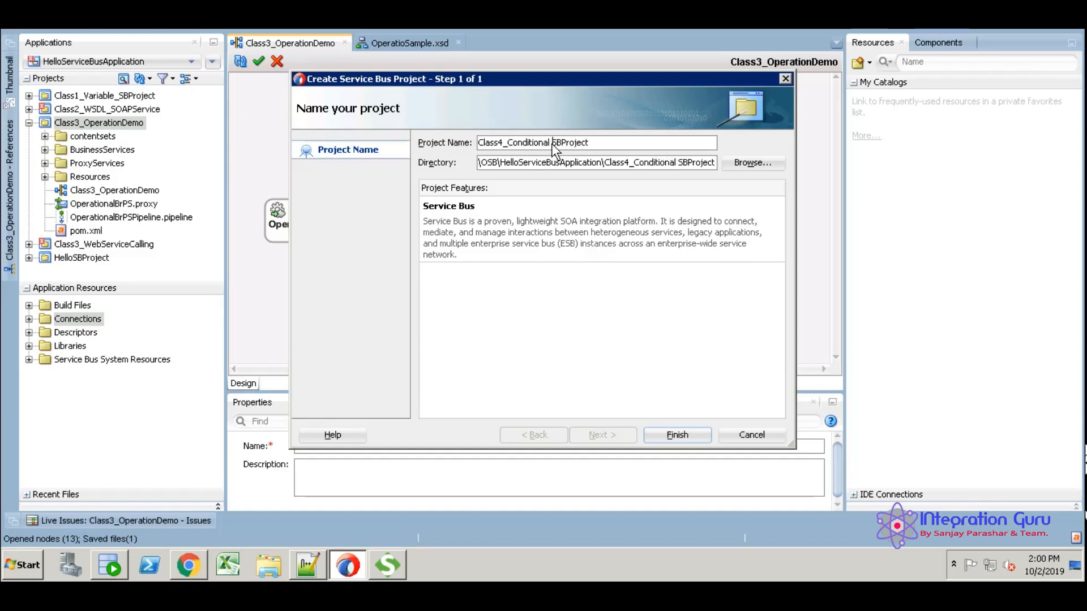
{"action": "type", "text": "BR"}
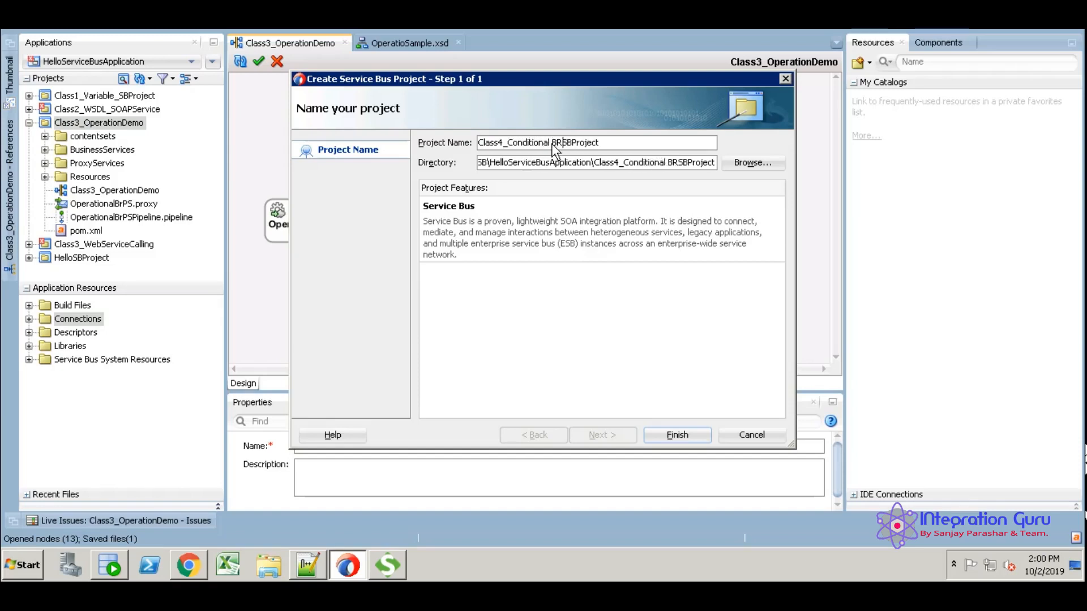
{"action": "double_click", "coordinate": [579, 143]}
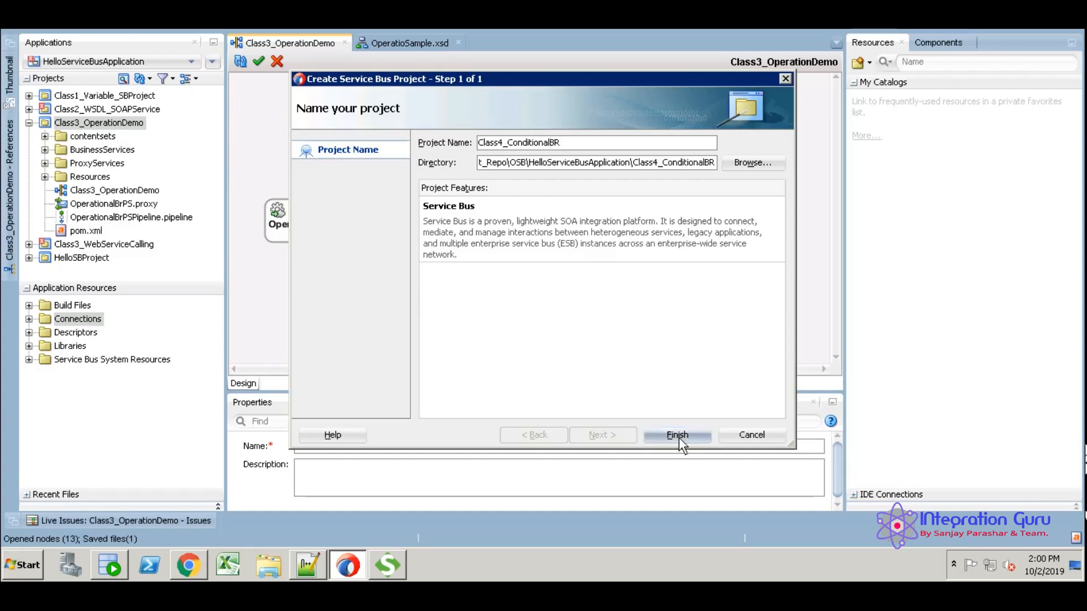
{"action": "left_click", "coordinate": [677, 435]}
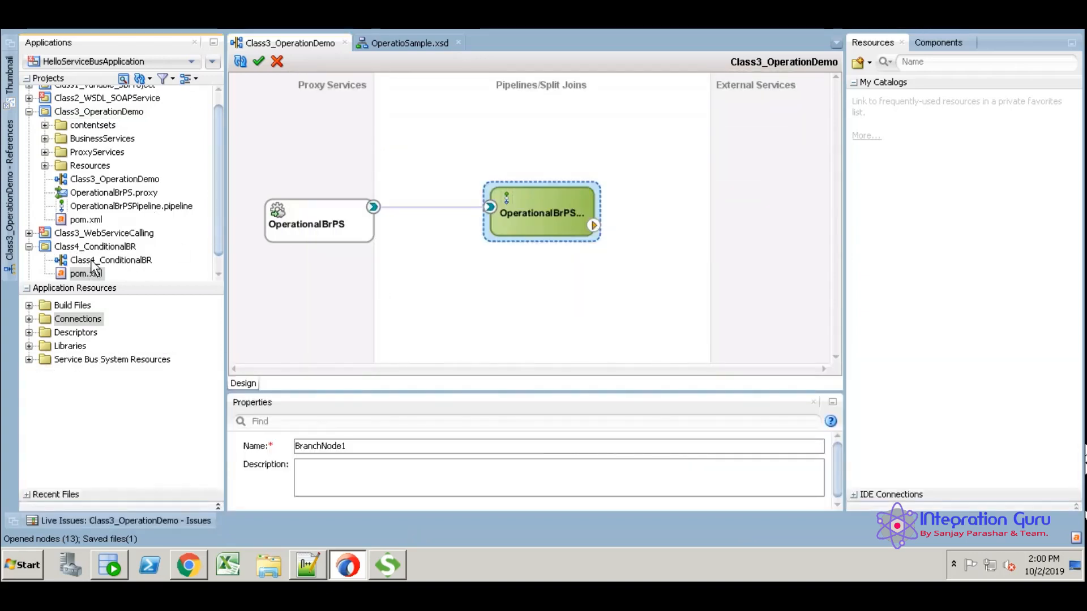
- Open the Class4_ConditionalBR project overview in the editor
{"action": "double_click", "coordinate": [110, 260]}
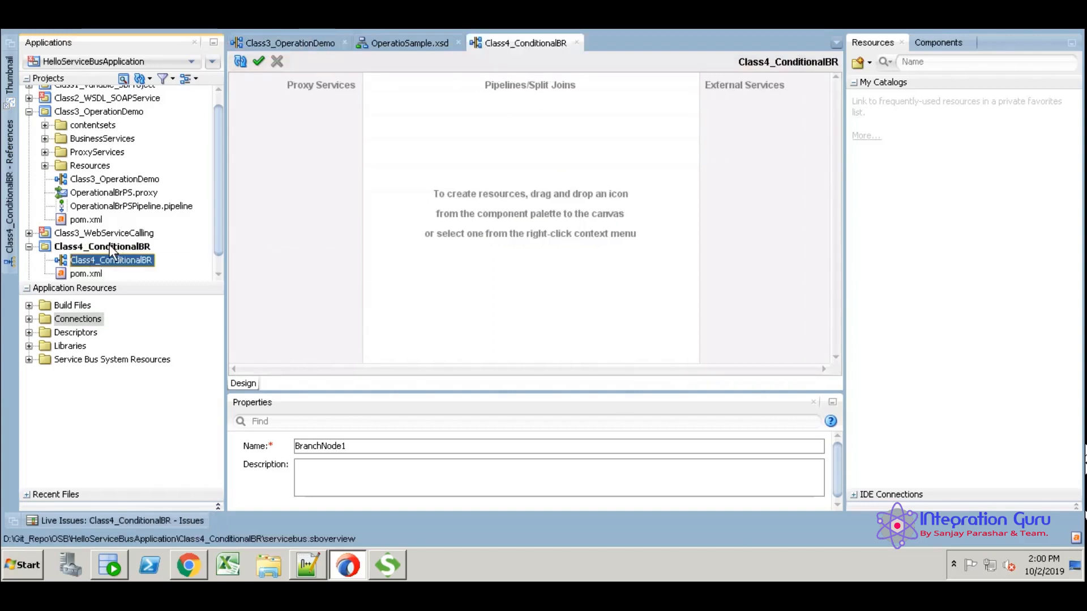
{"action": "mouse_move", "coordinate": [166, 267]}
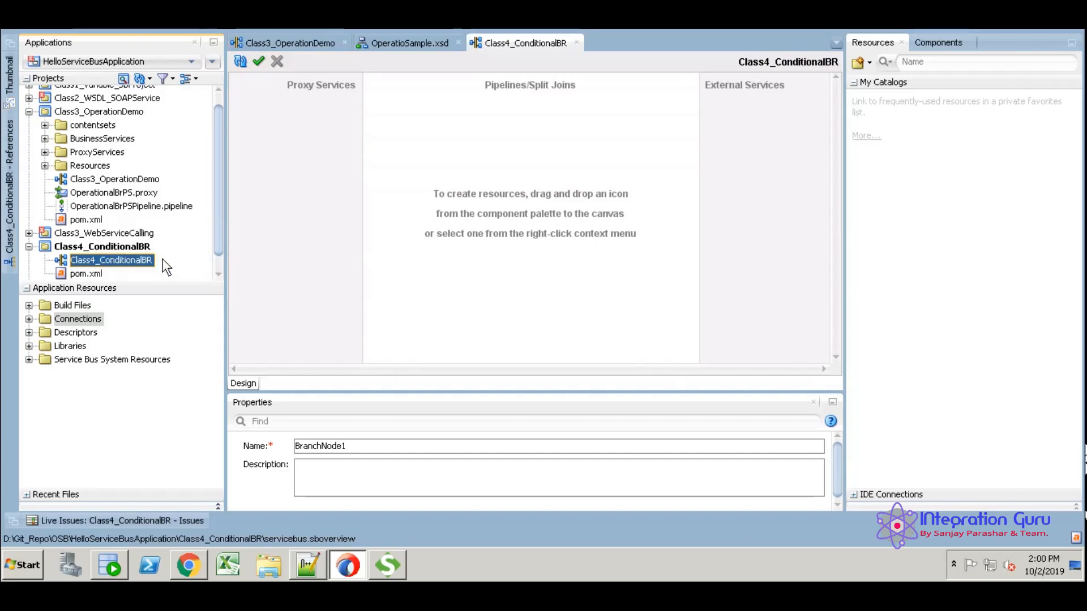
{"action": "right_click", "coordinate": [103, 245]}
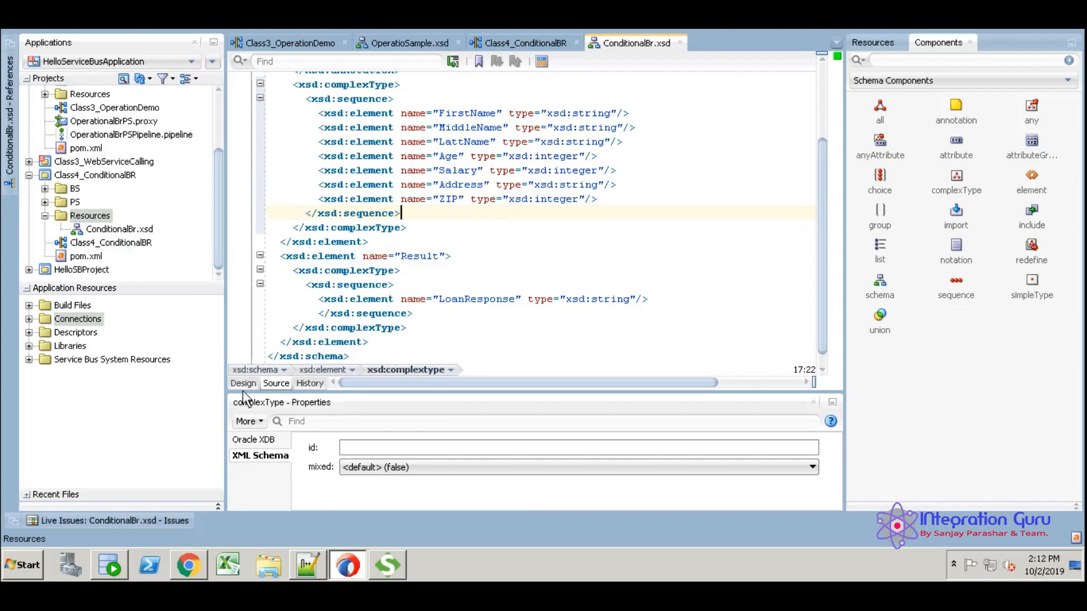
- Switch ConditionalBr.xsd to the Design diagram view
{"action": "left_click", "coordinate": [242, 383]}
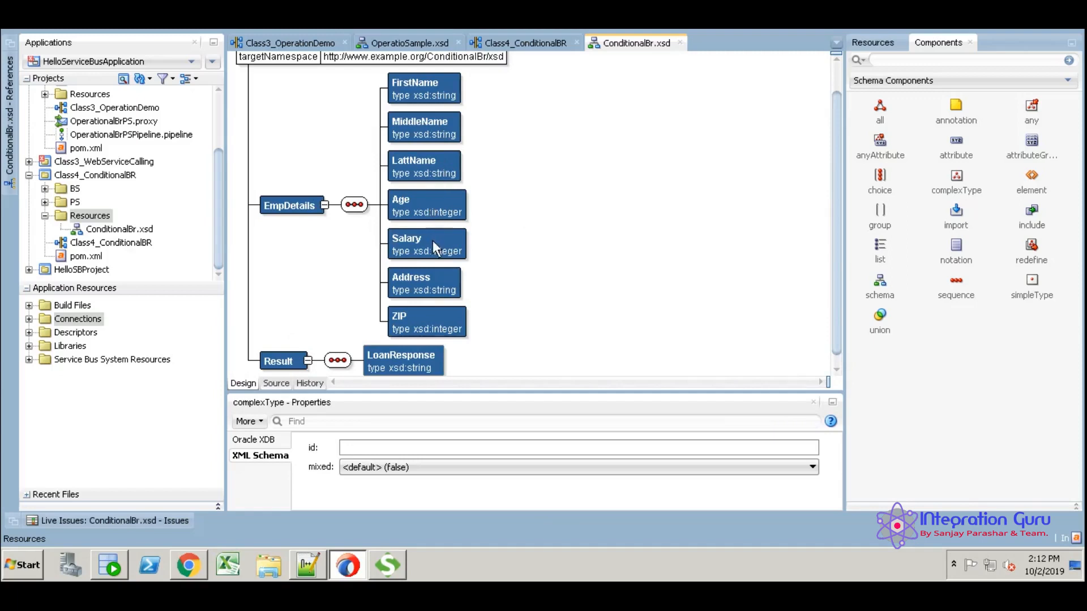
{"action": "mouse_move", "coordinate": [533, 286]}
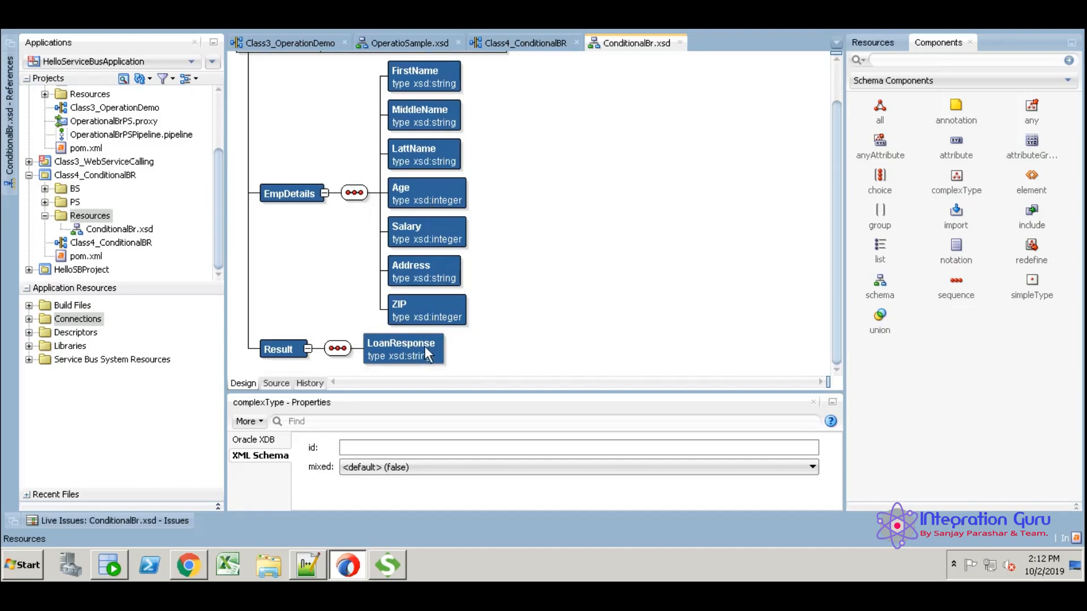
{"action": "mouse_move", "coordinate": [119, 228]}
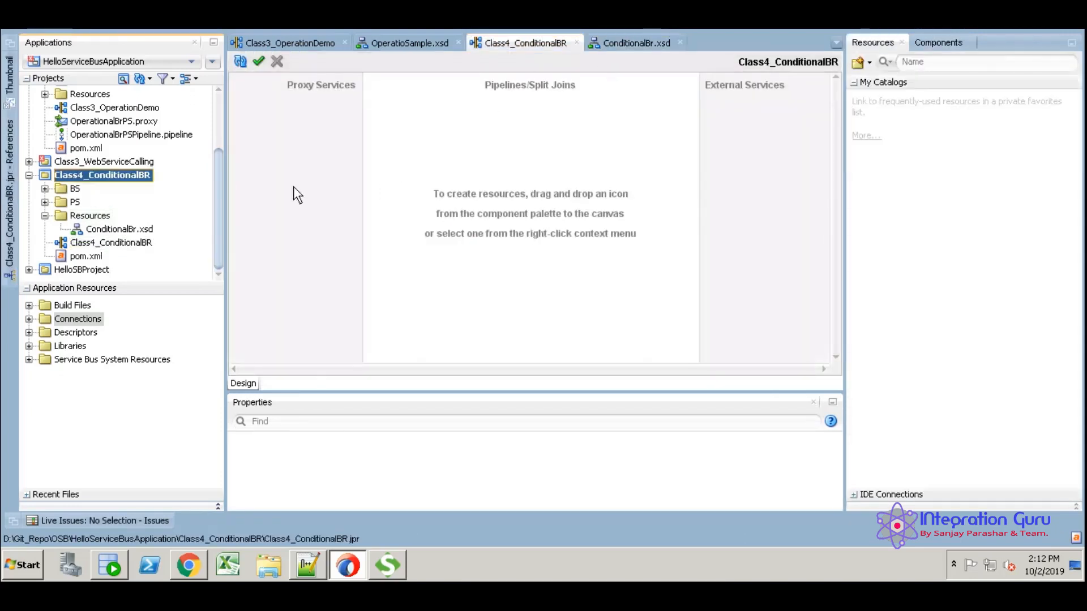
- Insert an HTTP proxy service named ConditionalBePS and choose Messaging as its type
{"action": "right_click", "coordinate": [294, 194]}
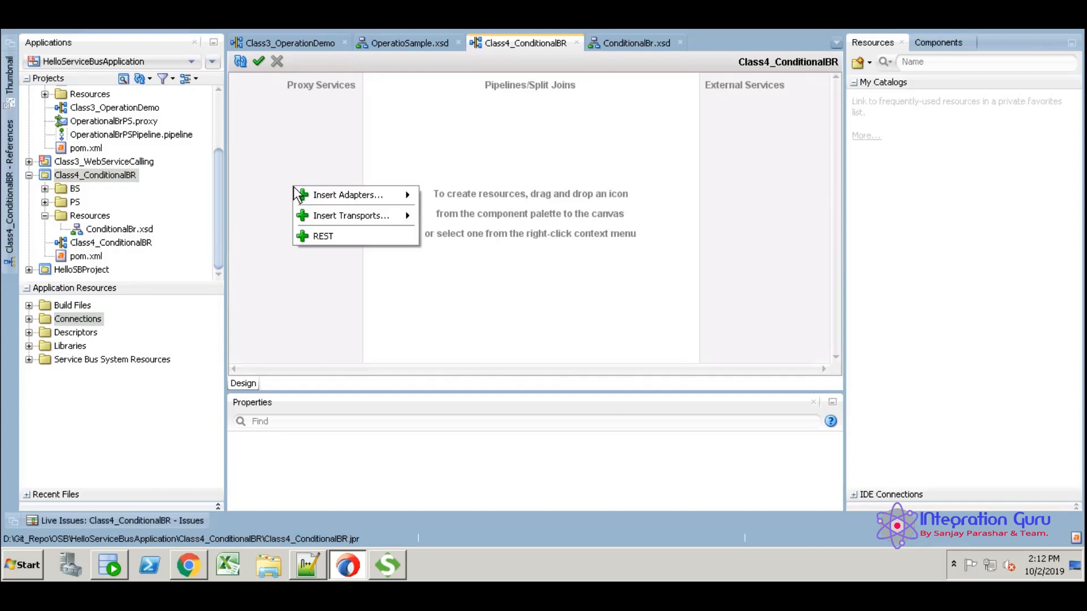
{"action": "mouse_move", "coordinate": [350, 215]}
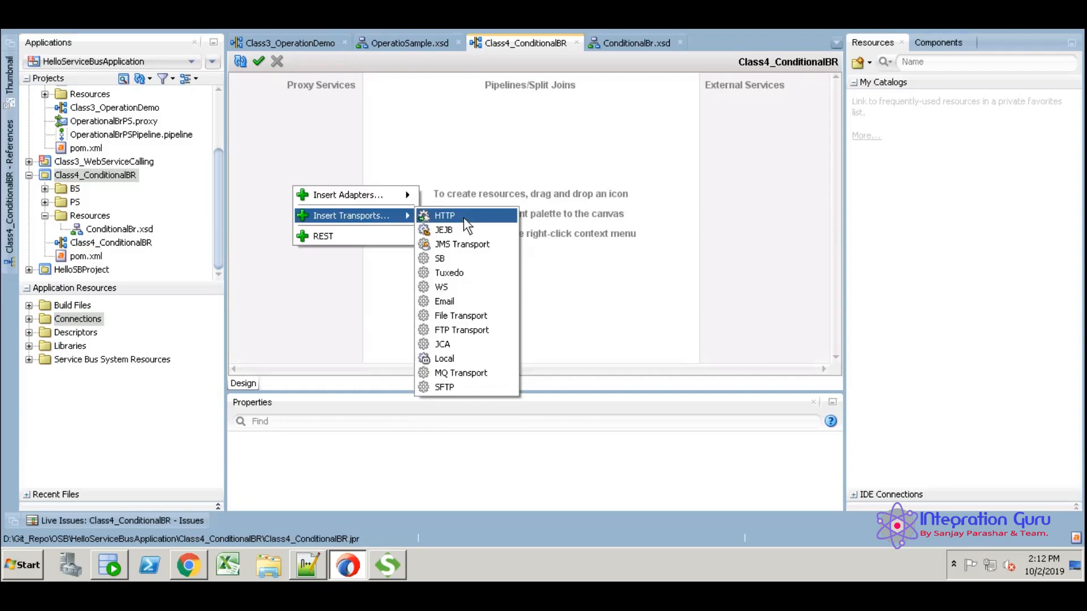
{"action": "left_click", "coordinate": [443, 215]}
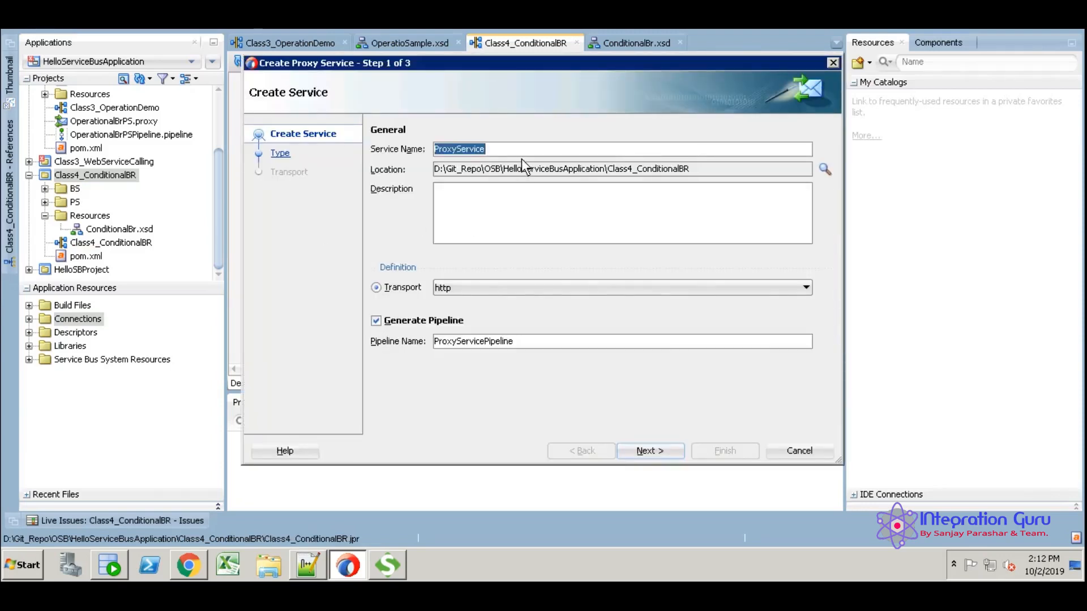
{"action": "left_click", "coordinate": [622, 148]}
{"action": "type", "text": "ConditionalBePS"}
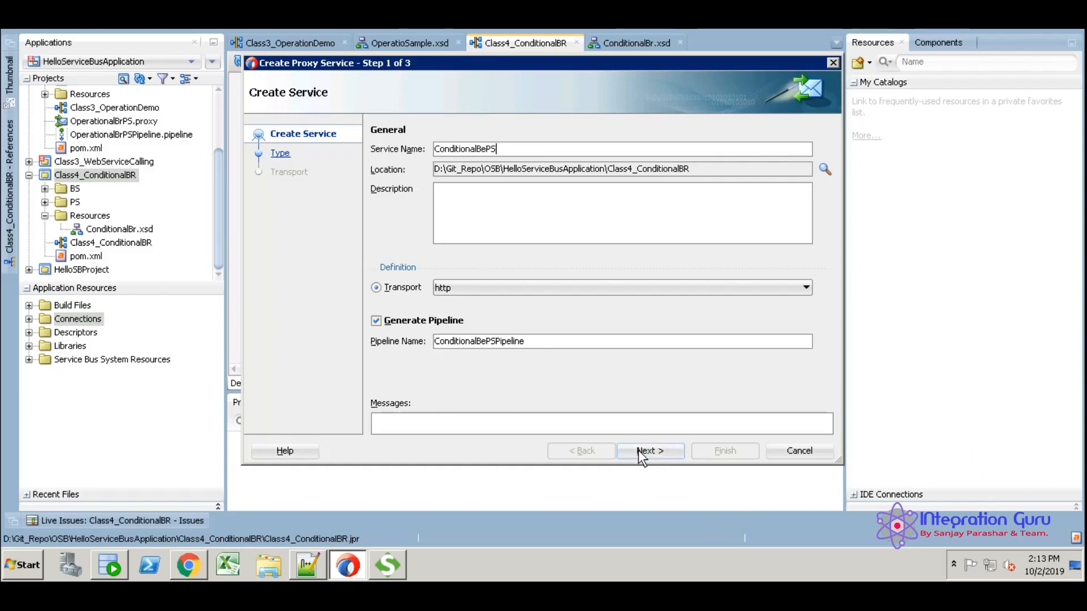
{"action": "left_click", "coordinate": [650, 451]}
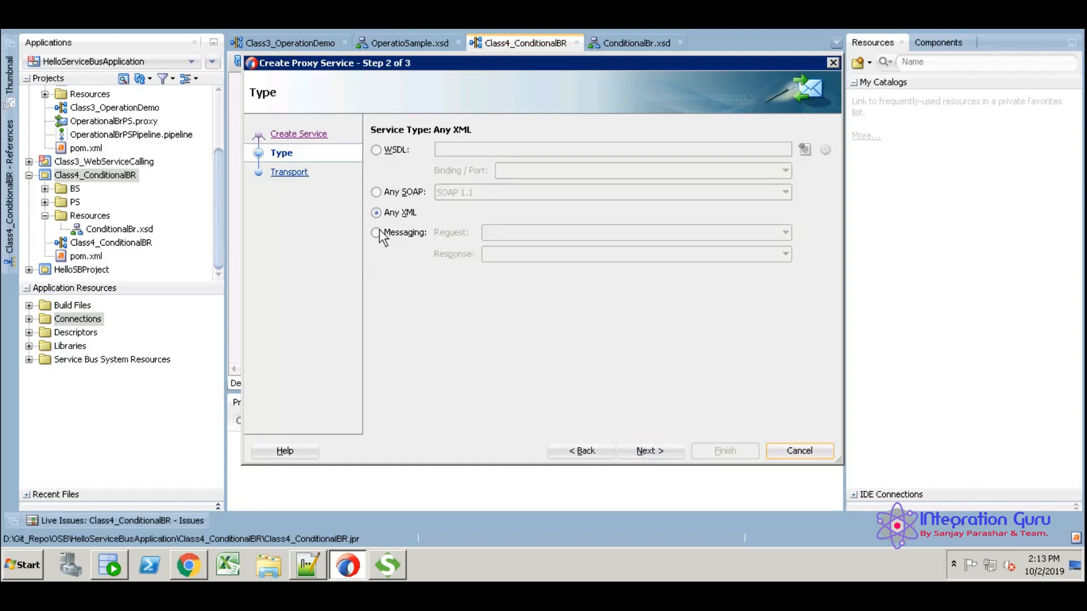
{"action": "left_click", "coordinate": [376, 232]}
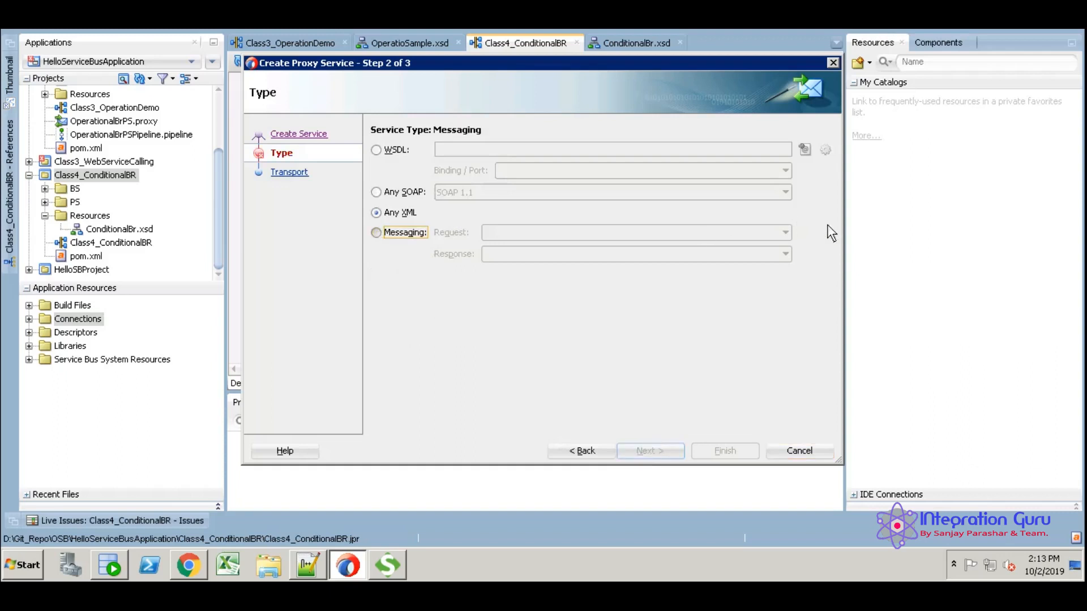
- Begin a new WSDL named ConditionalBR.wsdl and view its interface types
{"action": "left_click", "coordinate": [825, 149]}
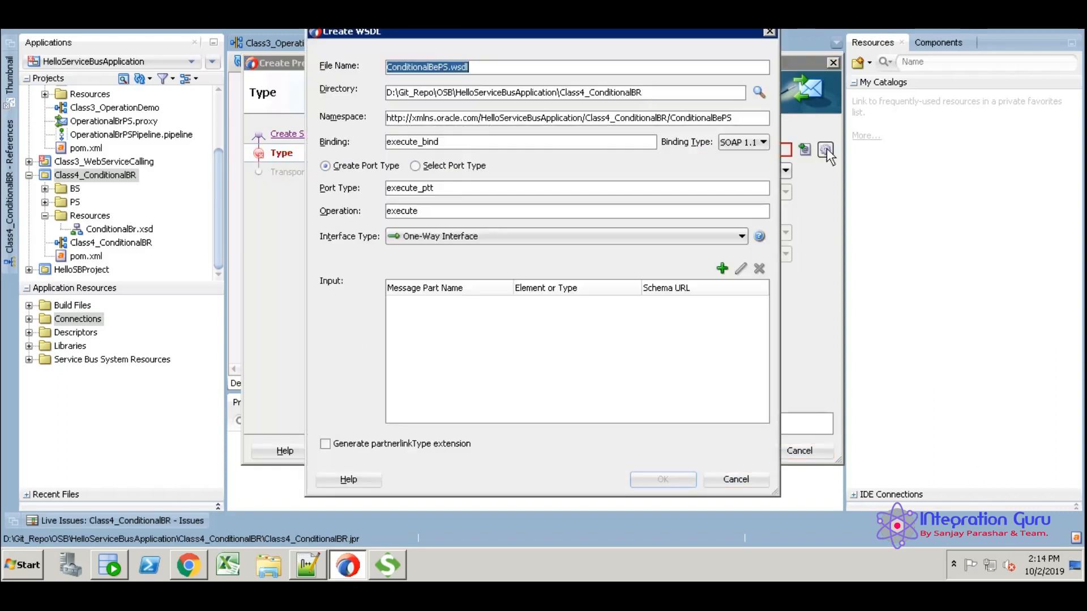
{"action": "mouse_move", "coordinate": [471, 76]}
{"action": "type", "text": "R"}
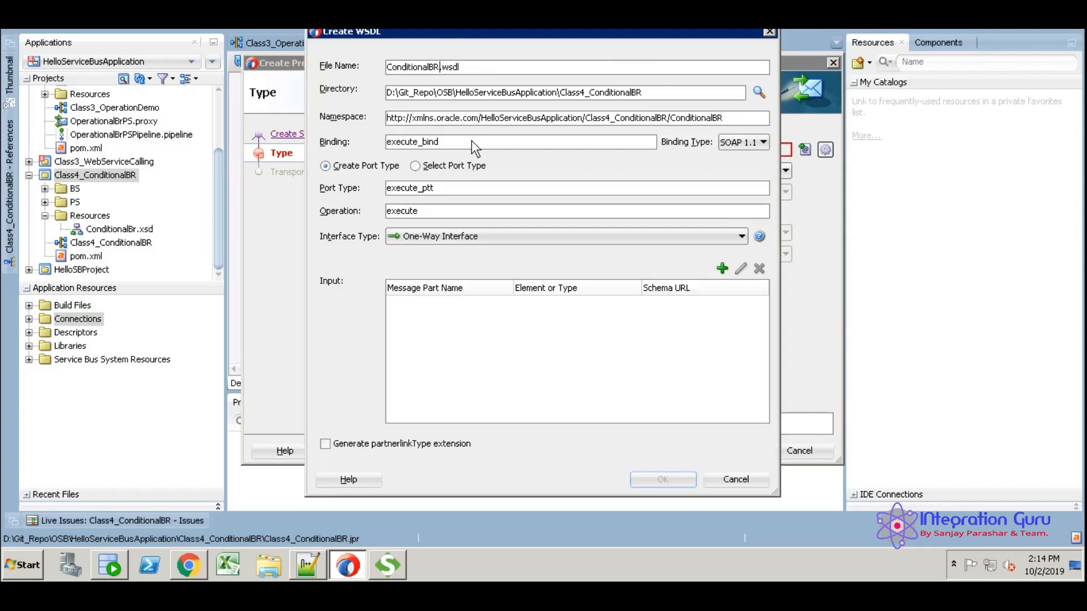
{"action": "mouse_move", "coordinate": [627, 123]}
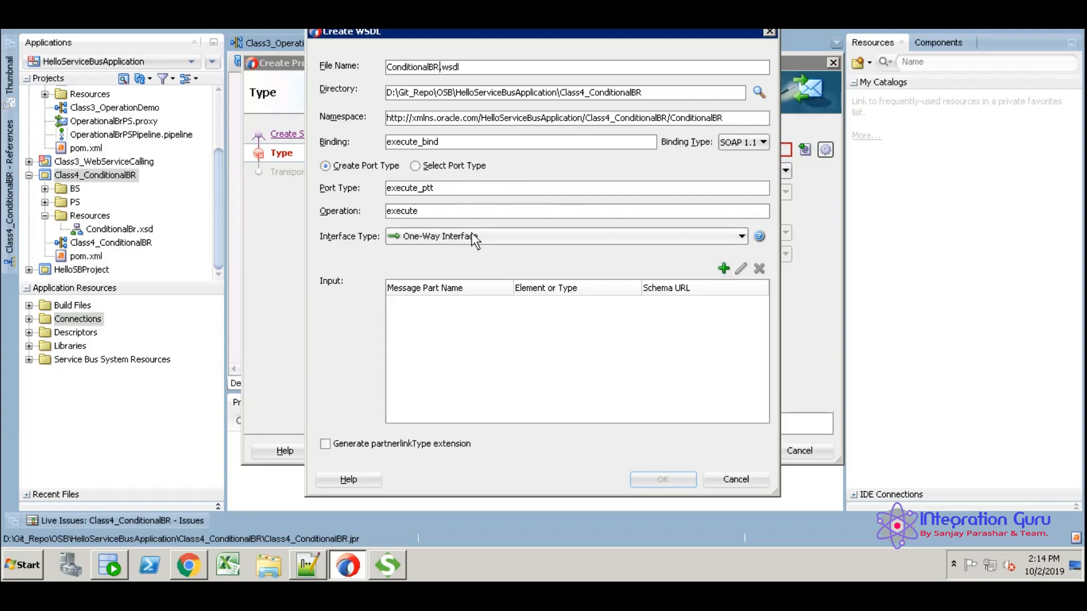
{"action": "left_click", "coordinate": [741, 235]}
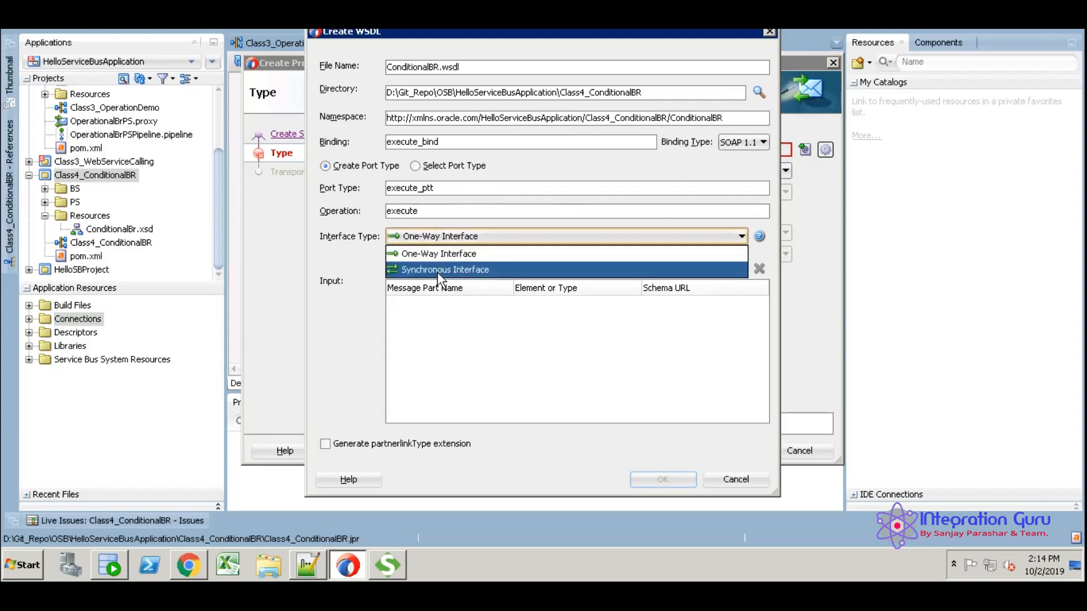
- Make the interface synchronous and name the input part payload
{"action": "left_click", "coordinate": [723, 269]}
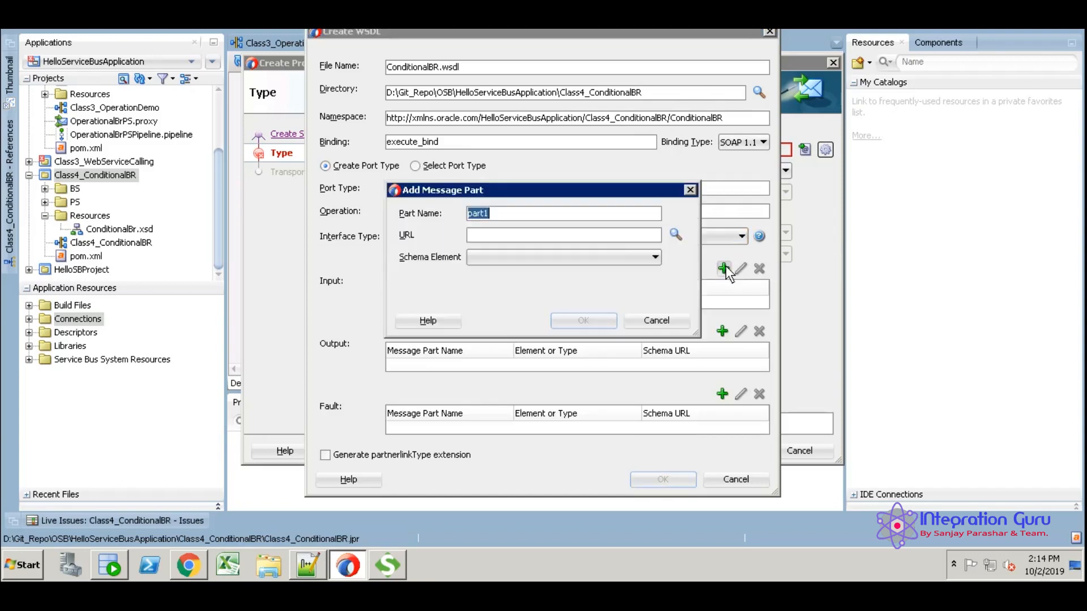
{"action": "type", "text": "p"}
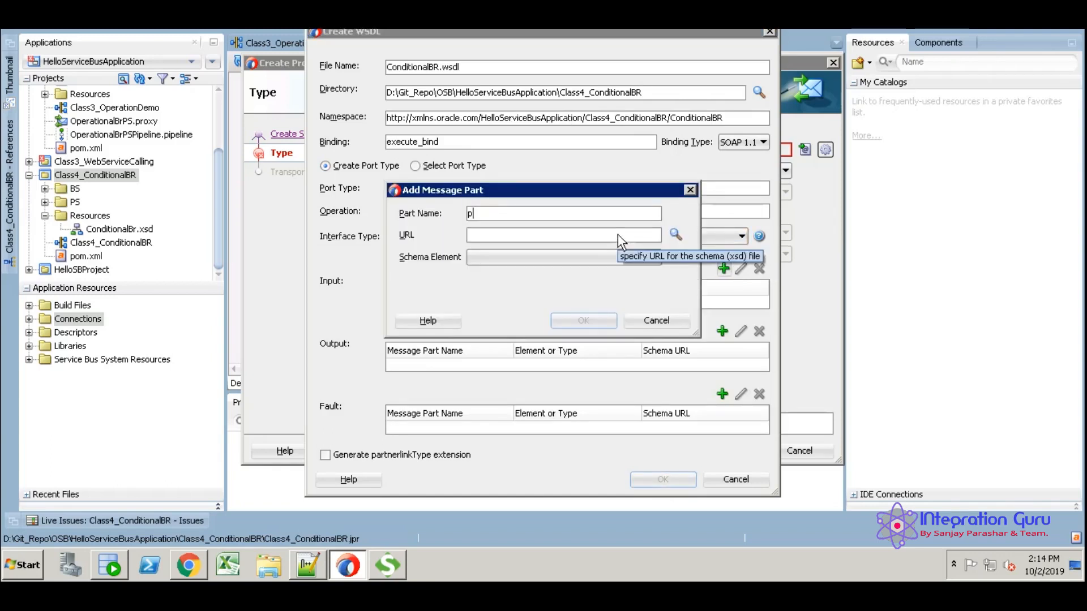
{"action": "type", "text": "ayload"}
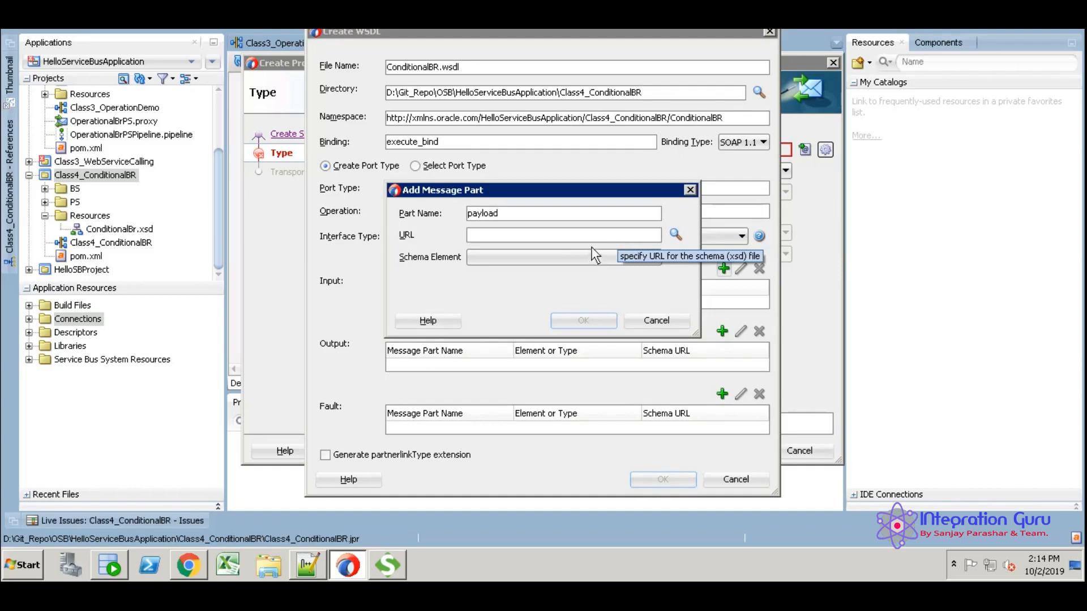
{"action": "left_click", "coordinate": [674, 234]}
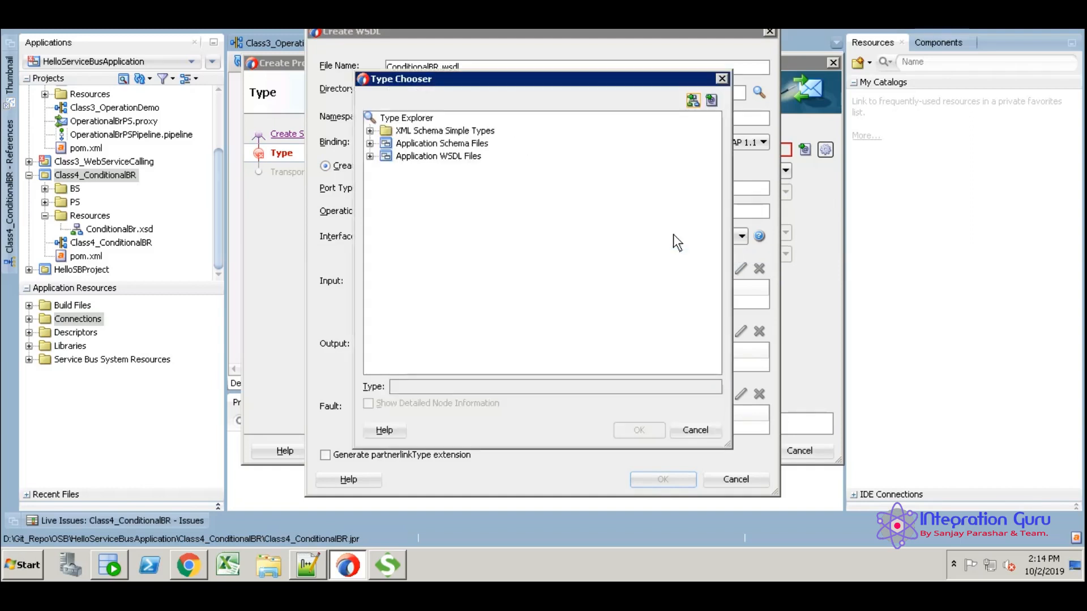
{"action": "left_click", "coordinate": [370, 130]}
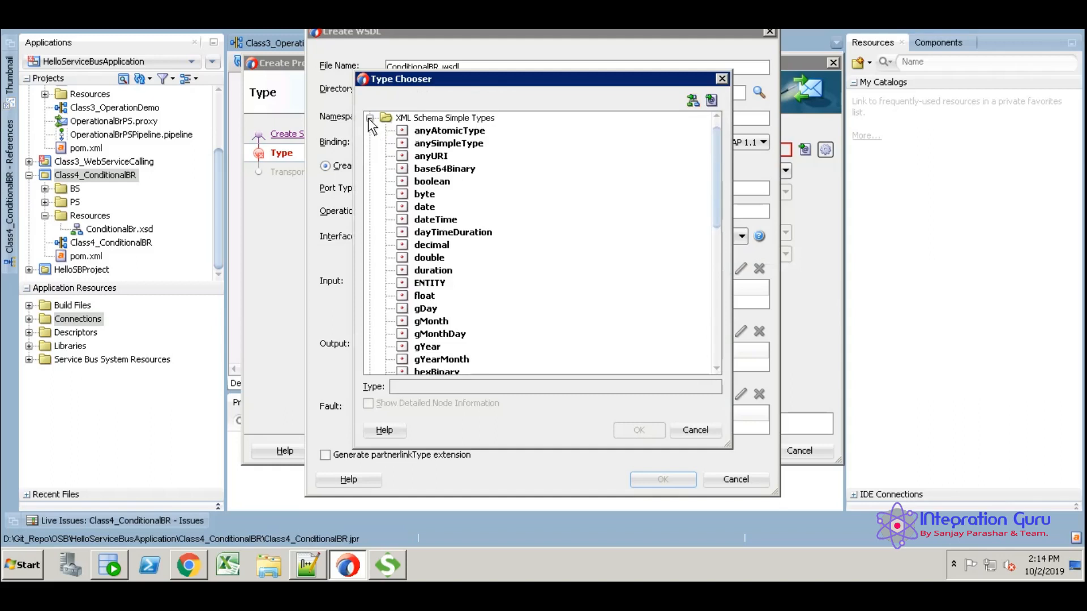
{"action": "left_click", "coordinate": [370, 118]}
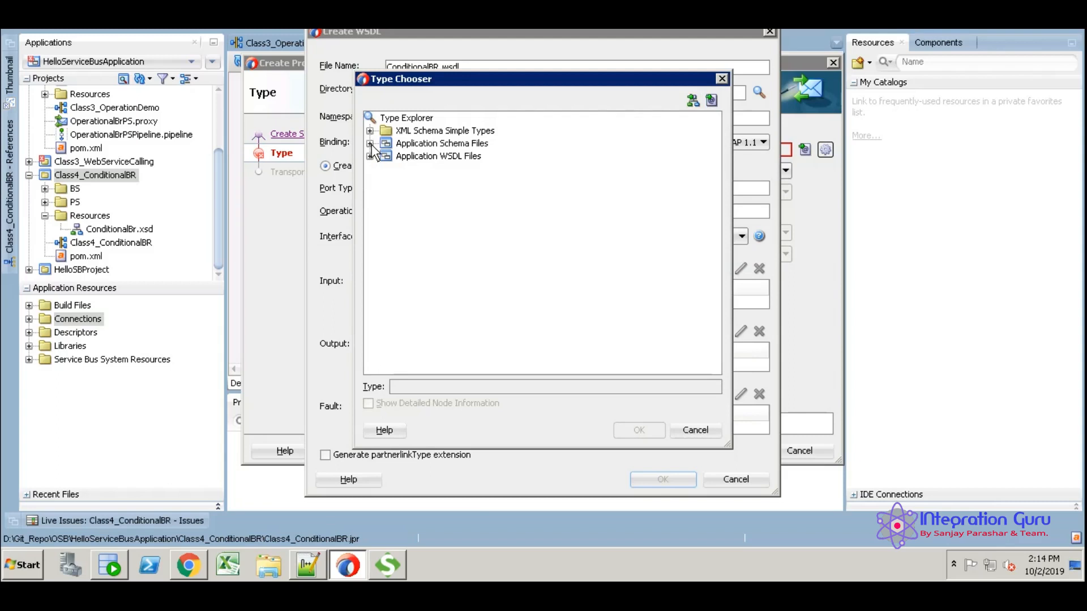
- Set the payload input part to the EmpDetails element from ConditionalBr.xsd
{"action": "left_click", "coordinate": [371, 142]}
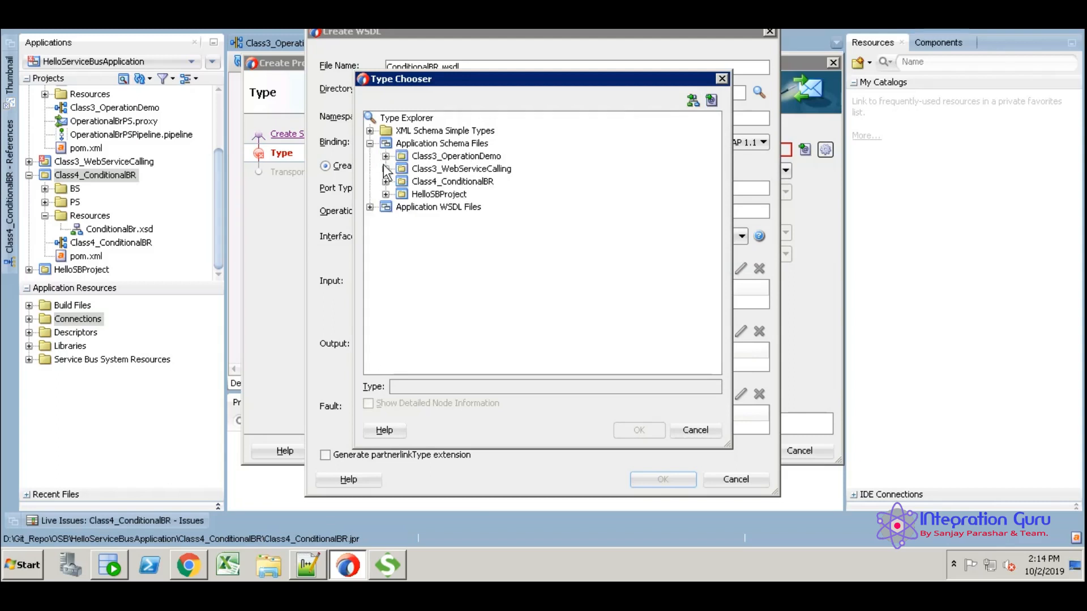
{"action": "left_click", "coordinate": [386, 181]}
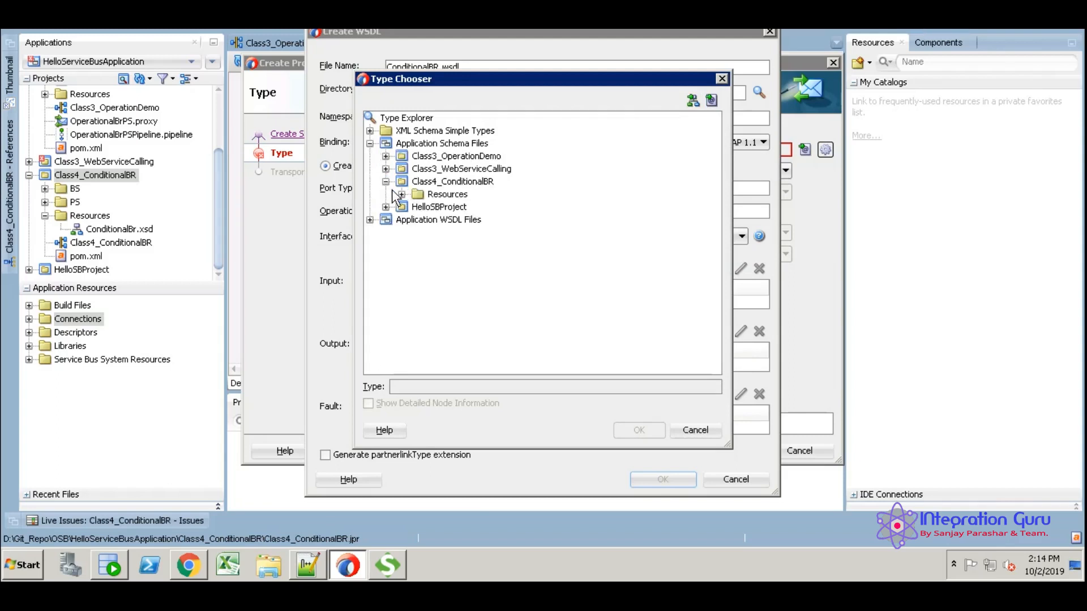
{"action": "left_click", "coordinate": [401, 194]}
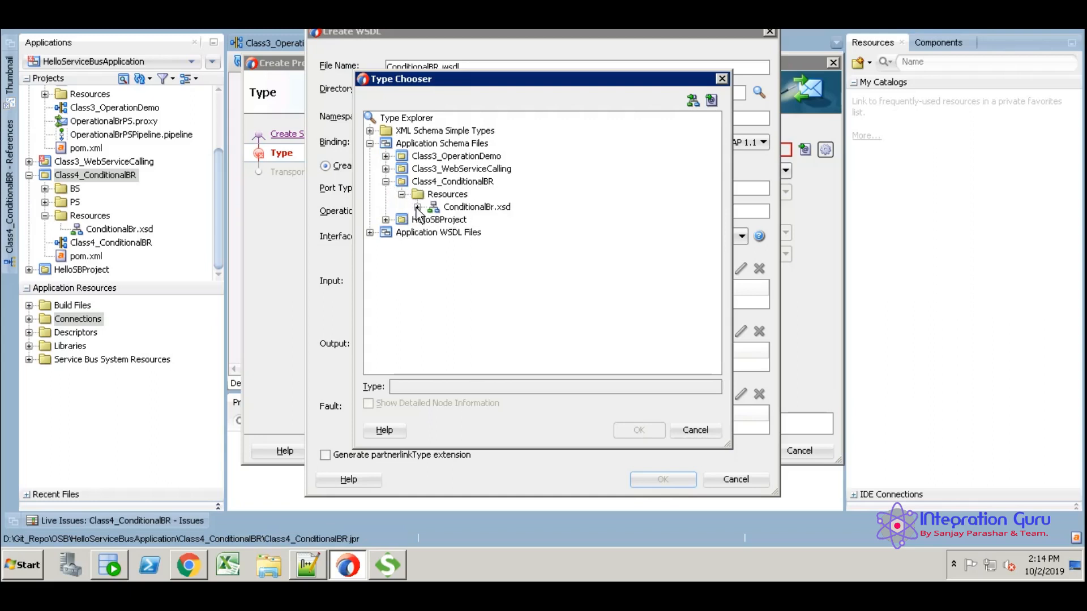
{"action": "left_click", "coordinate": [486, 218]}
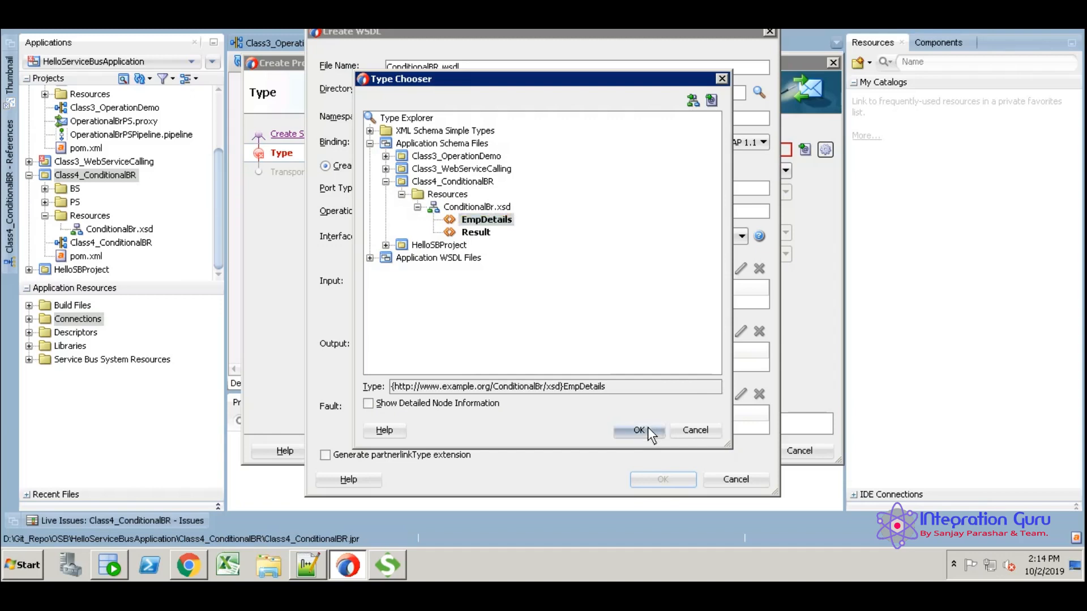
{"action": "left_click", "coordinate": [637, 430]}
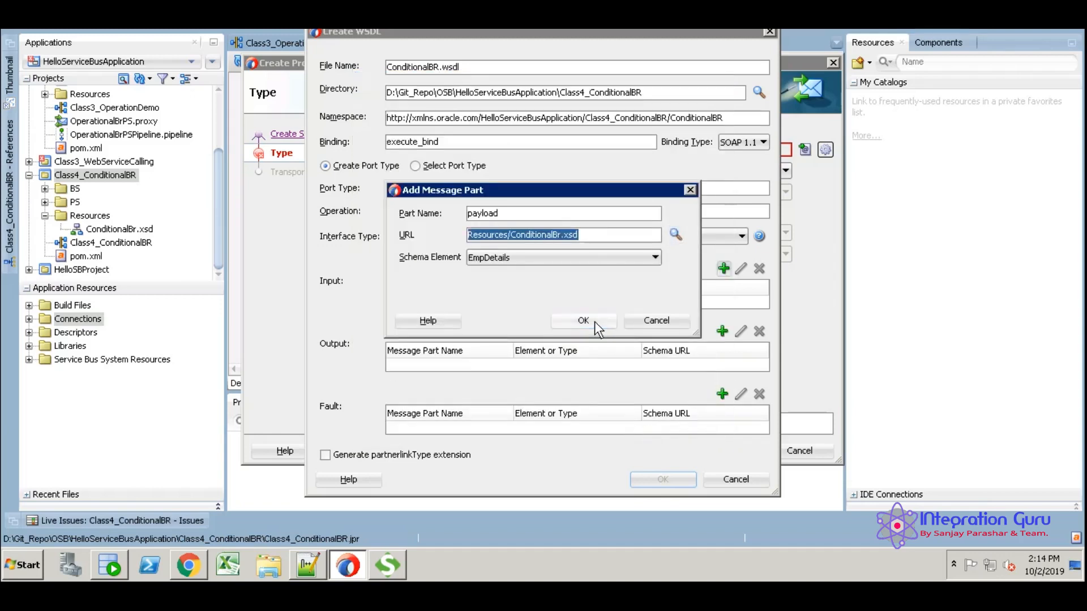
{"action": "left_click", "coordinate": [583, 320]}
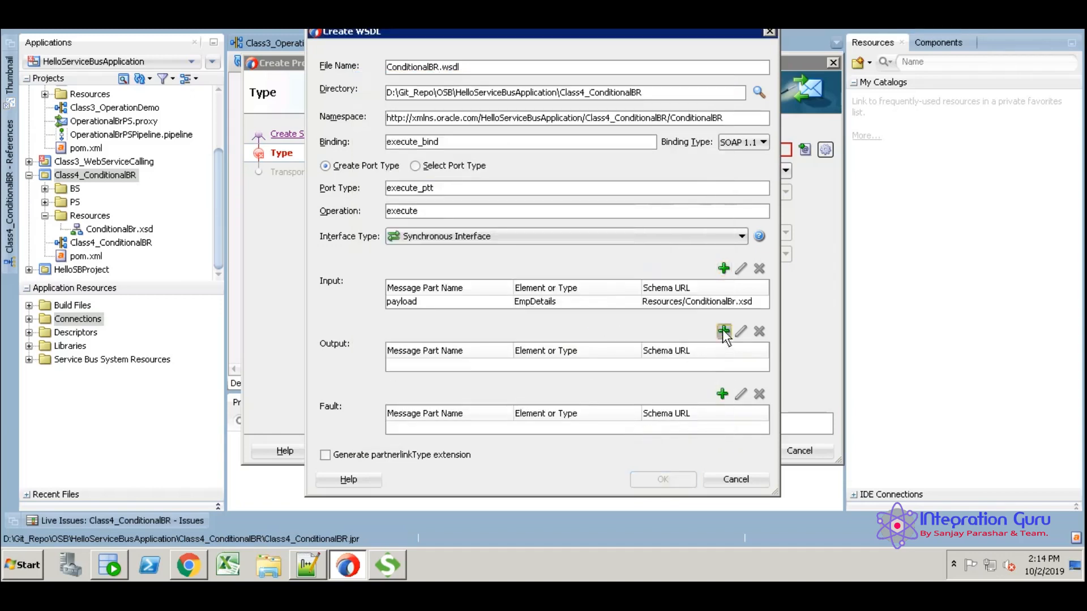
- Add an output part named Payload and browse to ConditionalBr.xsd for its type
{"action": "left_click", "coordinate": [723, 330]}
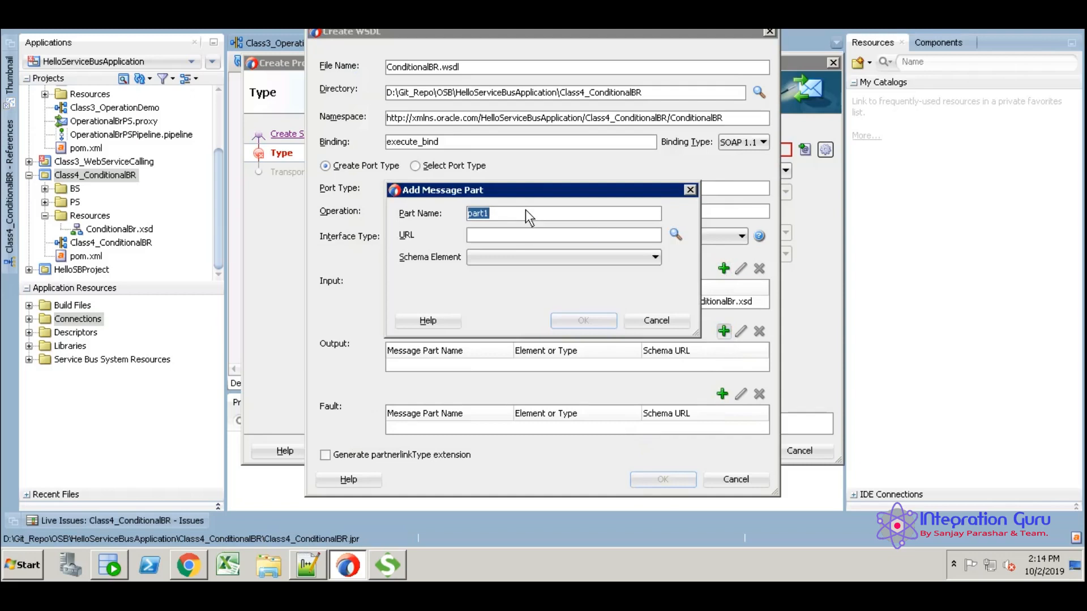
{"action": "type", "text": "Payload"}
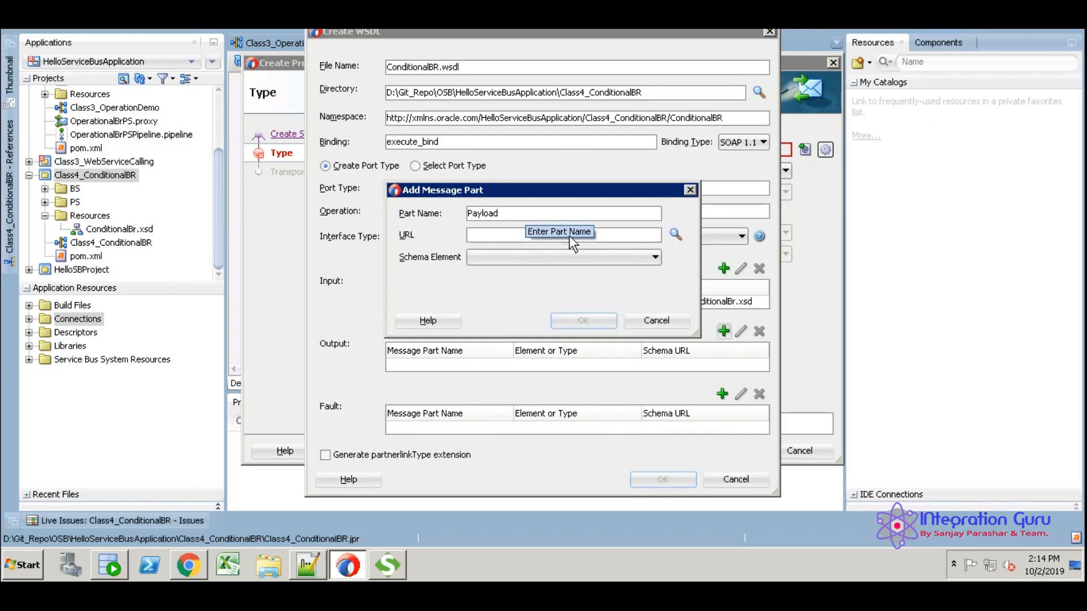
{"action": "left_click", "coordinate": [675, 236]}
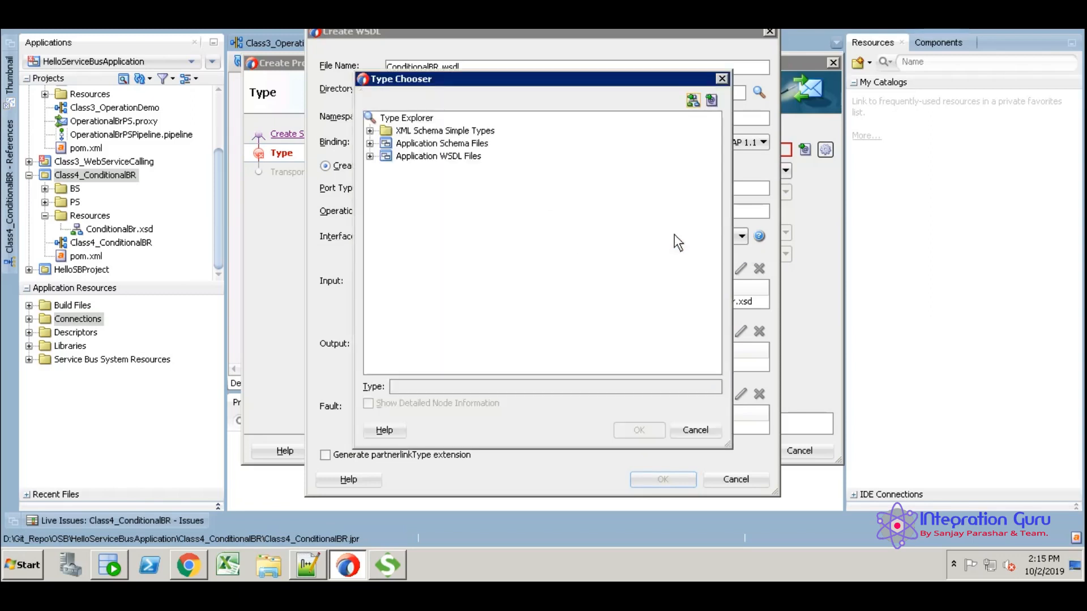
{"action": "left_click", "coordinate": [370, 143]}
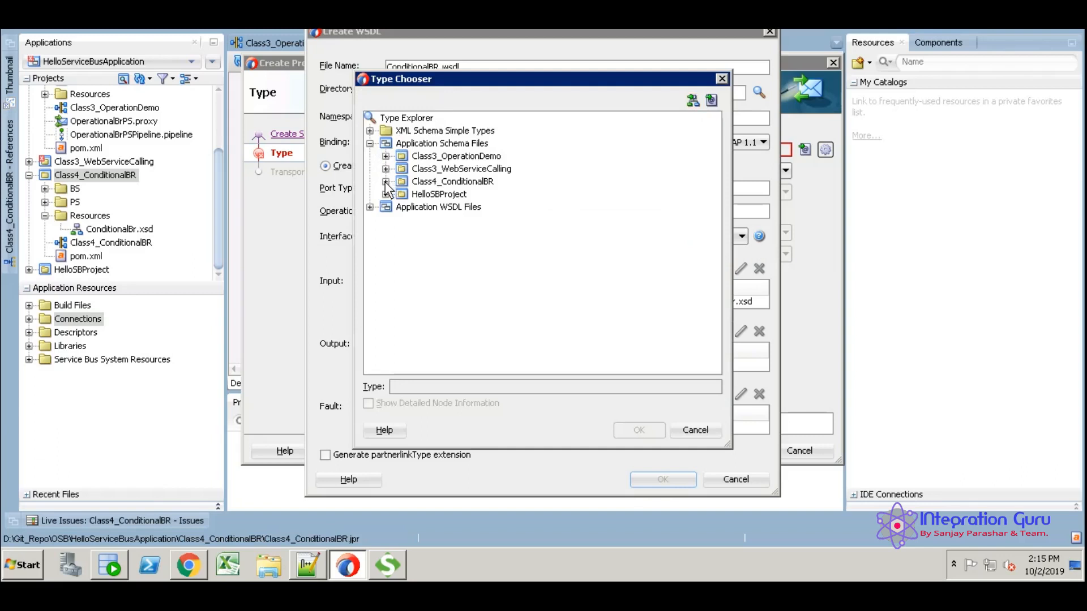
{"action": "left_click", "coordinate": [386, 181]}
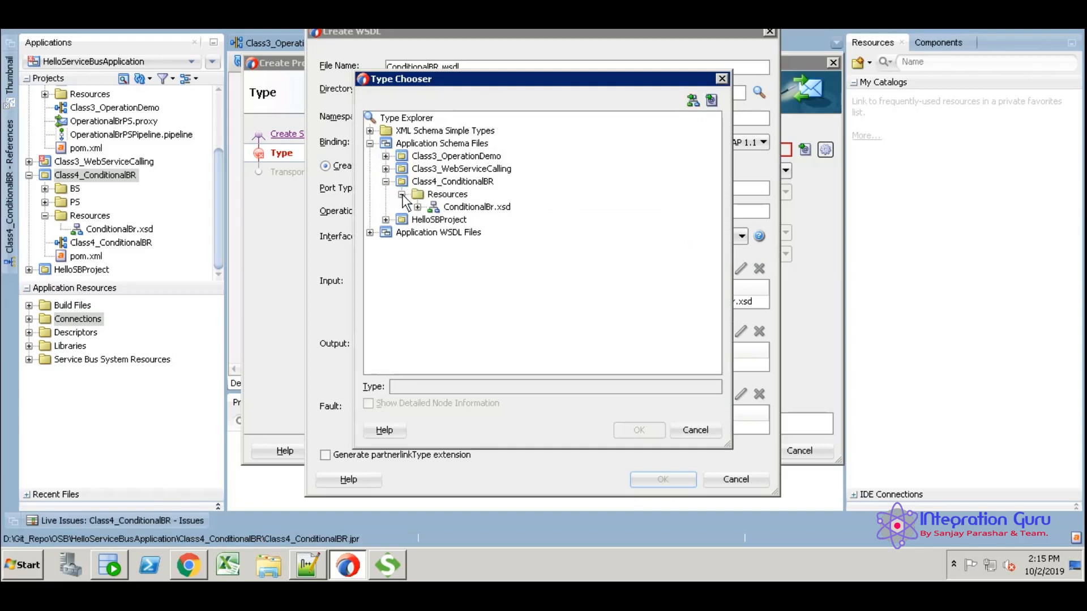
{"action": "left_click", "coordinate": [418, 205]}
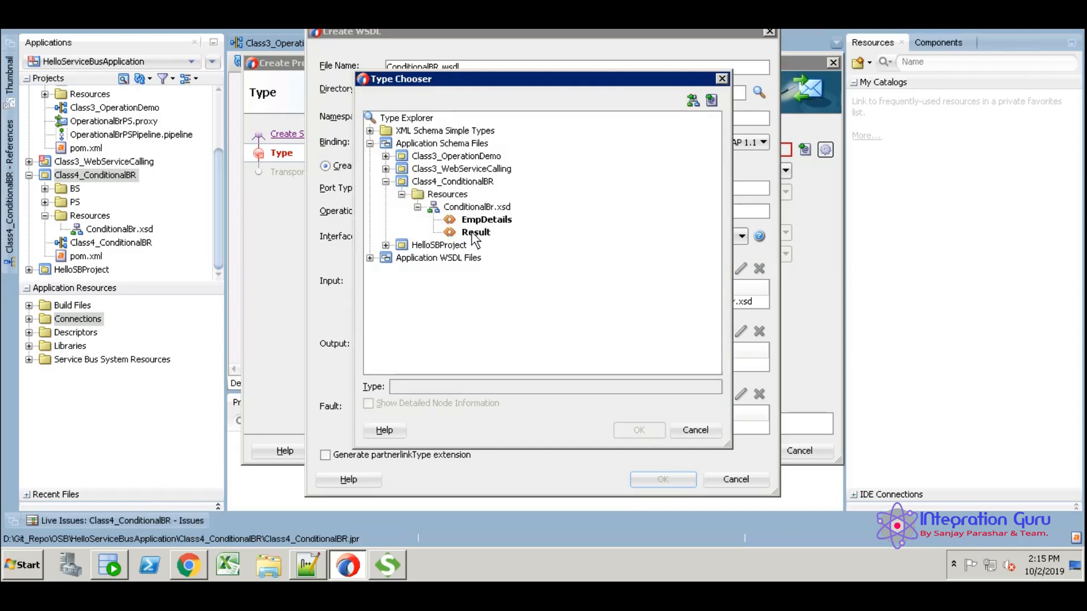
- Assign the Result element to the Payload output part and complete the WSDL
{"action": "left_click", "coordinate": [475, 232]}
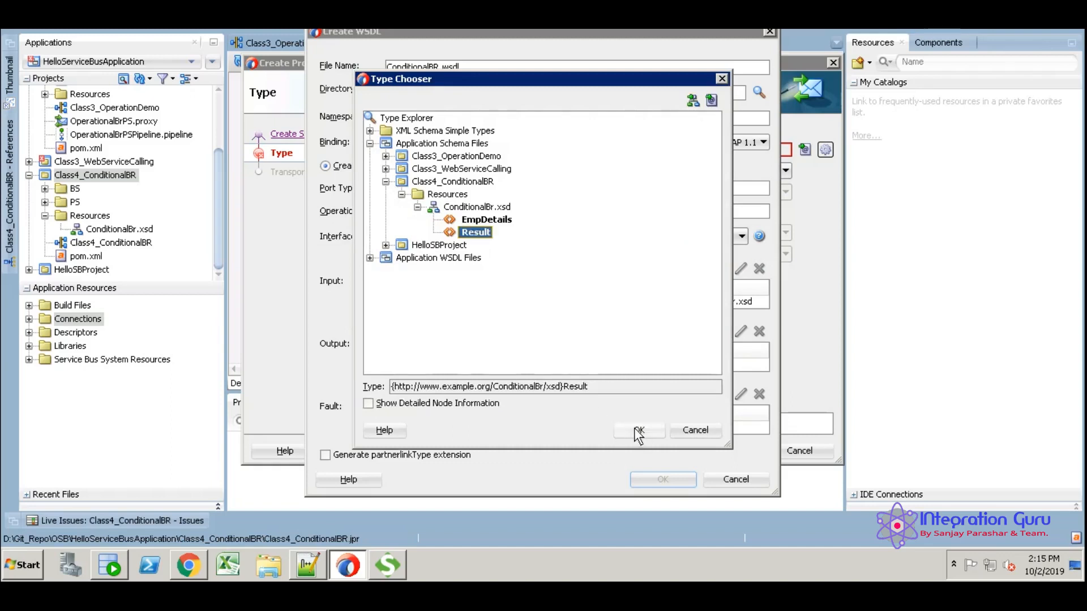
{"action": "left_click", "coordinate": [637, 430]}
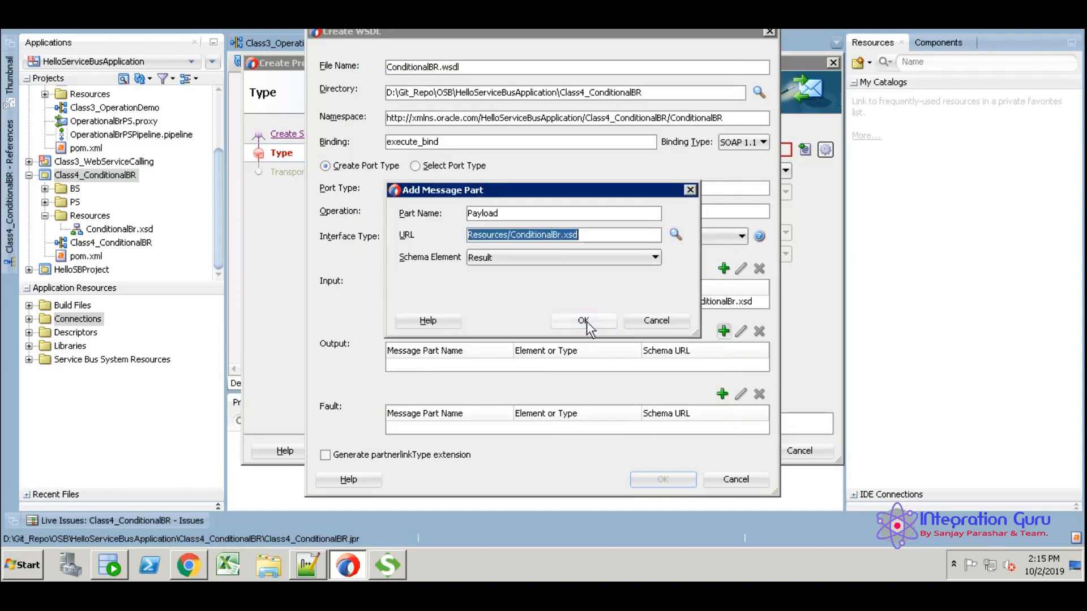
{"action": "left_click", "coordinate": [581, 321]}
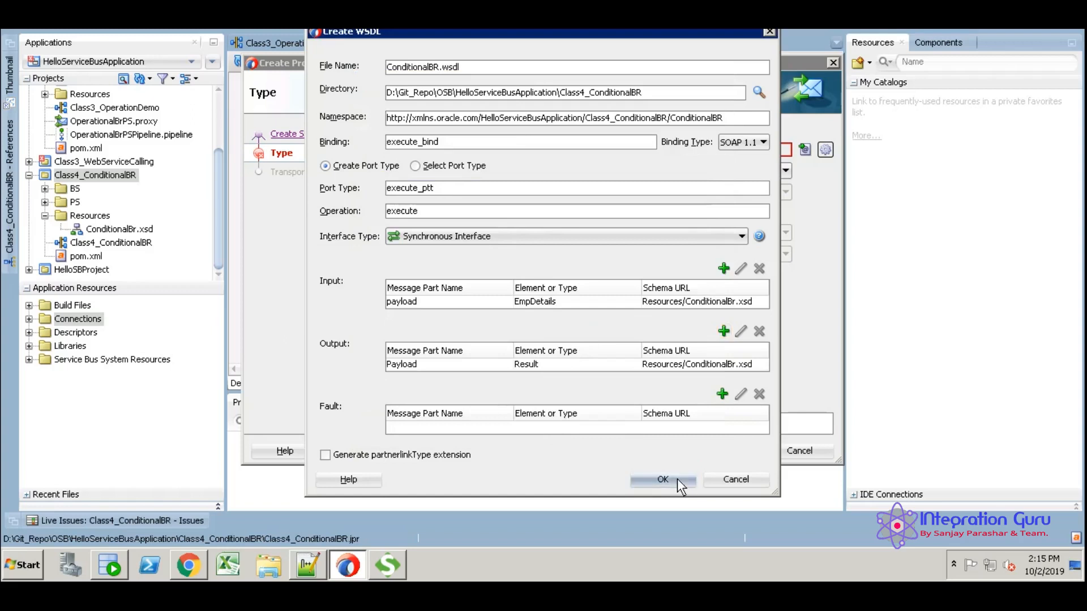
{"action": "left_click", "coordinate": [661, 479]}
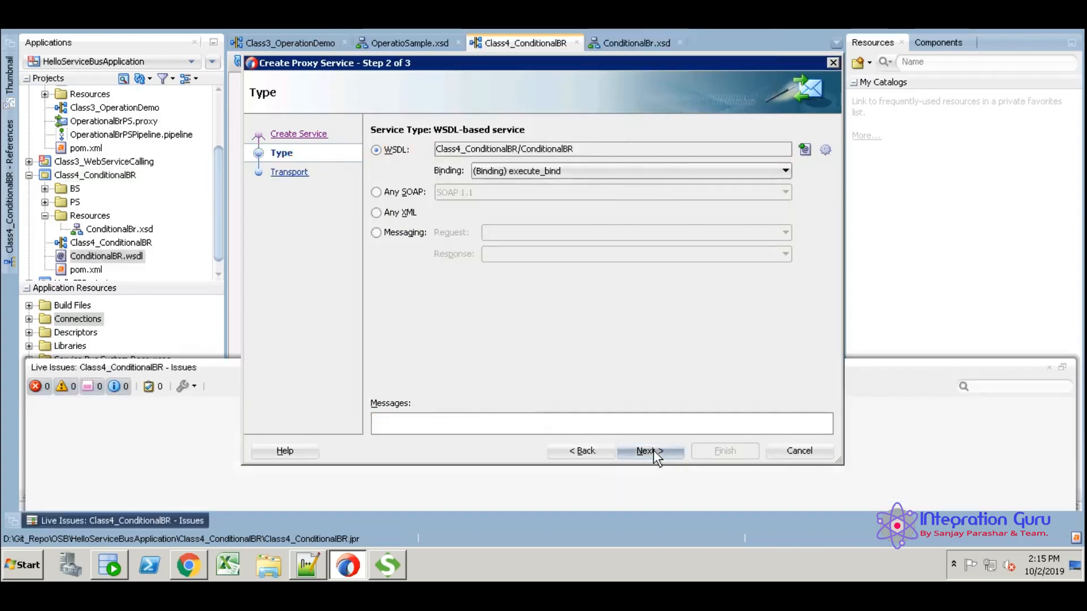
- Finish the ConditionalBePS proxy with http transport at /Class4_ConditionalBR/ConditionalBePS
{"action": "left_click", "coordinate": [650, 450]}
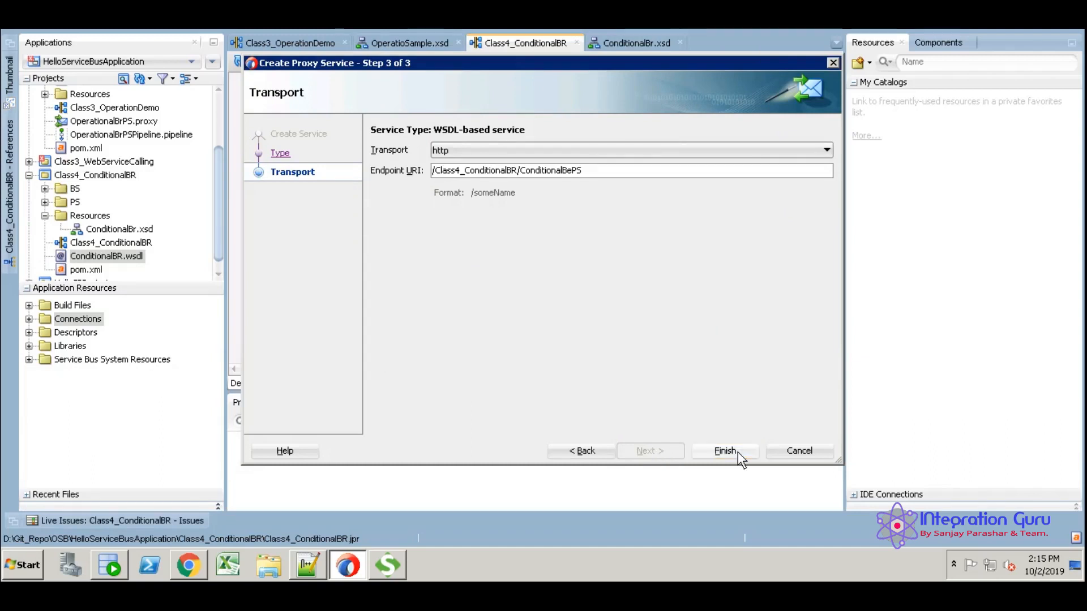
{"action": "left_click", "coordinate": [724, 450]}
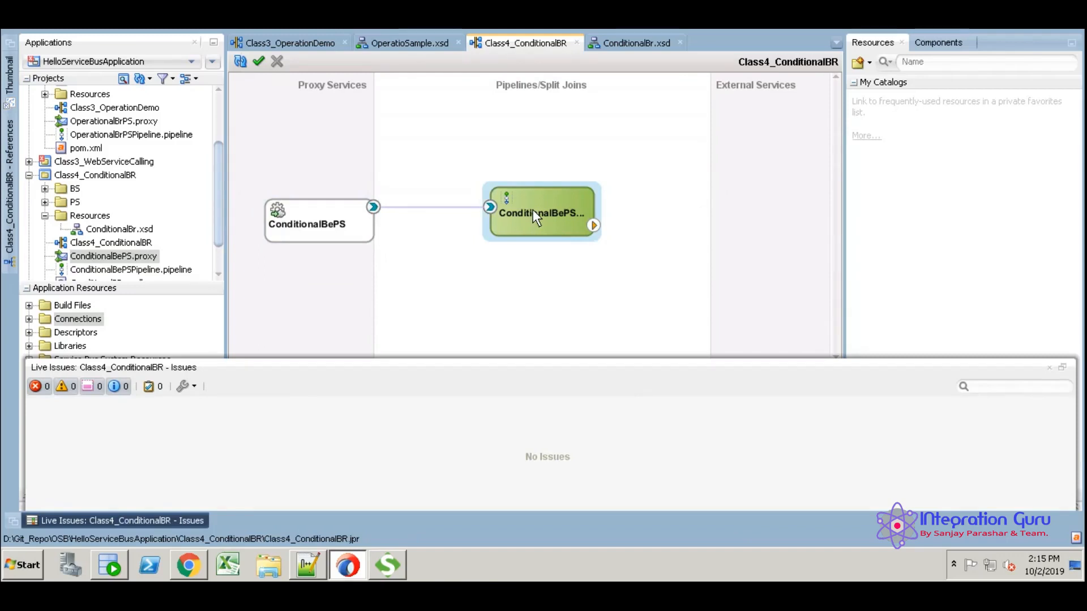
- Open the ConditionalBePSPipeline for editing
{"action": "left_click", "coordinate": [541, 212]}
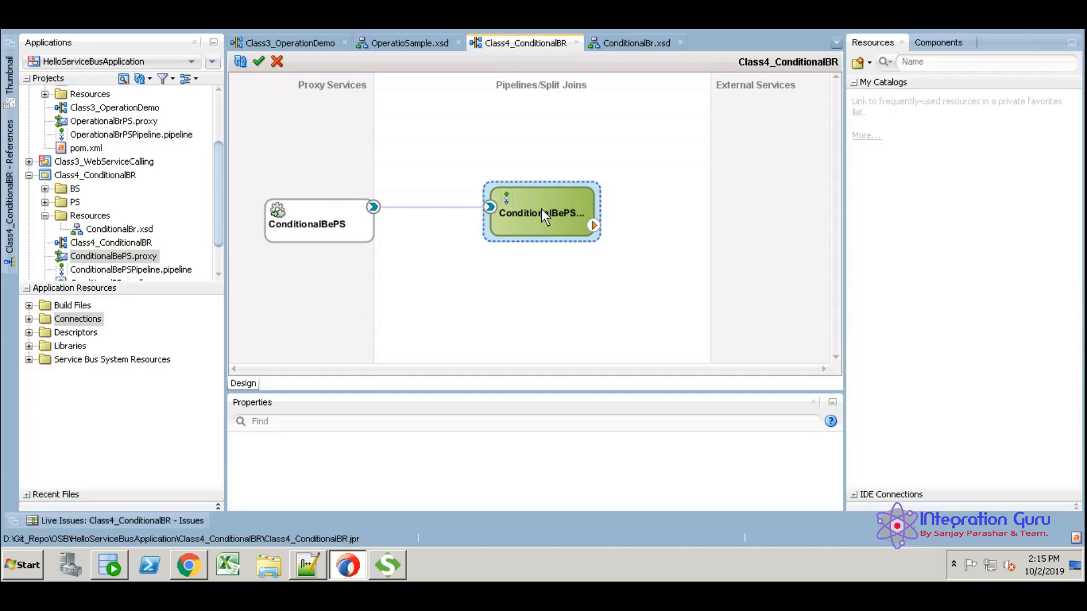
{"action": "double_click", "coordinate": [541, 213]}
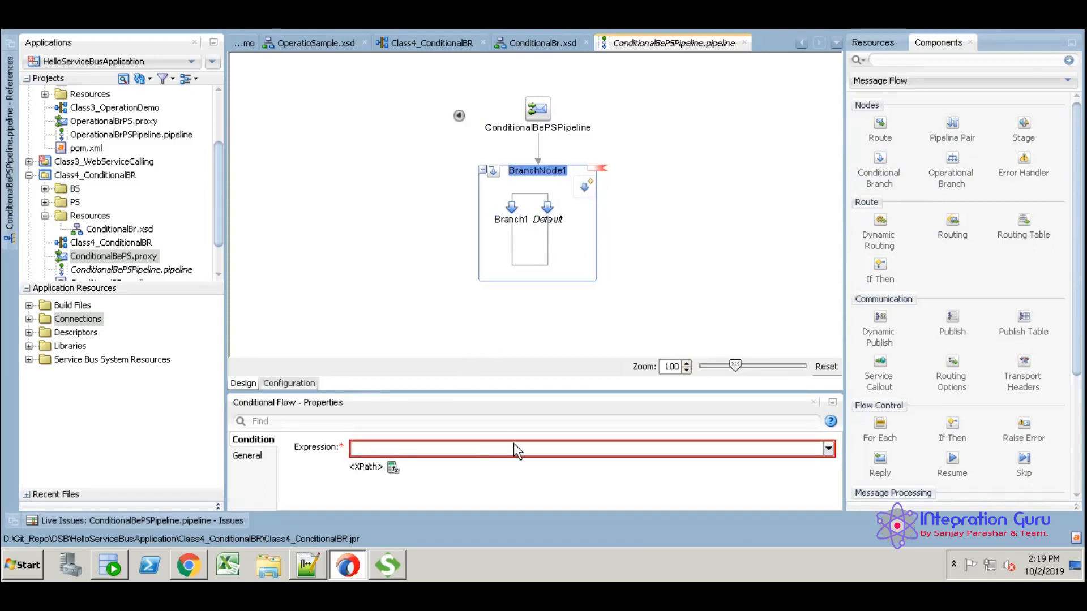
{"action": "mouse_move", "coordinate": [829, 448]}
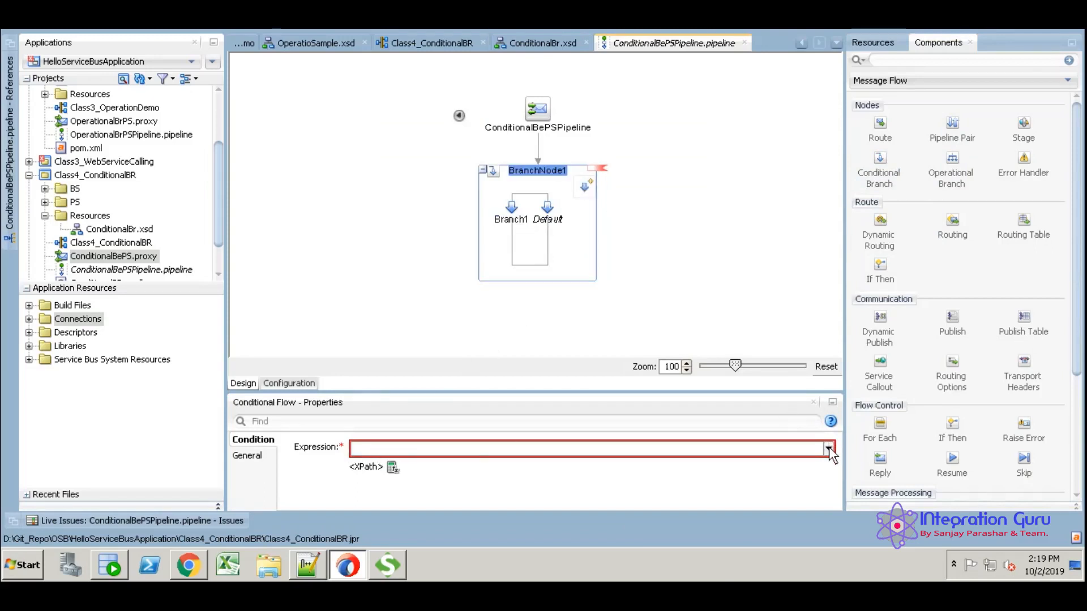
- Set BranchNode1's condition to evaluate the body variable and start its XPath expression
{"action": "left_click", "coordinate": [826, 448]}
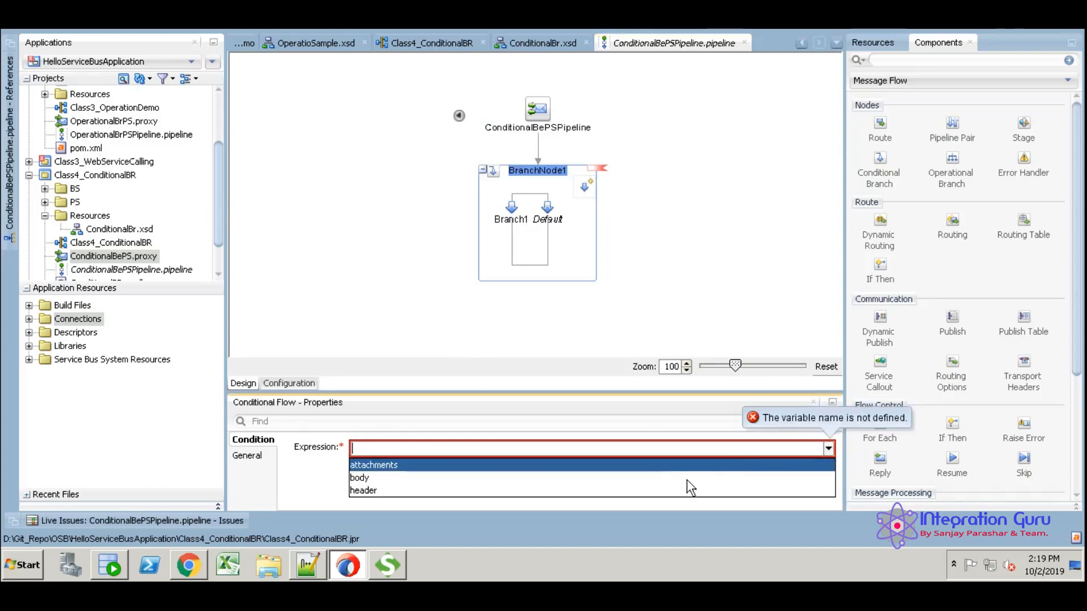
{"action": "left_click", "coordinate": [358, 477]}
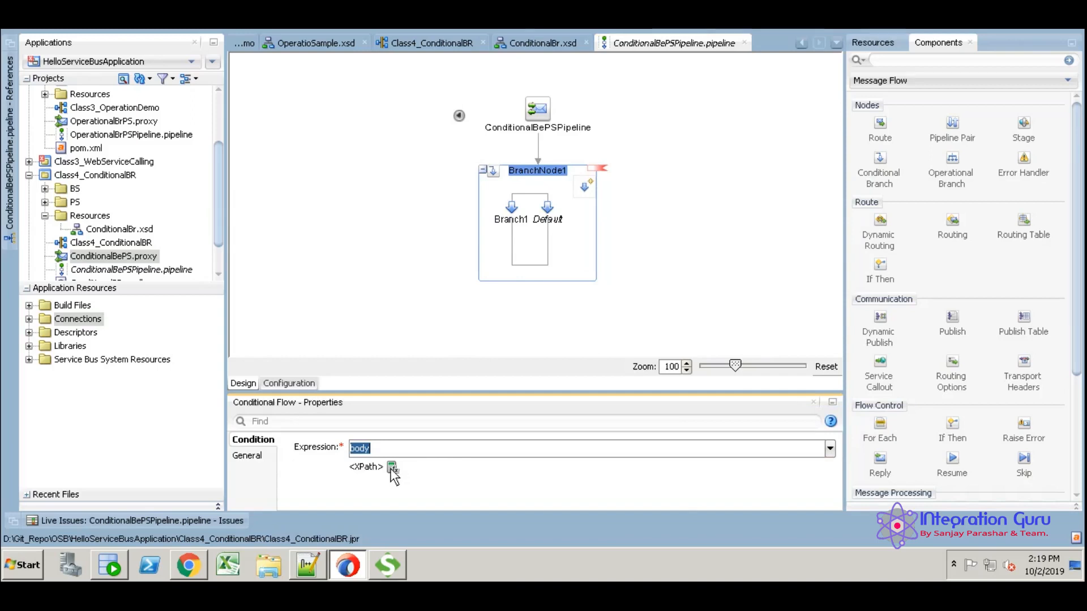
{"action": "left_click", "coordinate": [393, 466]}
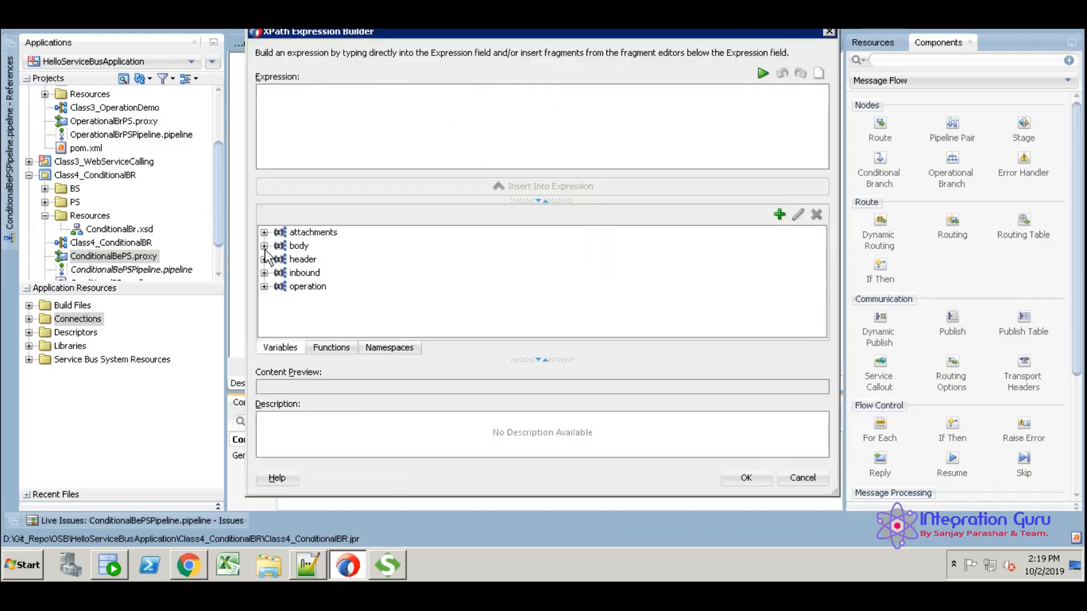
- Build the XPath ./xsd1:EmpDetails/xsd1:Salary from the request and confirm it as the condition
{"action": "left_click", "coordinate": [263, 245]}
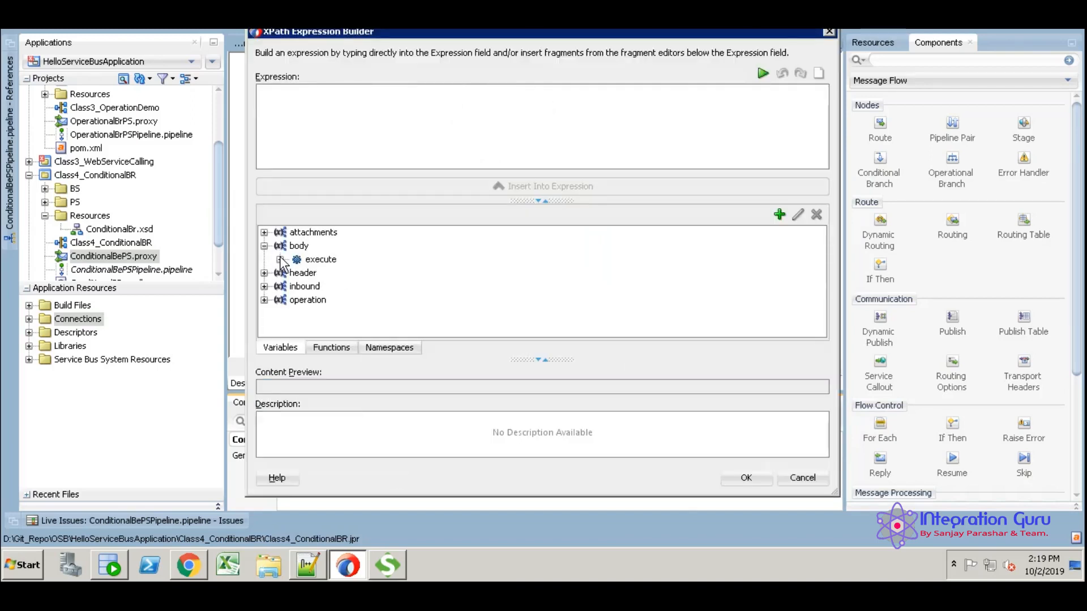
{"action": "left_click", "coordinate": [282, 259]}
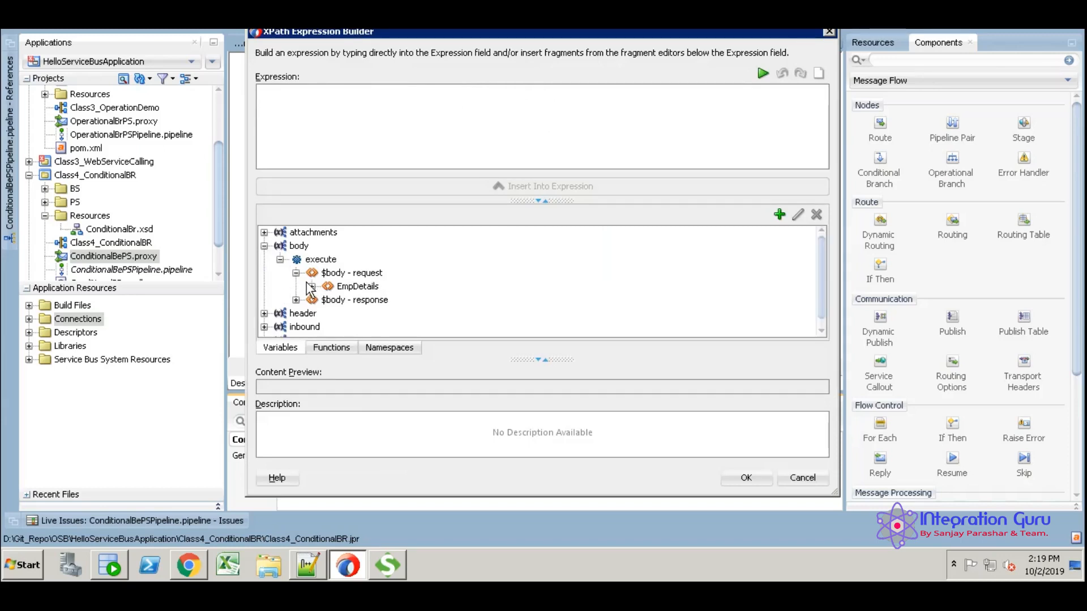
{"action": "left_click", "coordinate": [310, 286]}
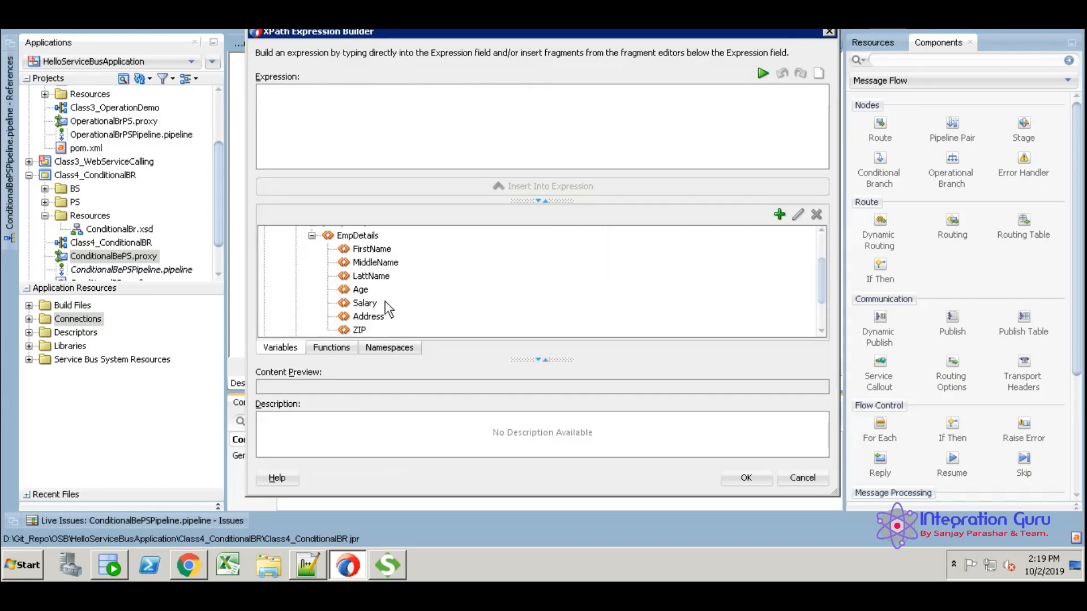
{"action": "left_click", "coordinate": [366, 303]}
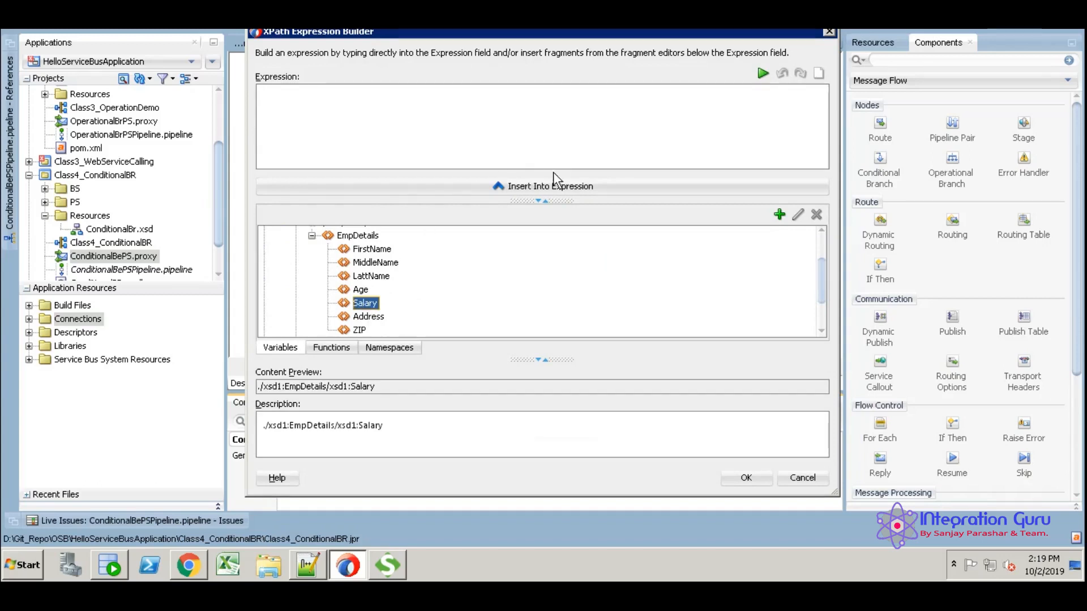
{"action": "left_click", "coordinate": [549, 186]}
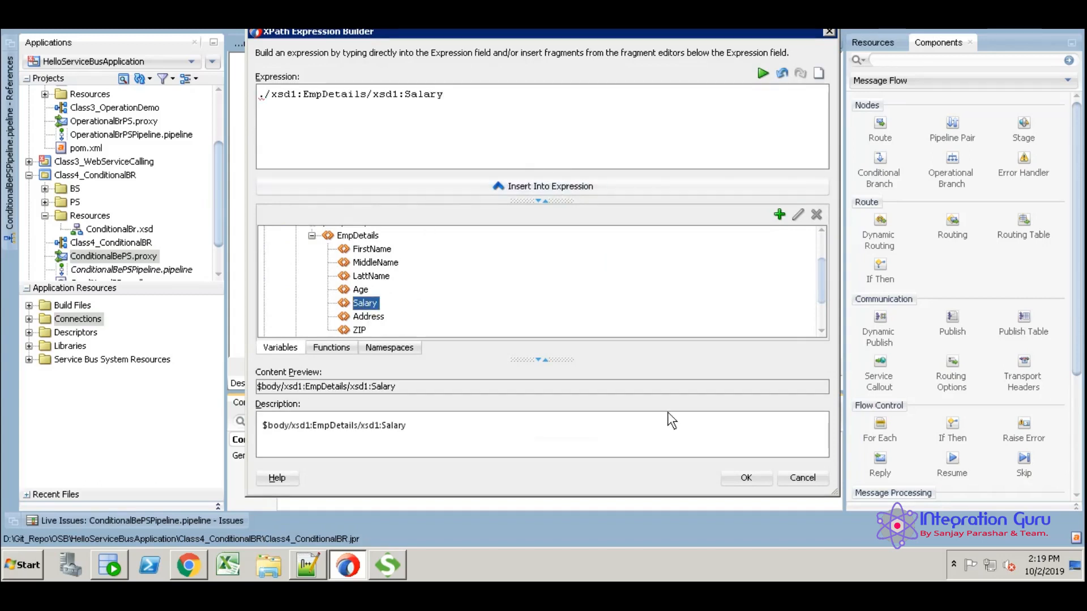
{"action": "left_click", "coordinate": [745, 478]}
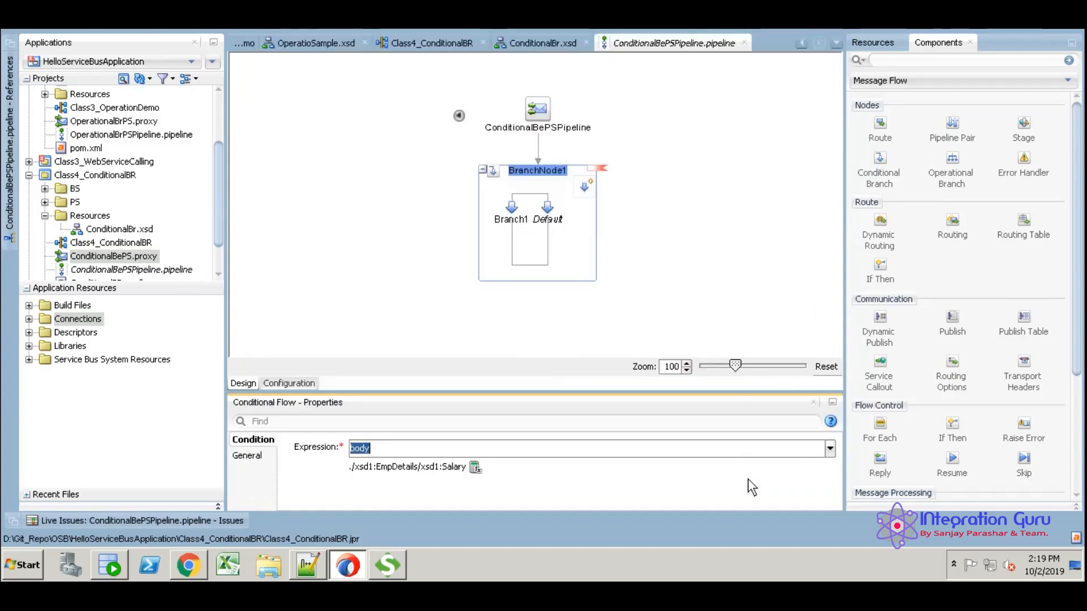
{"action": "mouse_move", "coordinate": [699, 270]}
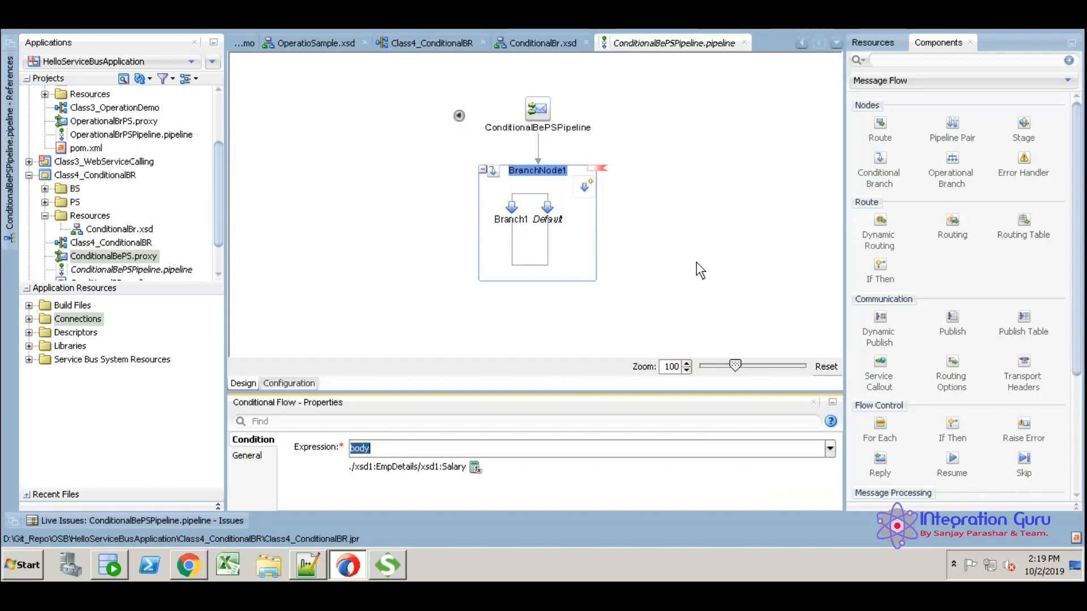
{"action": "left_click", "coordinate": [510, 218]}
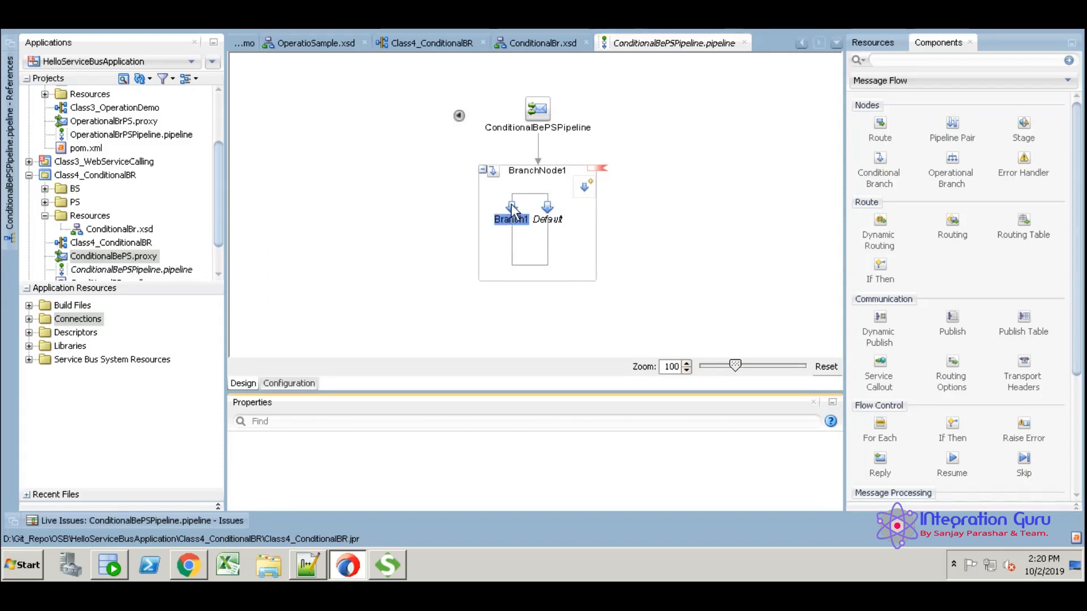
- Rename the first branch to '> 30000'
{"action": "left_click", "coordinate": [511, 218]}
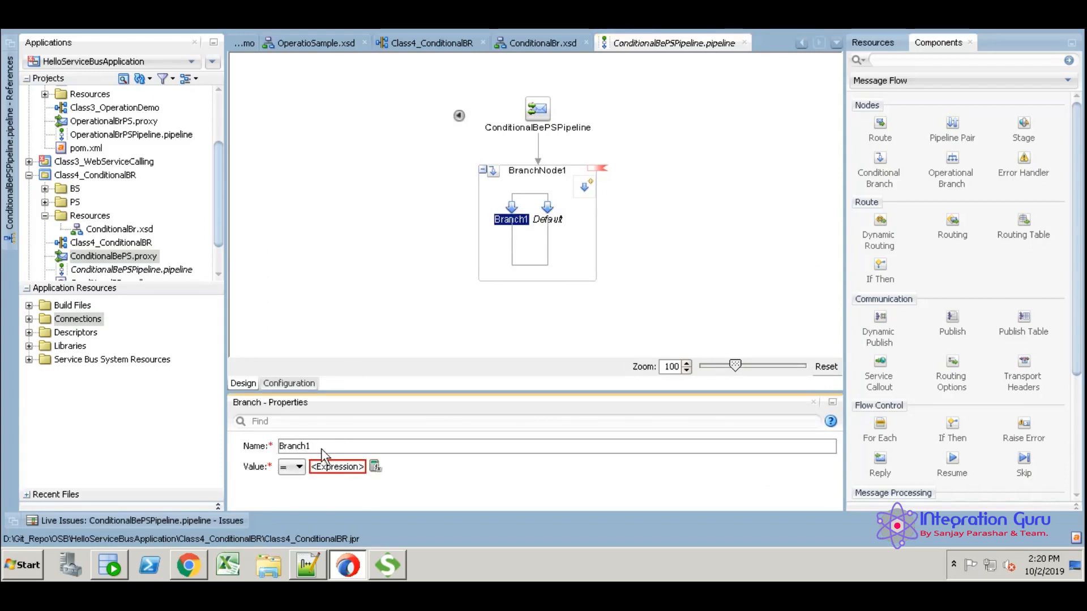
{"action": "key", "text": "Backspace"}
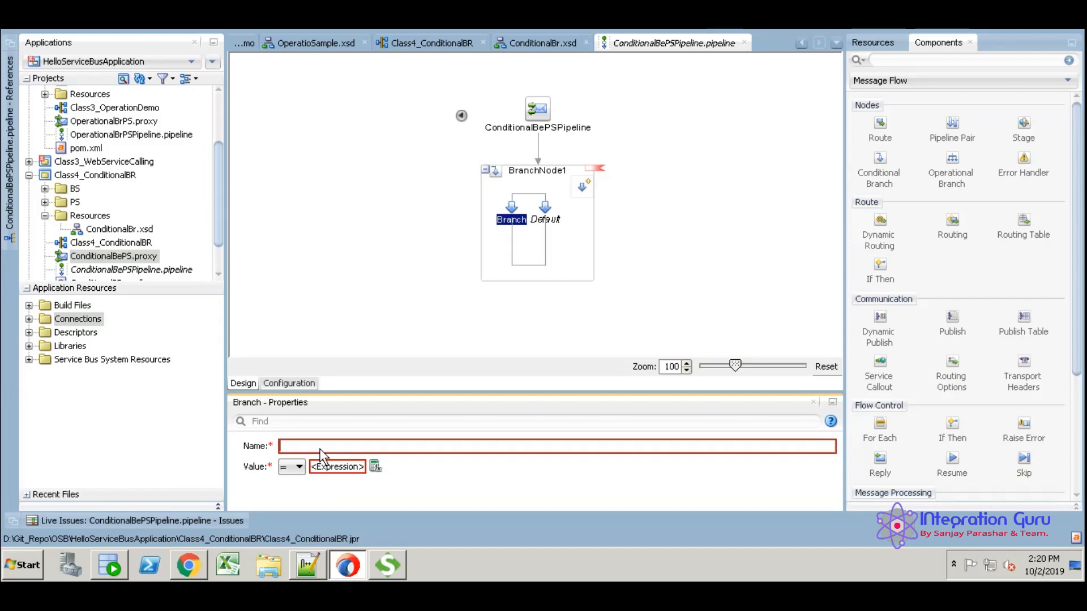
{"action": "type", "text": "<"}
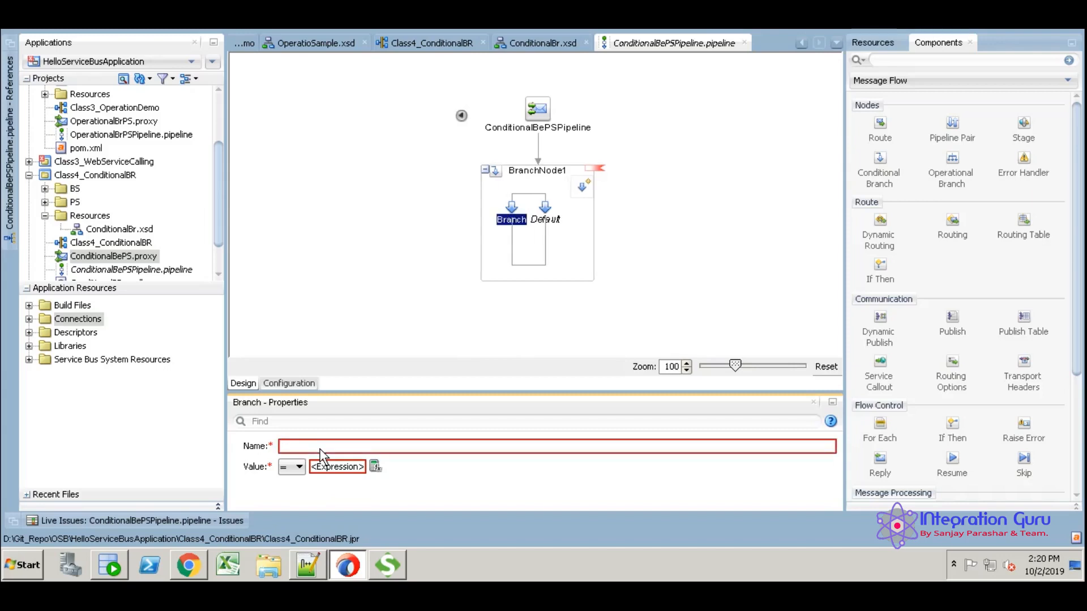
{"action": "type", "text": "> 30000"}
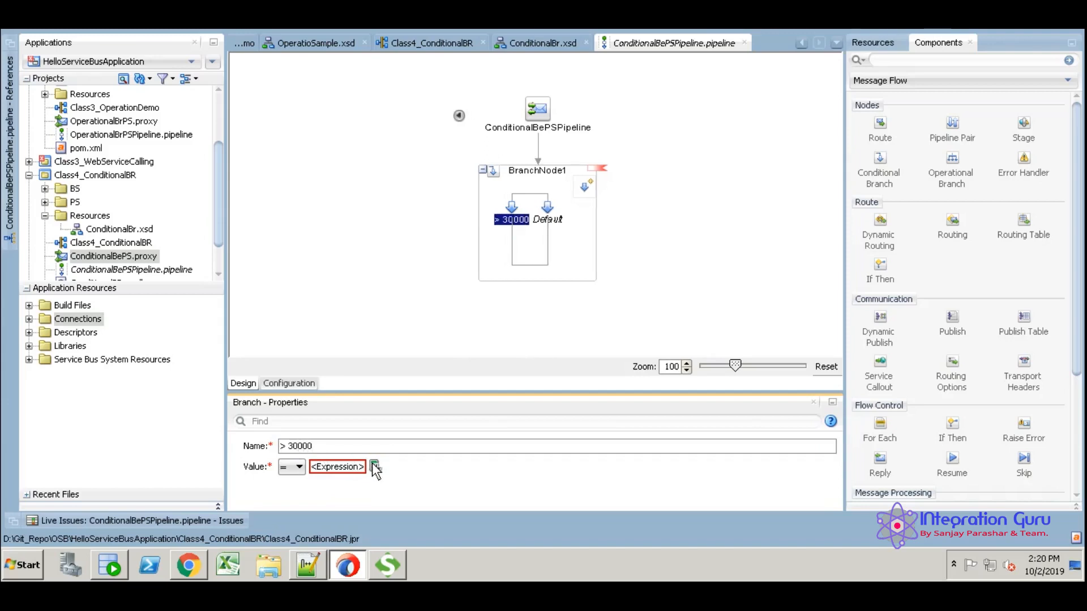
- Set the first branch's value to 30000 and add a second branch
{"action": "left_click", "coordinate": [374, 466]}
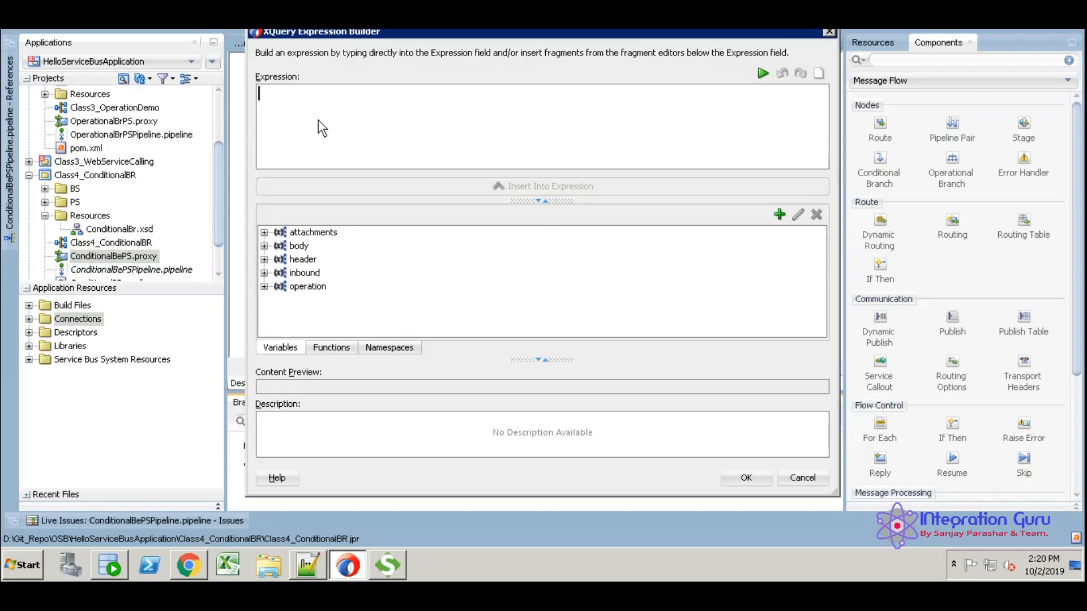
{"action": "type", "text": "30000"}
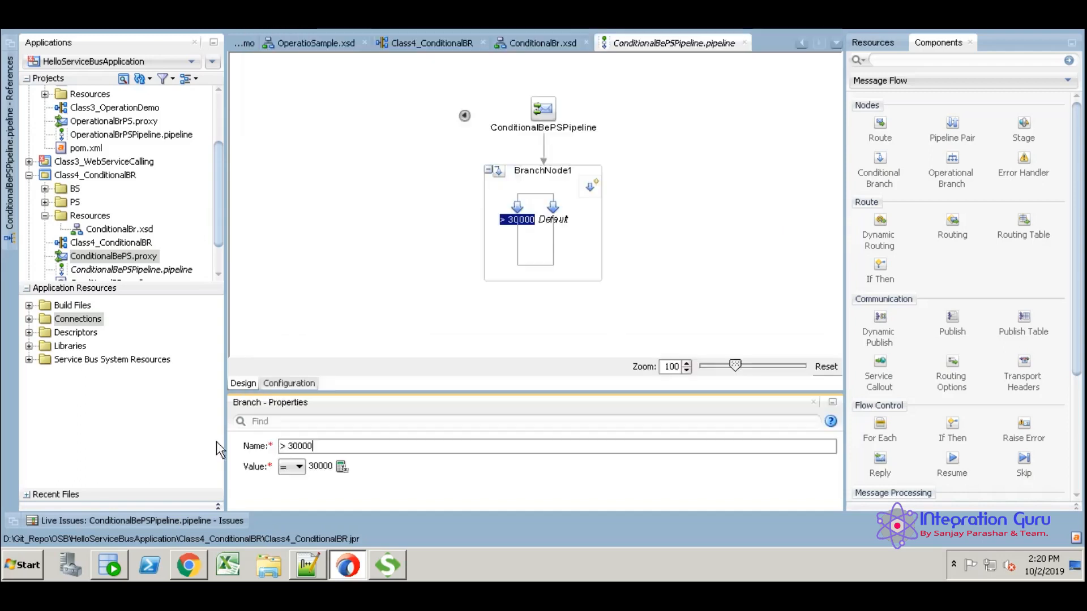
{"action": "left_click", "coordinate": [298, 466]}
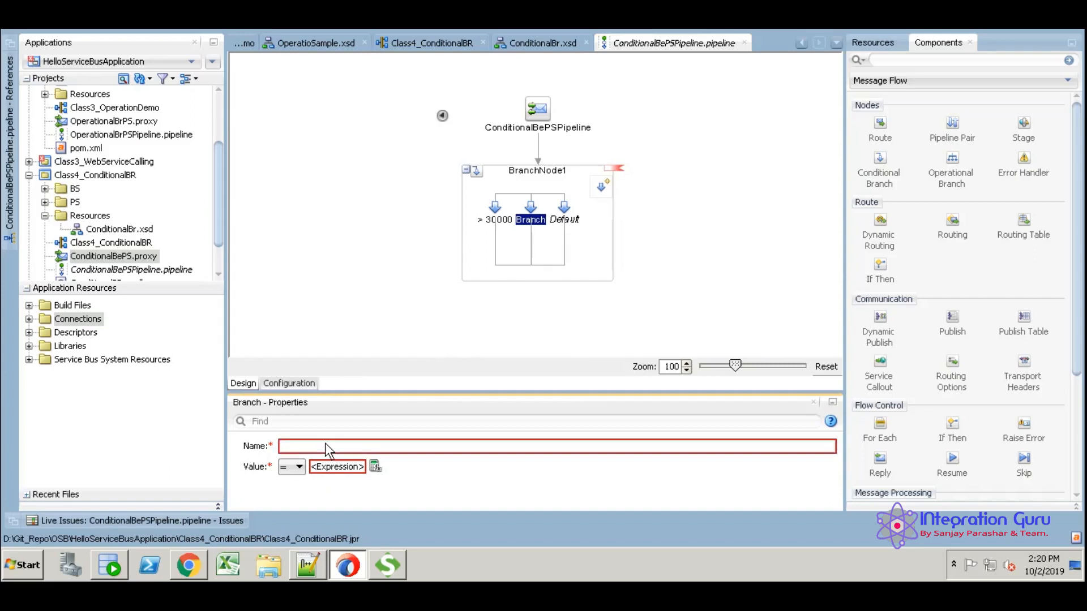
- Name the second branch '=< 30000' and choose the <= comparison operator
{"action": "type", "text": "="}
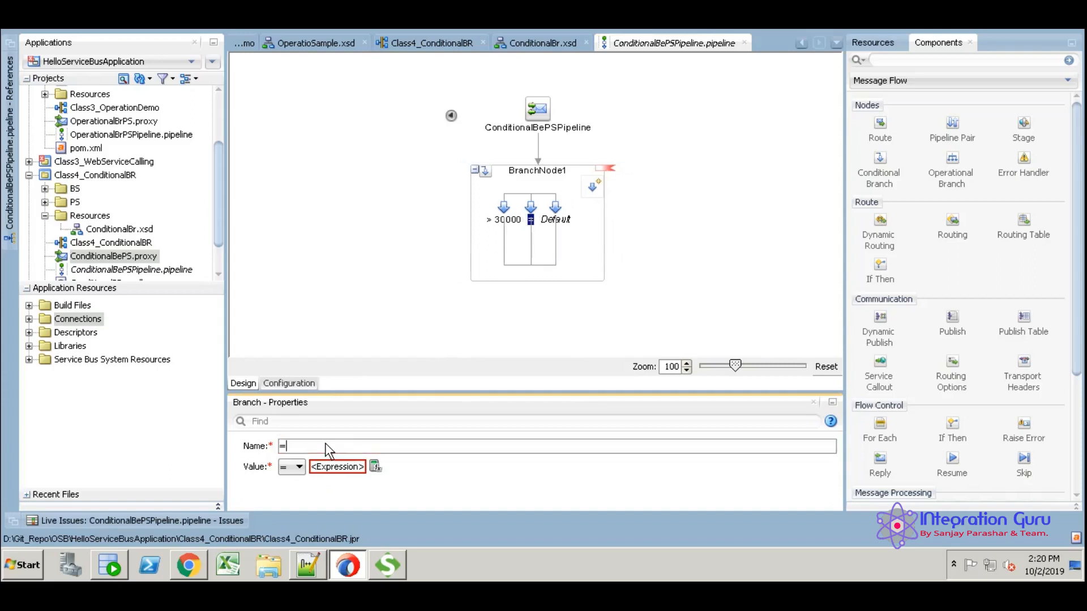
{"action": "type", "text": "< 30000"}
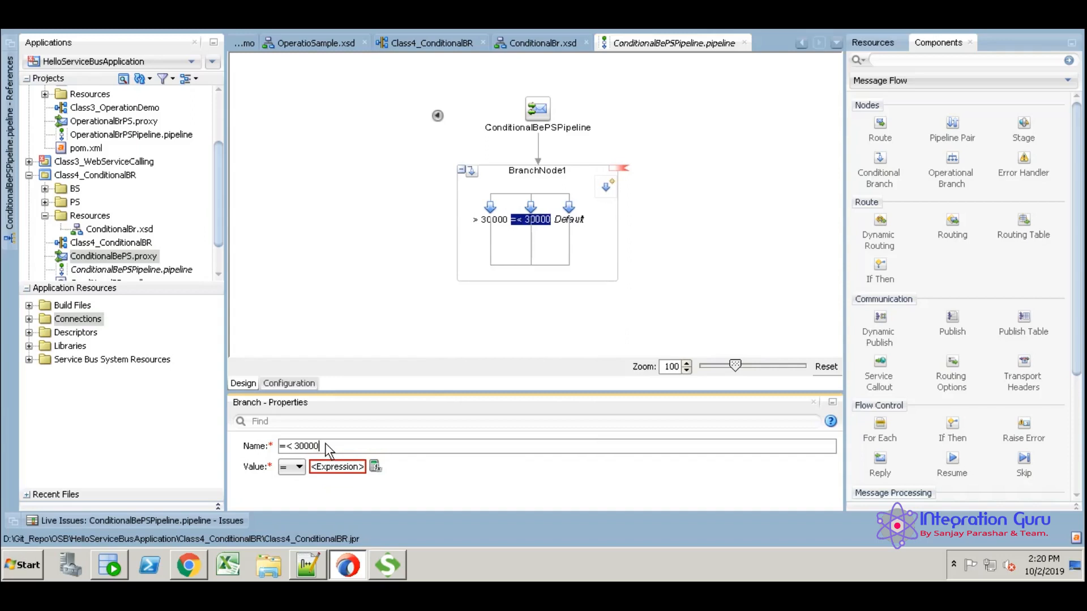
{"action": "left_click", "coordinate": [299, 467]}
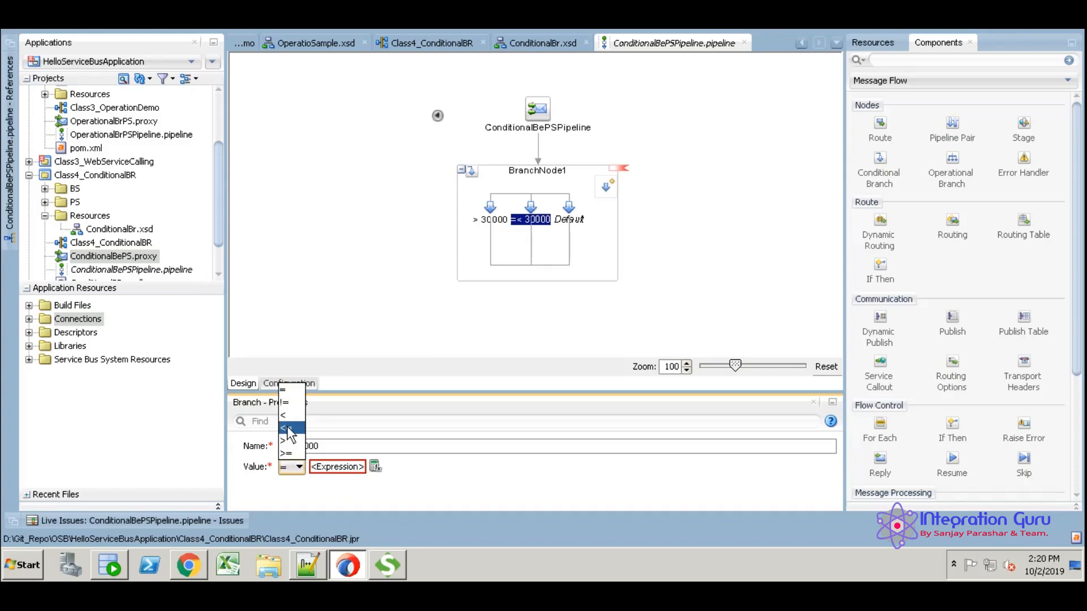
{"action": "left_click", "coordinate": [286, 426]}
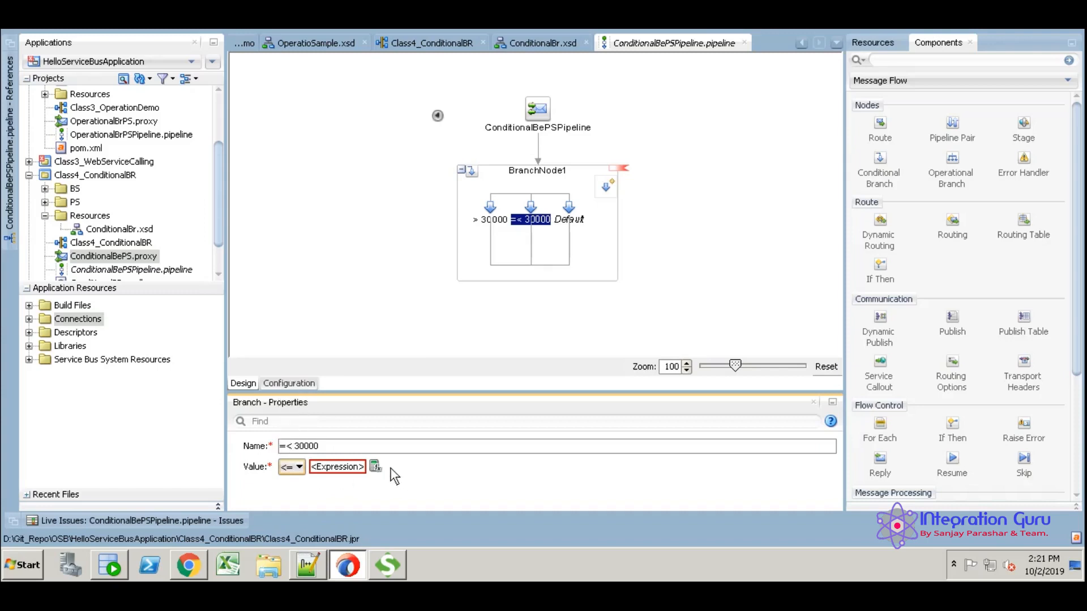
- Set the second branch's value to 30000 in the XQuery Expression Builder
{"action": "left_click", "coordinate": [374, 465]}
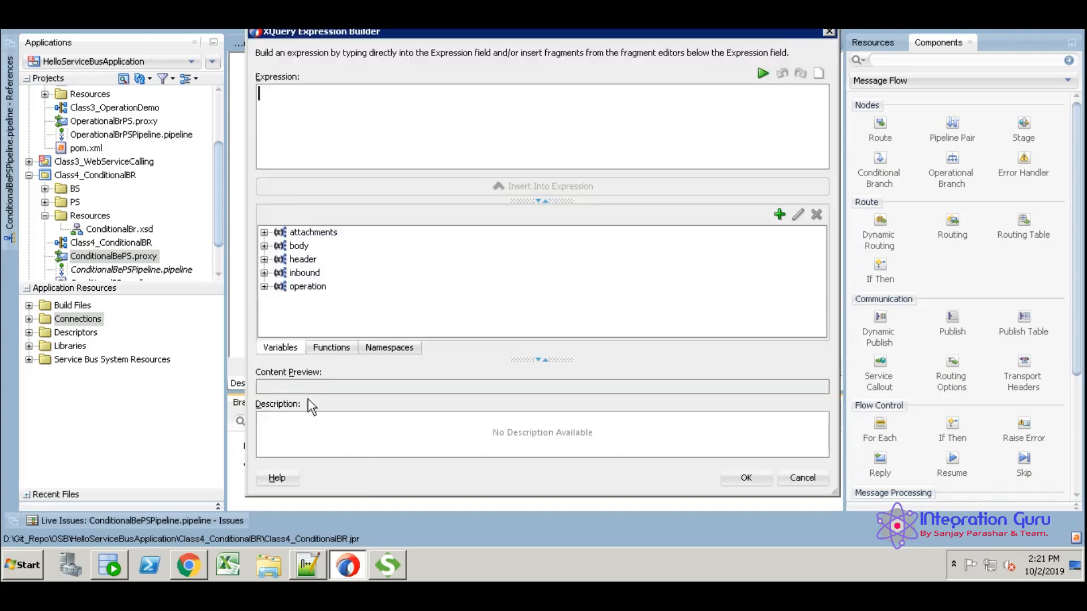
{"action": "type", "text": "30000"}
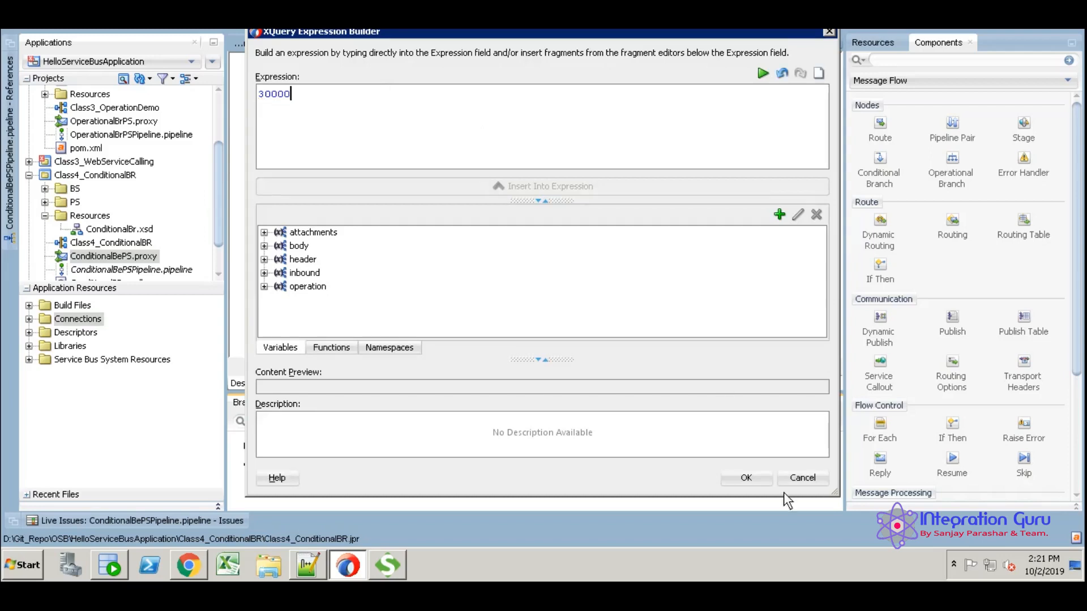
{"action": "left_click", "coordinate": [744, 478]}
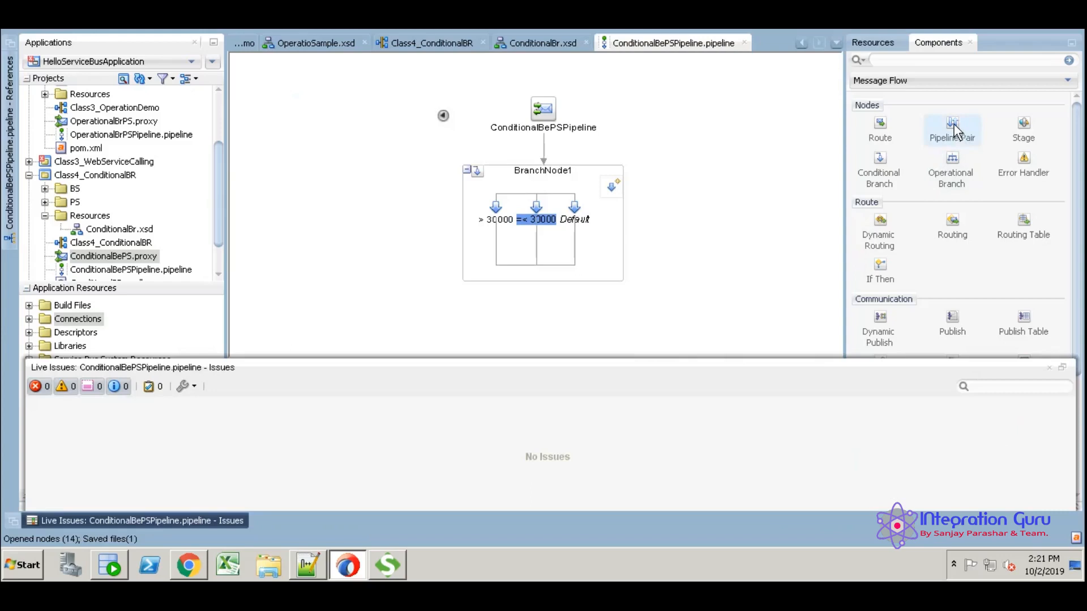
- Add a pipeline pair with request and response stages under the > 30000 branch
{"action": "left_click", "coordinate": [536, 208]}
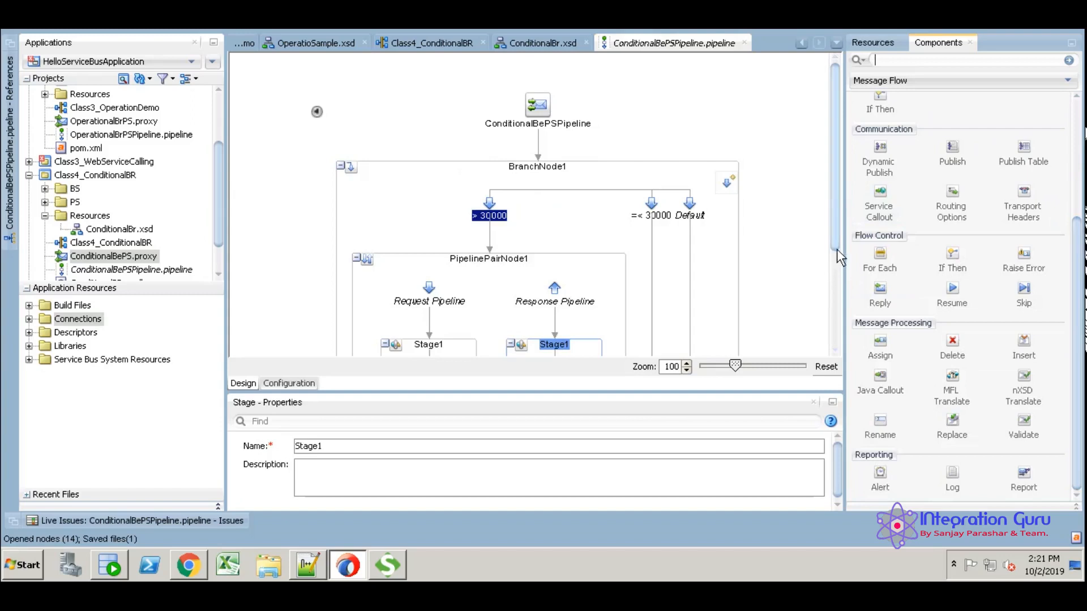
{"action": "scroll", "scroll_direction": "down", "scroll_amount": 3}
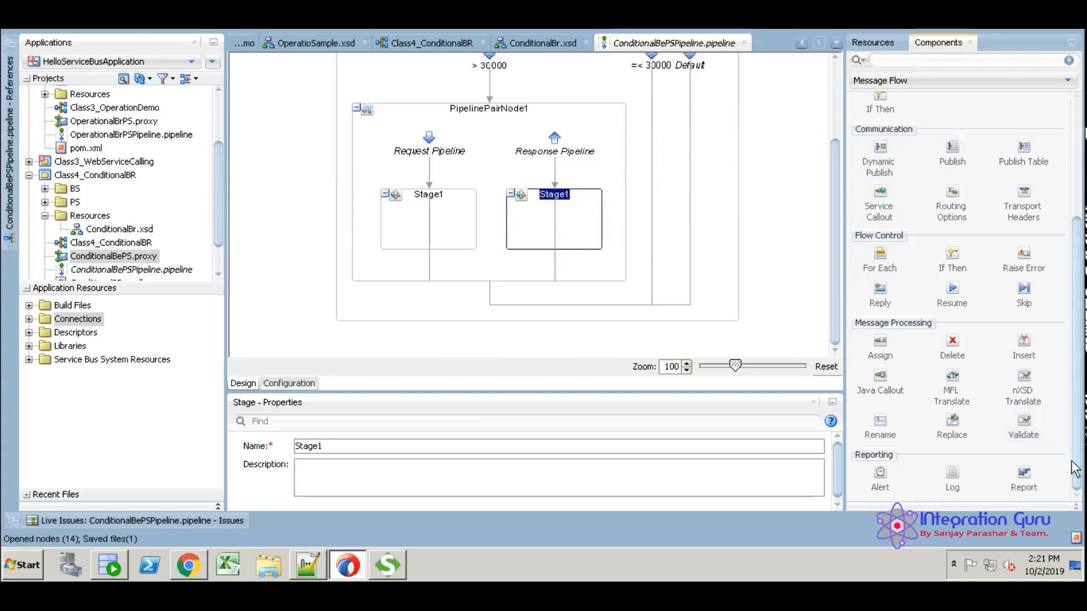
{"action": "mouse_move", "coordinate": [952, 426]}
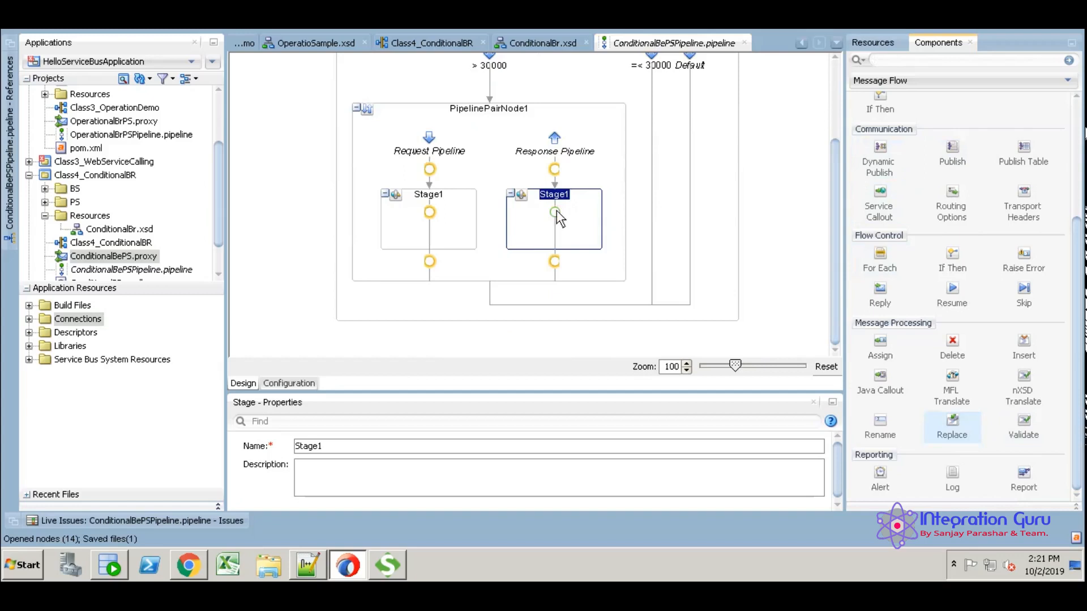
- Place a Replace action in the response Stage1 targeting the body variable
{"action": "left_click", "coordinate": [951, 424]}
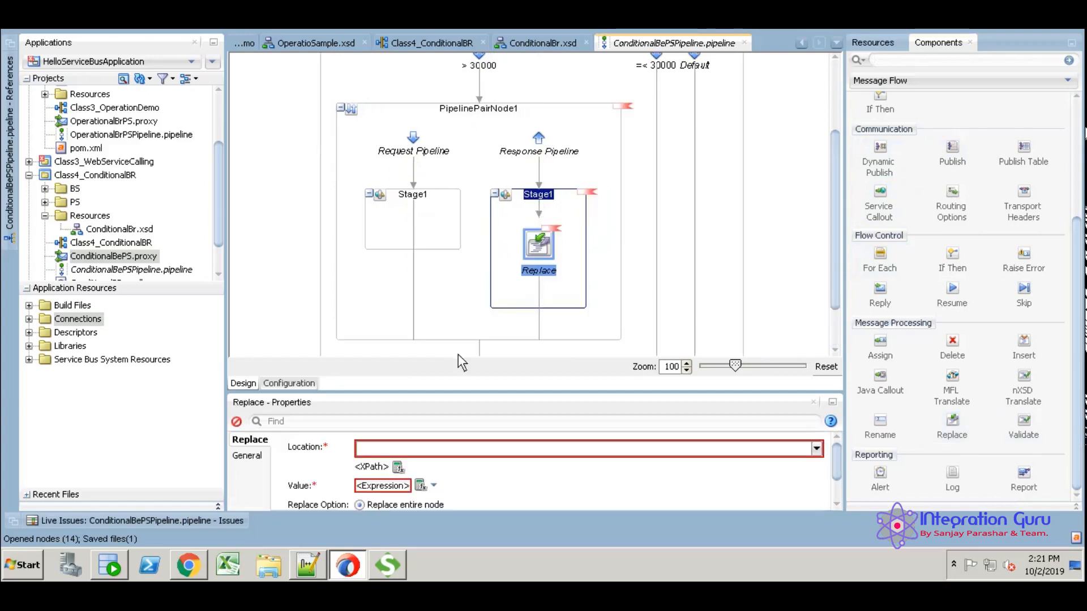
{"action": "left_click", "coordinate": [413, 151]}
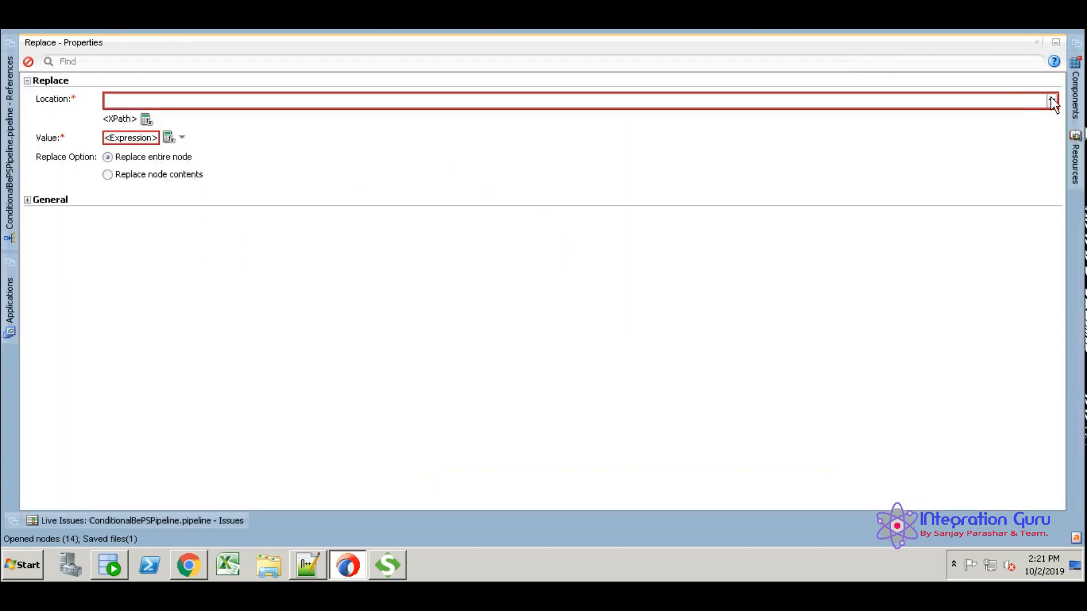
{"action": "left_click", "coordinate": [1050, 100]}
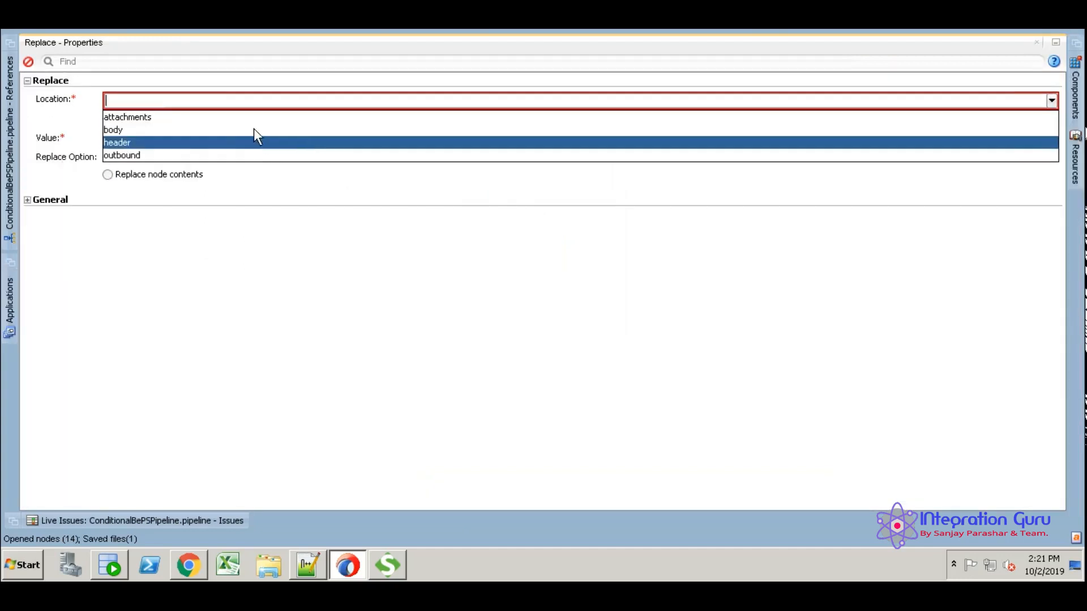
{"action": "left_click", "coordinate": [112, 129]}
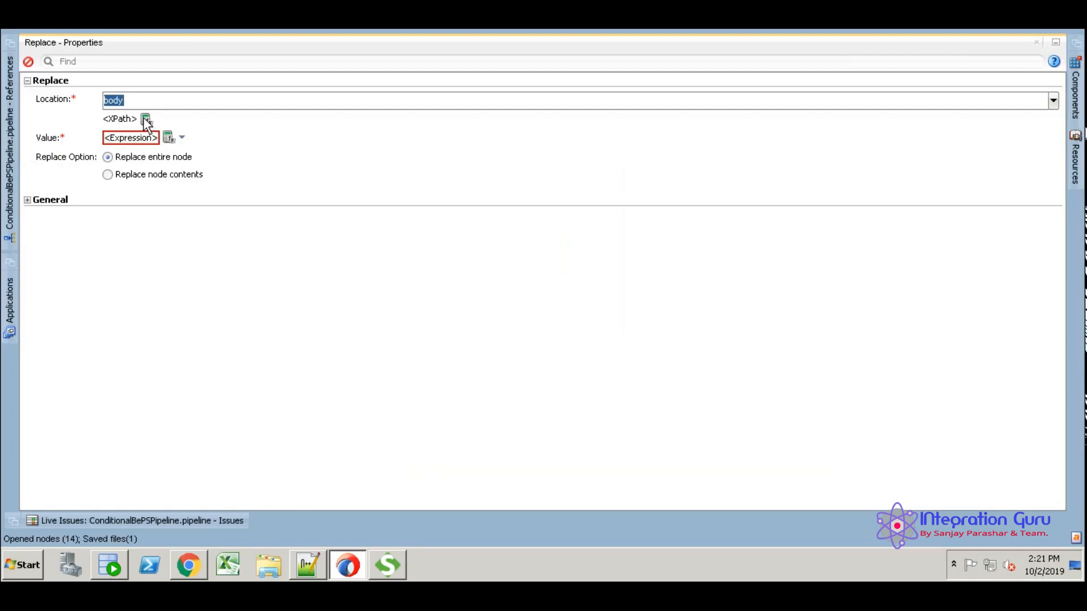
- Set the Replace action's location XPath to a single dot
{"action": "left_click", "coordinate": [146, 119]}
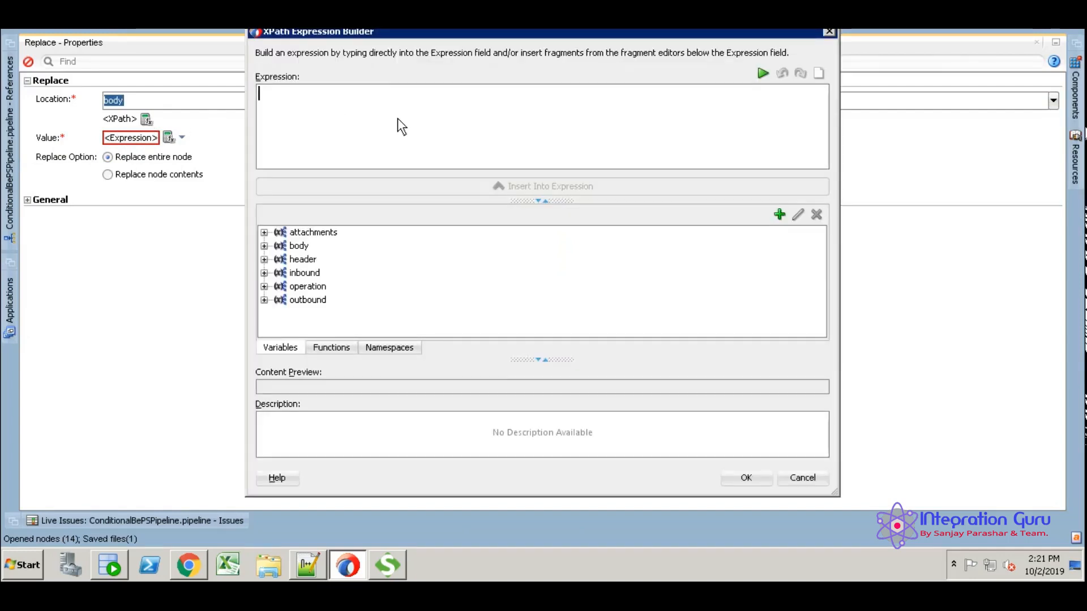
{"action": "type", "text": "."}
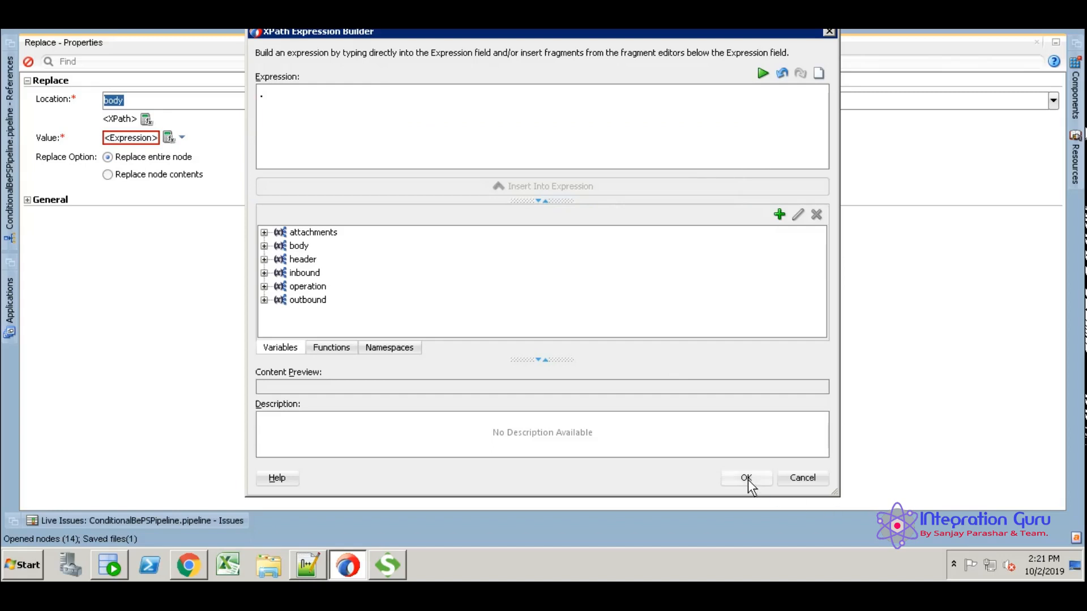
{"action": "left_click", "coordinate": [745, 478]}
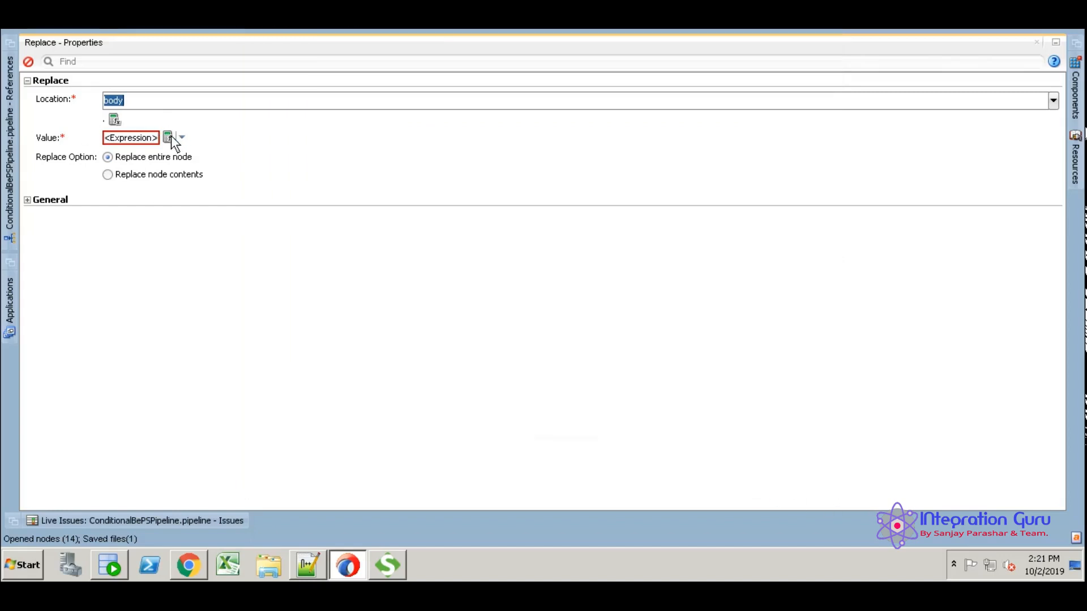
- Start the value expression with concat('Emp Name:', and the 'Loan Aproved' literal
{"action": "left_click", "coordinate": [169, 137]}
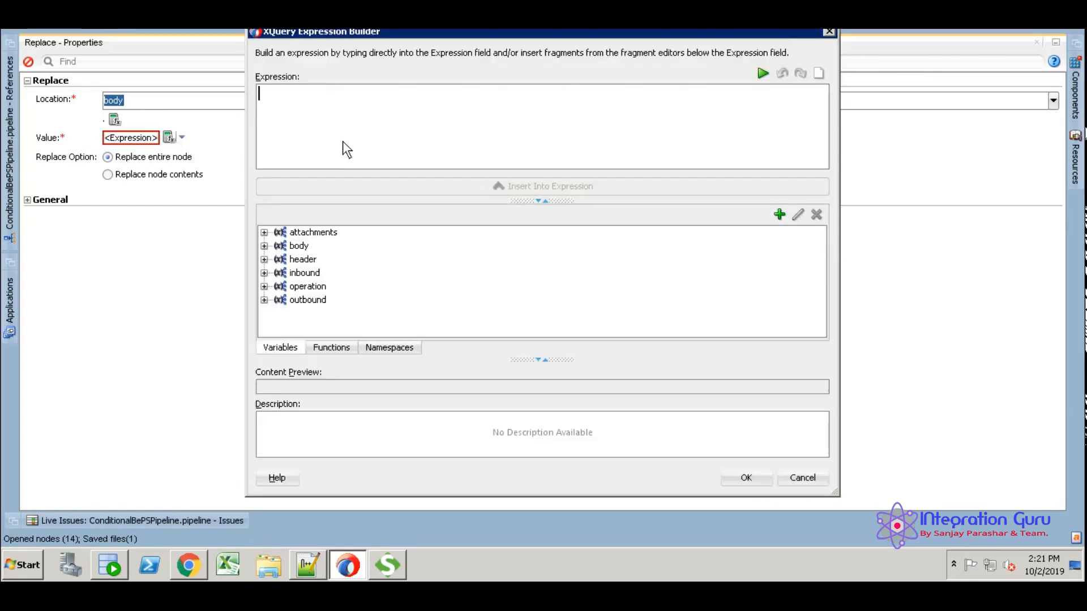
{"action": "type", "text": "'"}
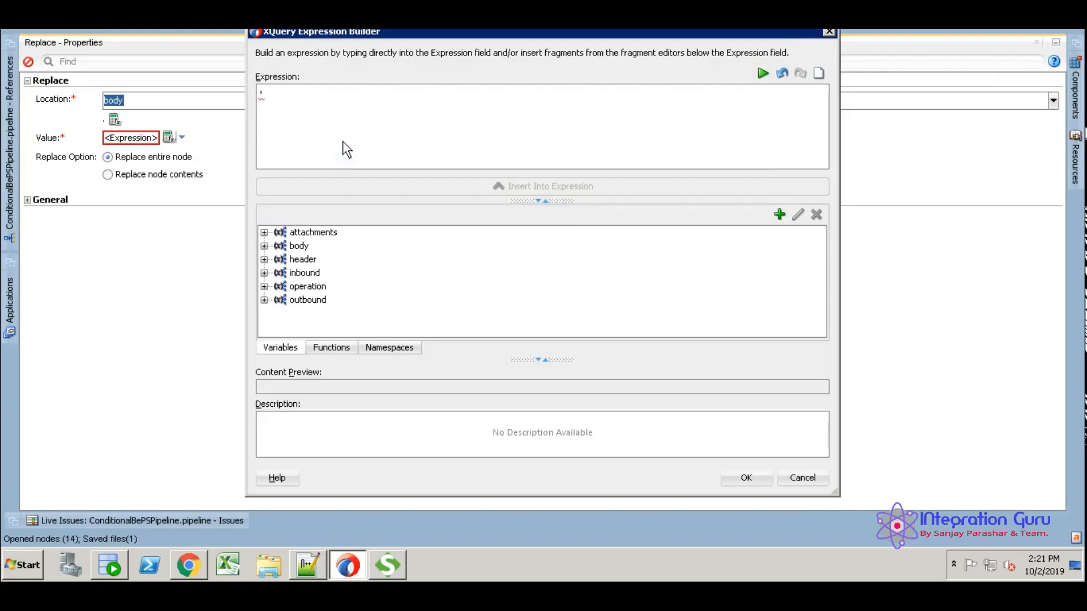
{"action": "type", "text": "Loan A"}
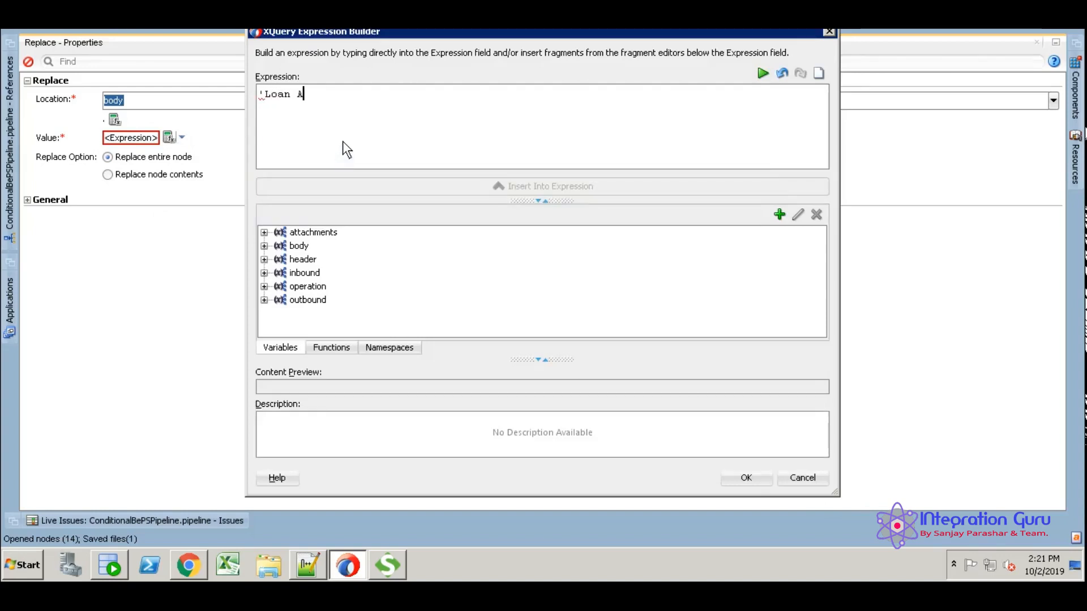
{"action": "type", "text": "proved"}
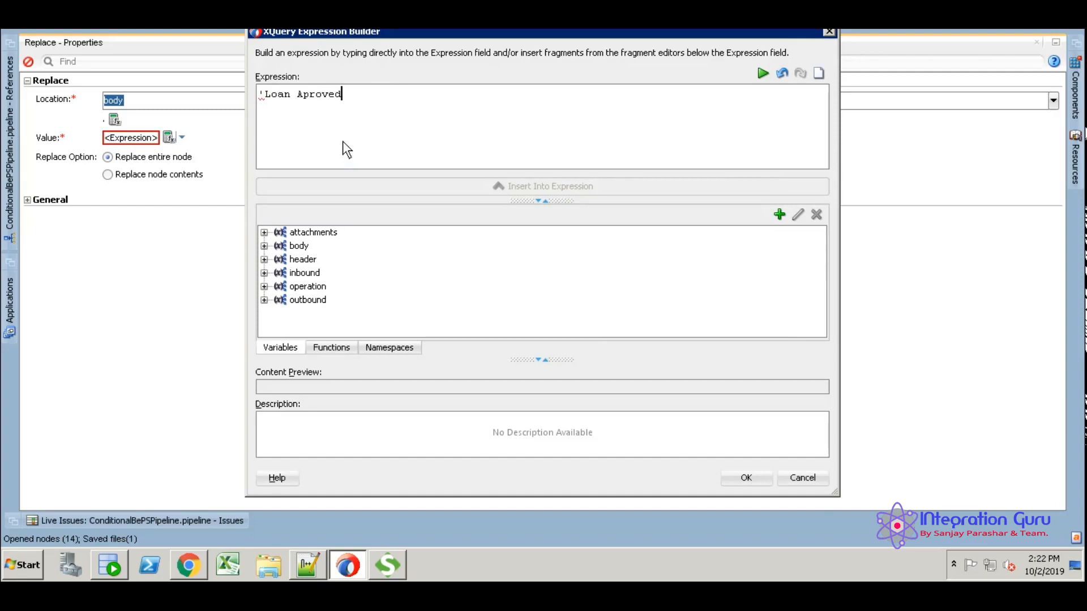
{"action": "type", "text": "'"}
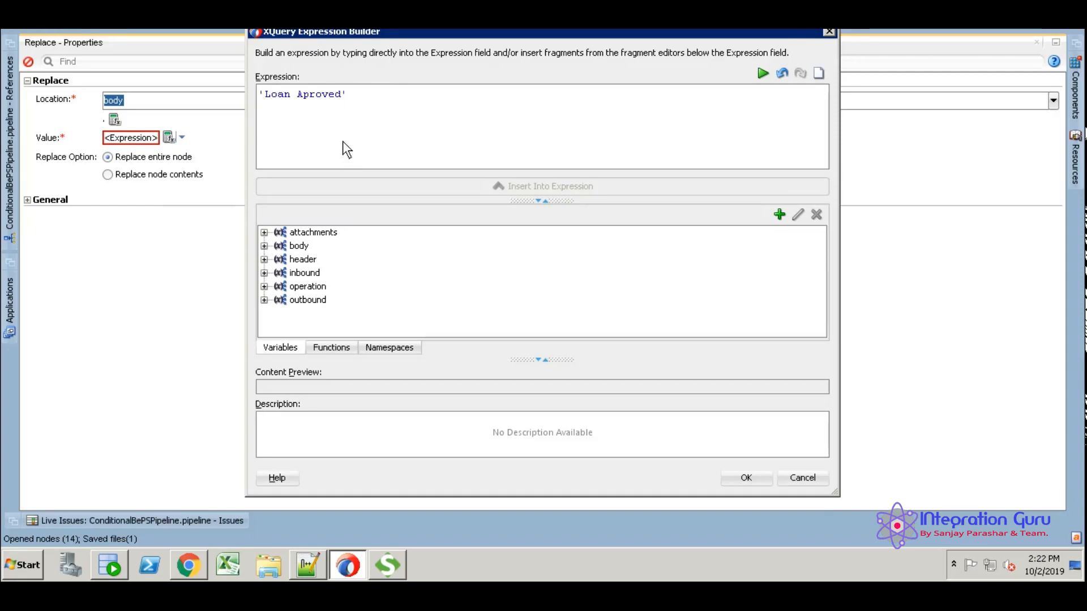
{"action": "type", "text": "Concat"}
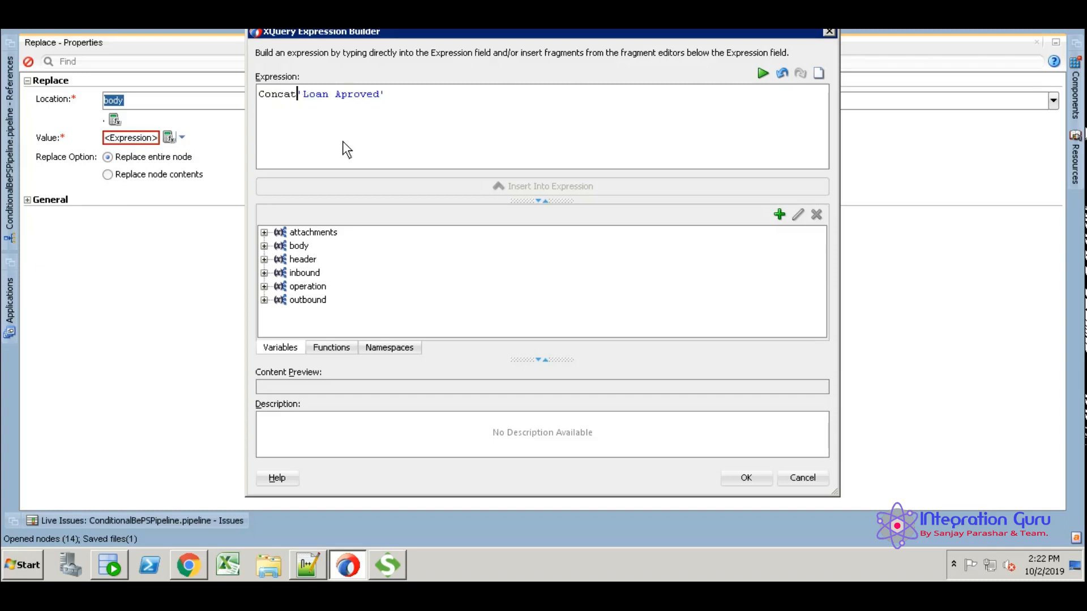
{"action": "type", "text": "("}
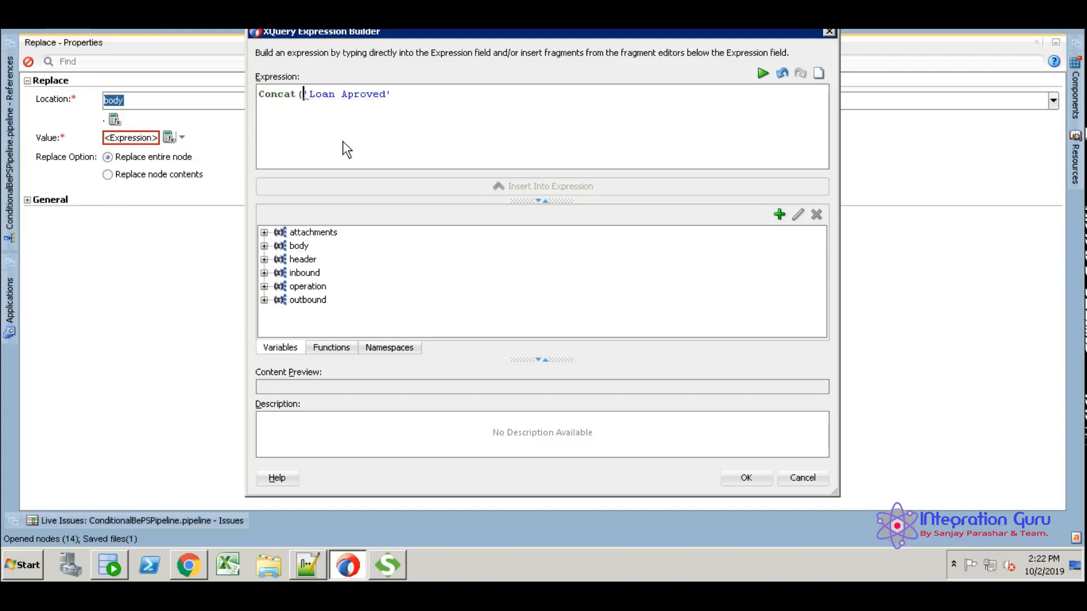
{"action": "type", "text": "'"}
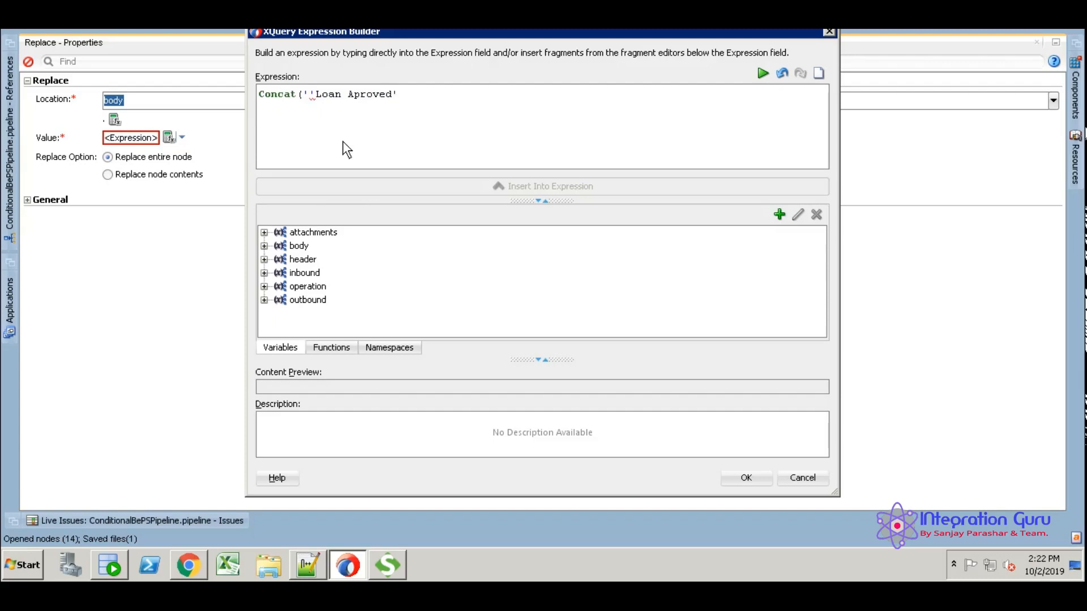
{"action": "type", "text": "Emp"}
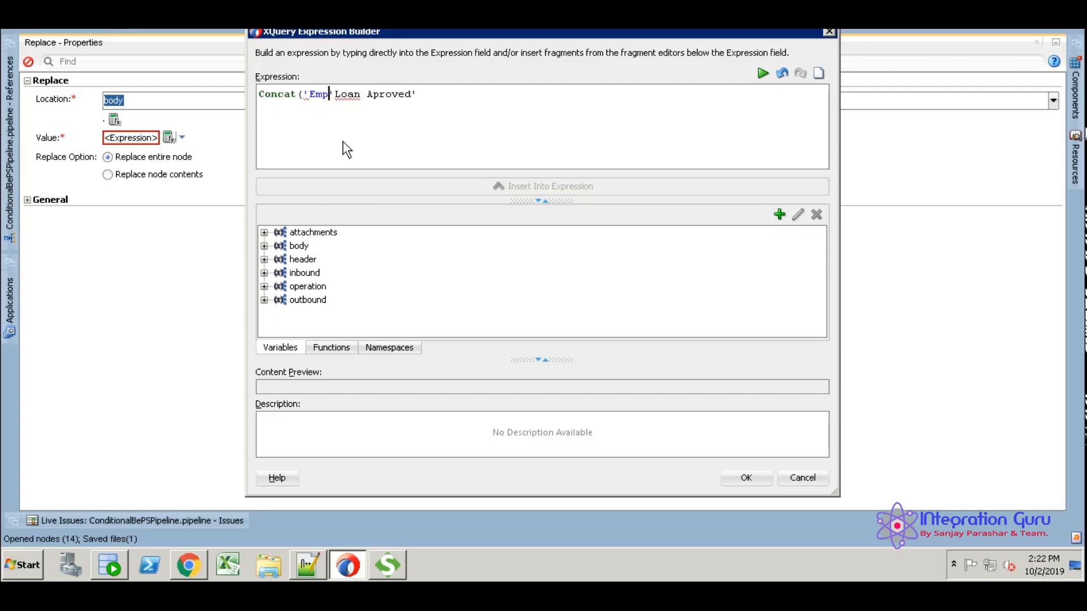
{"action": "type", "text": "Name:"}
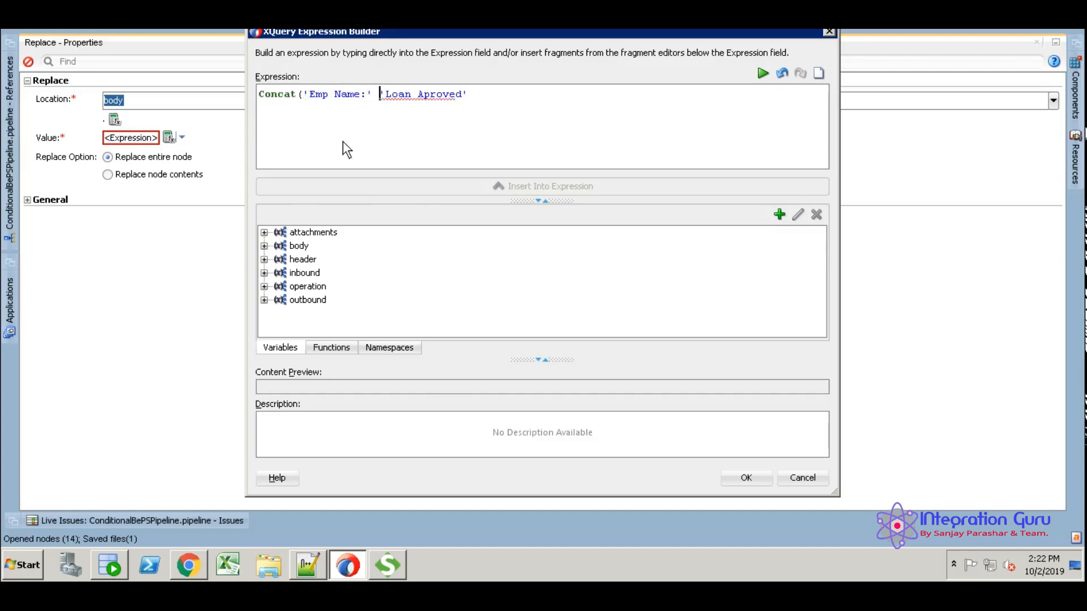
{"action": "type", "text": ","}
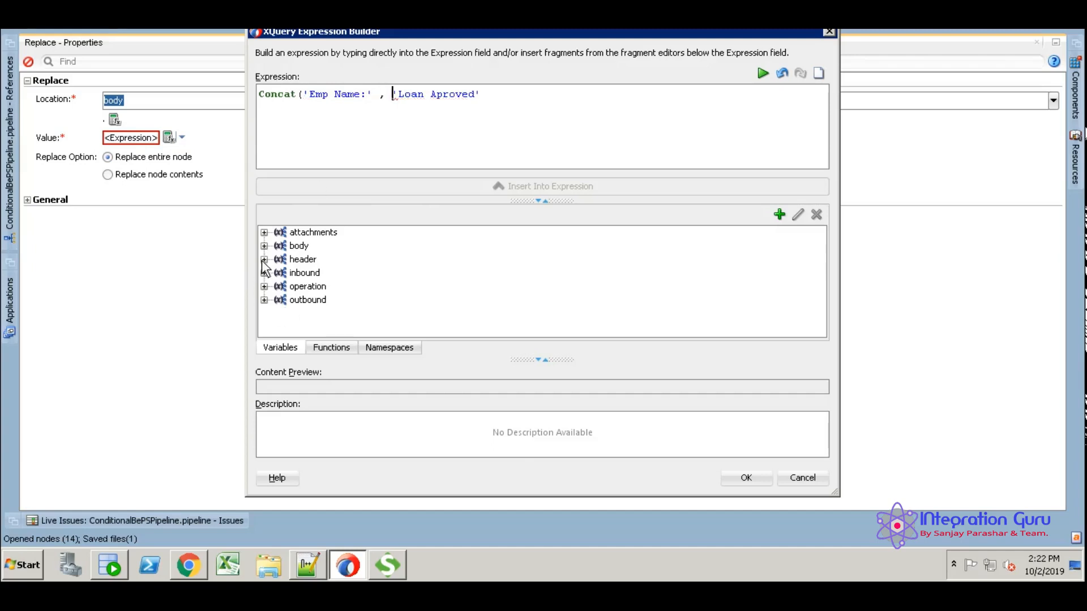
- Insert the FirstName and LattName paths and 'LOAN STATUS:' text, then confirm the concat expression
{"action": "left_click", "coordinate": [263, 246]}
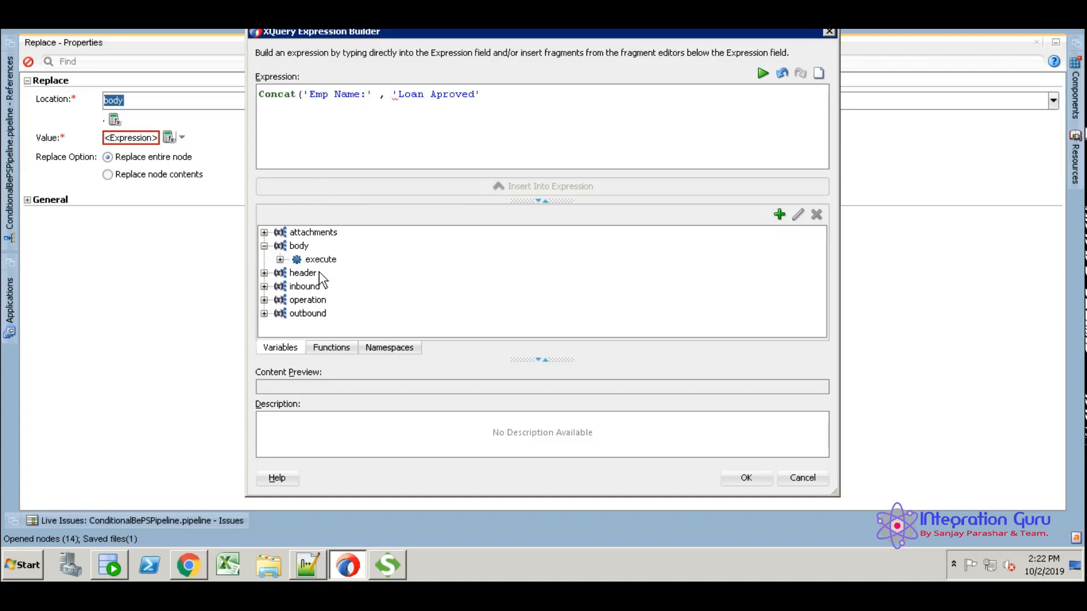
{"action": "left_click", "coordinate": [273, 259]}
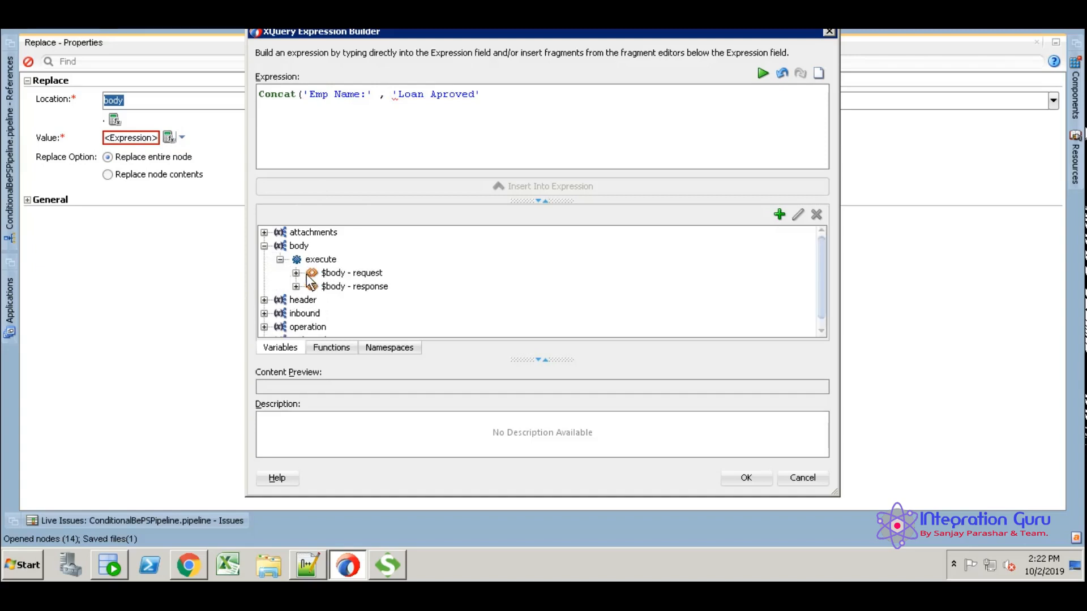
{"action": "left_click", "coordinate": [296, 273]}
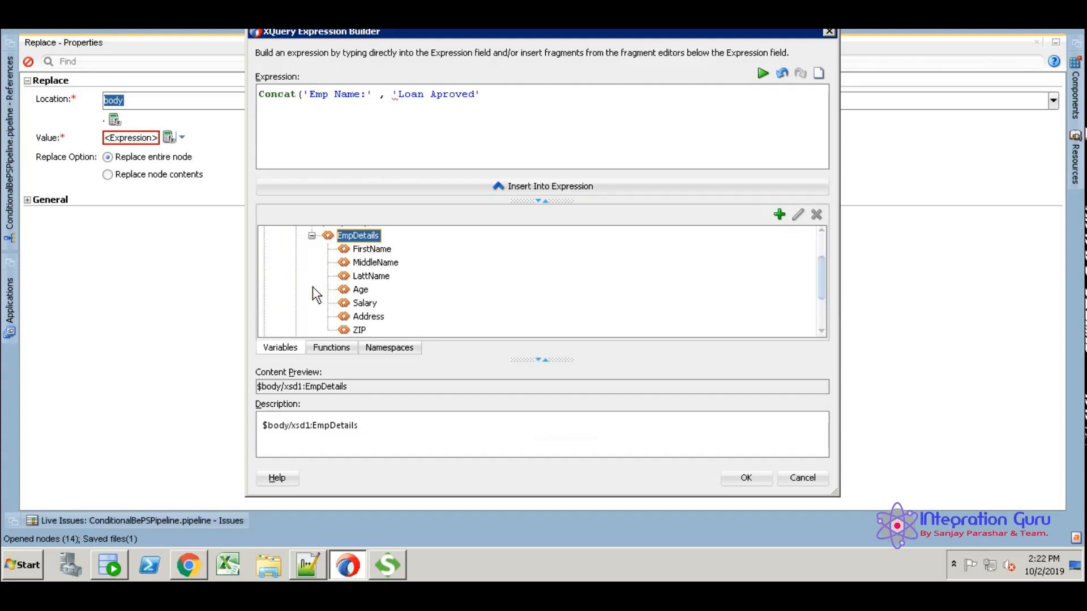
{"action": "left_click", "coordinate": [373, 249]}
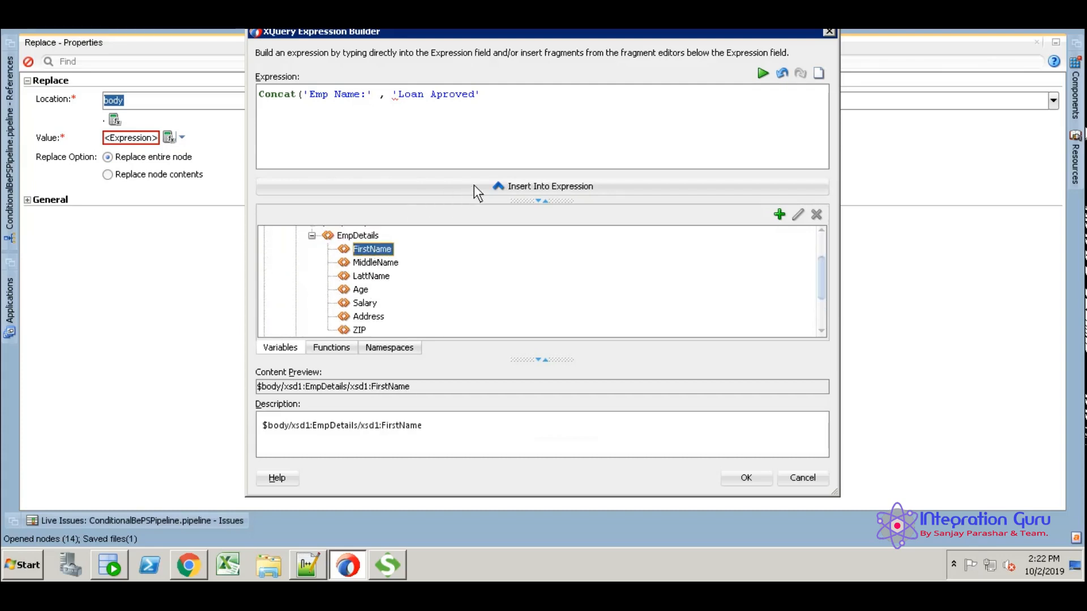
{"action": "left_click", "coordinate": [543, 186]}
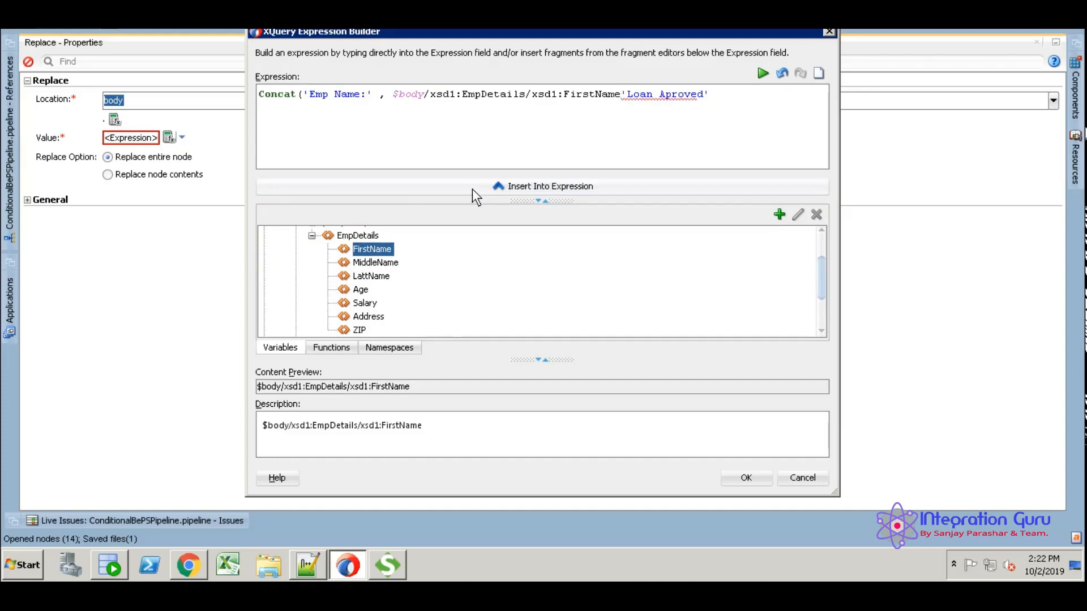
{"action": "type", "text": ",' ',"}
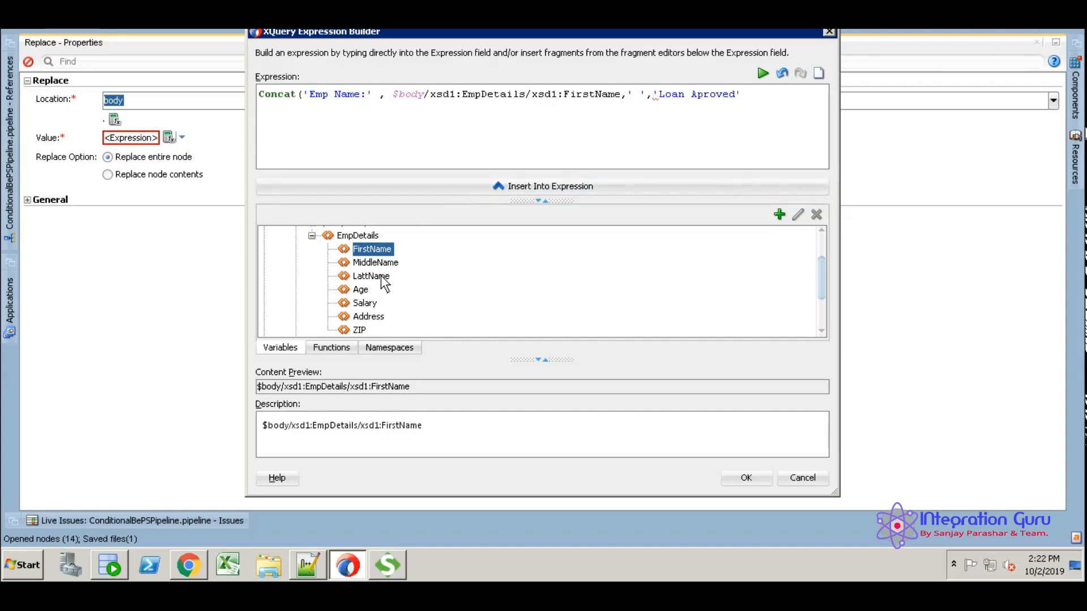
{"action": "left_click", "coordinate": [372, 276]}
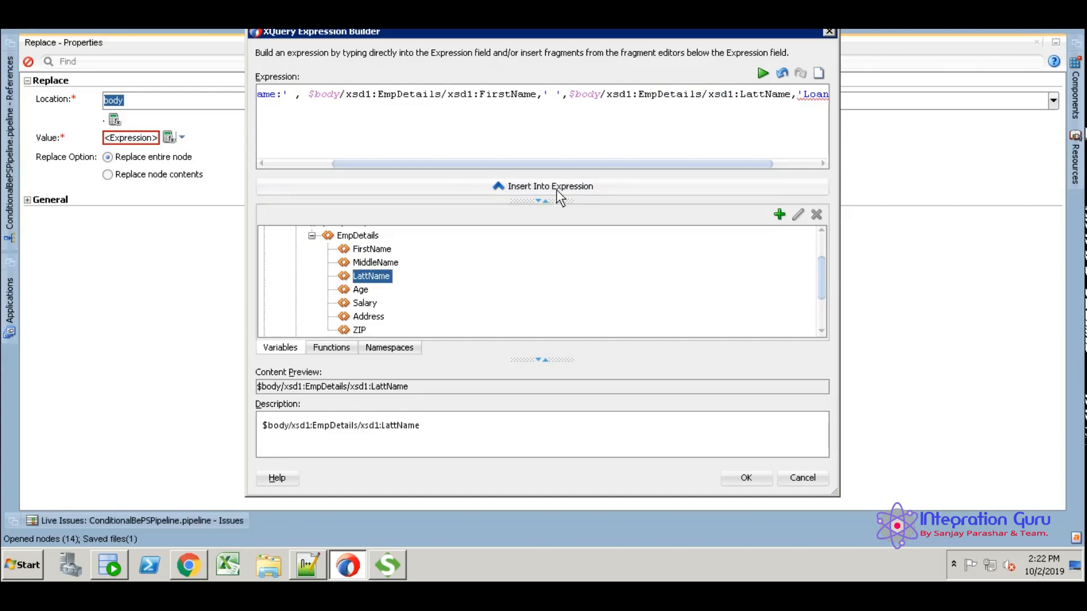
{"action": "mouse_move", "coordinate": [787, 118]}
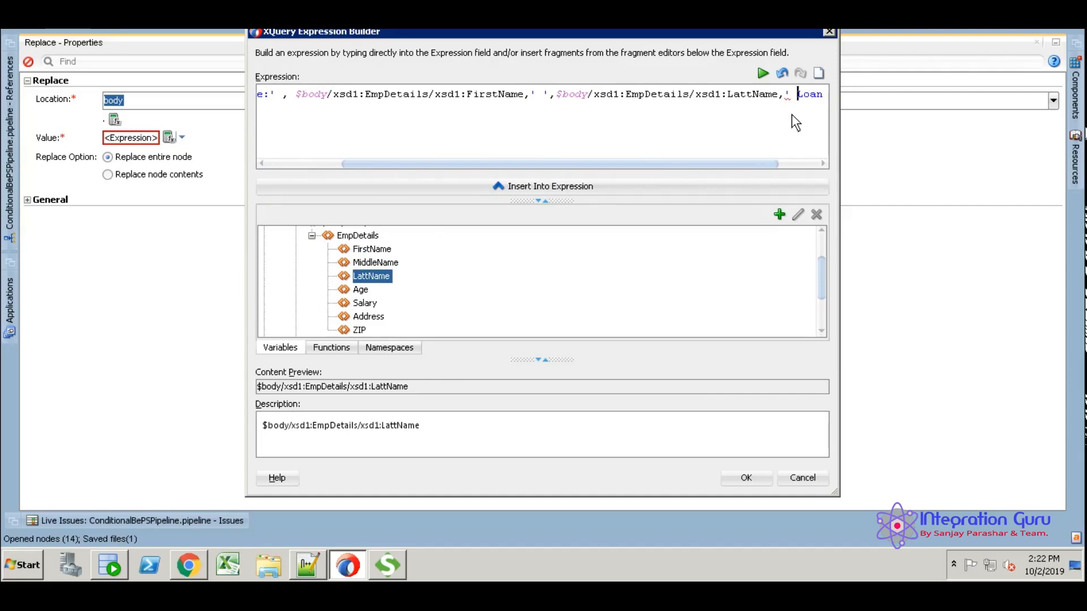
{"action": "type", "text": "LOANL"}
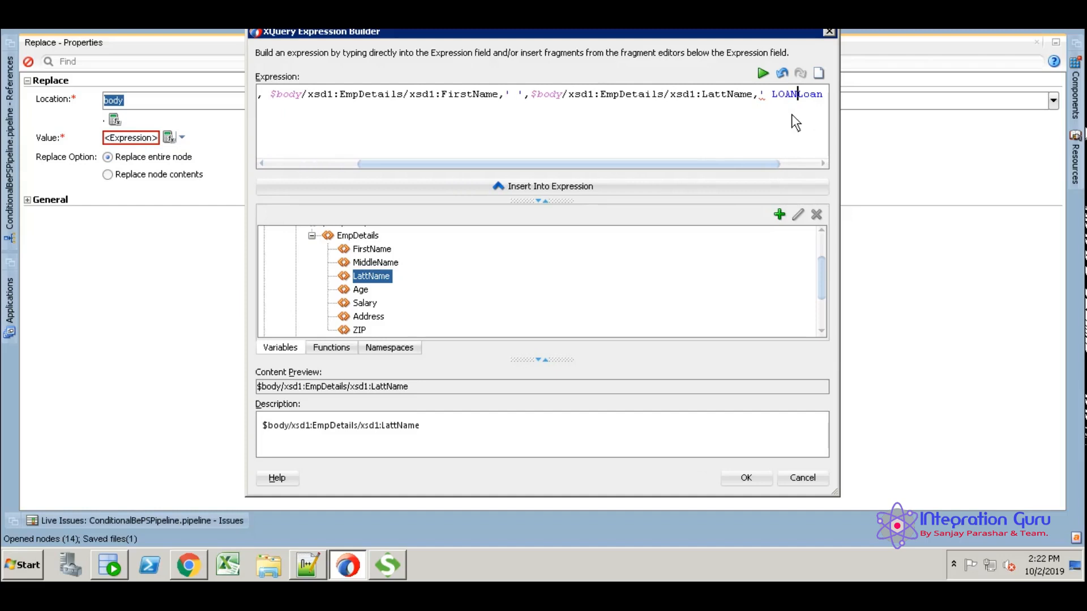
{"action": "type", "text": "STATU"}
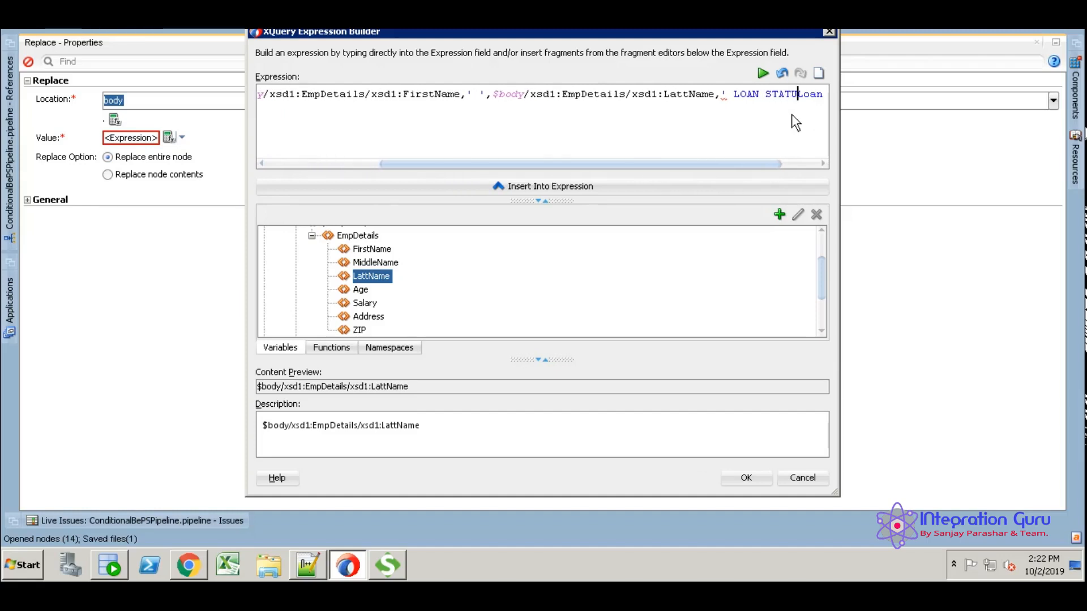
{"action": "left_click", "coordinate": [745, 477]}
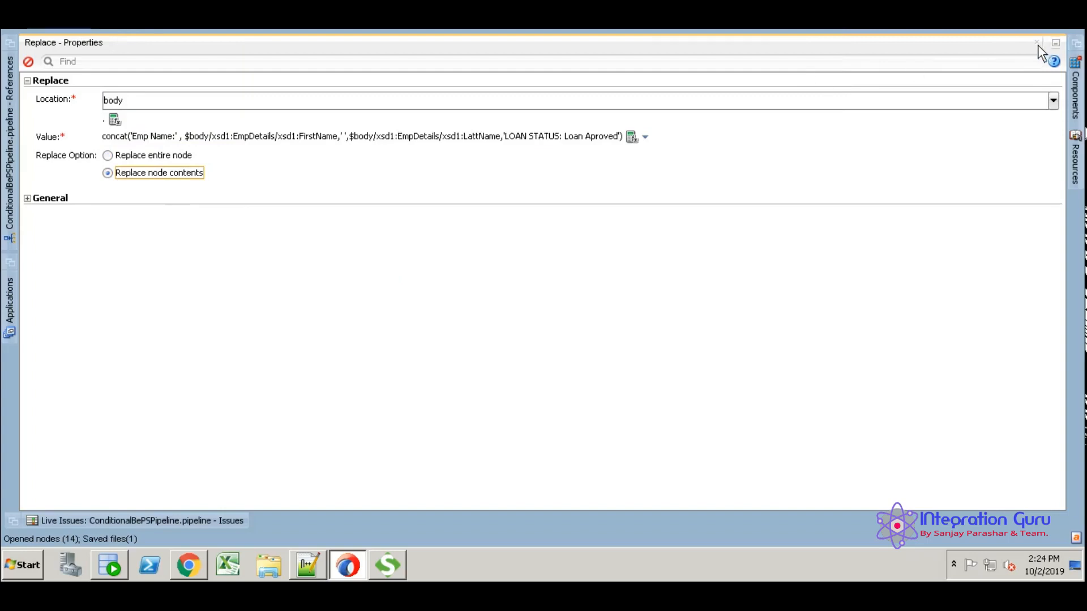
- Return to the design view and bring up the Rejected pipeline pair's Replace properties
{"action": "left_click", "coordinate": [1036, 42]}
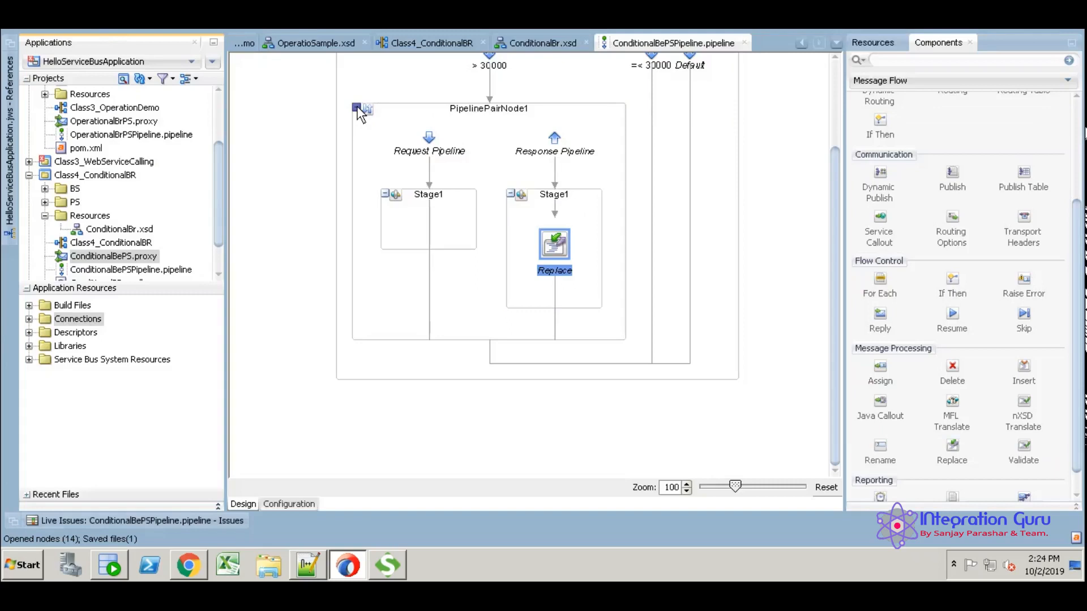
{"action": "left_click", "coordinate": [359, 110]}
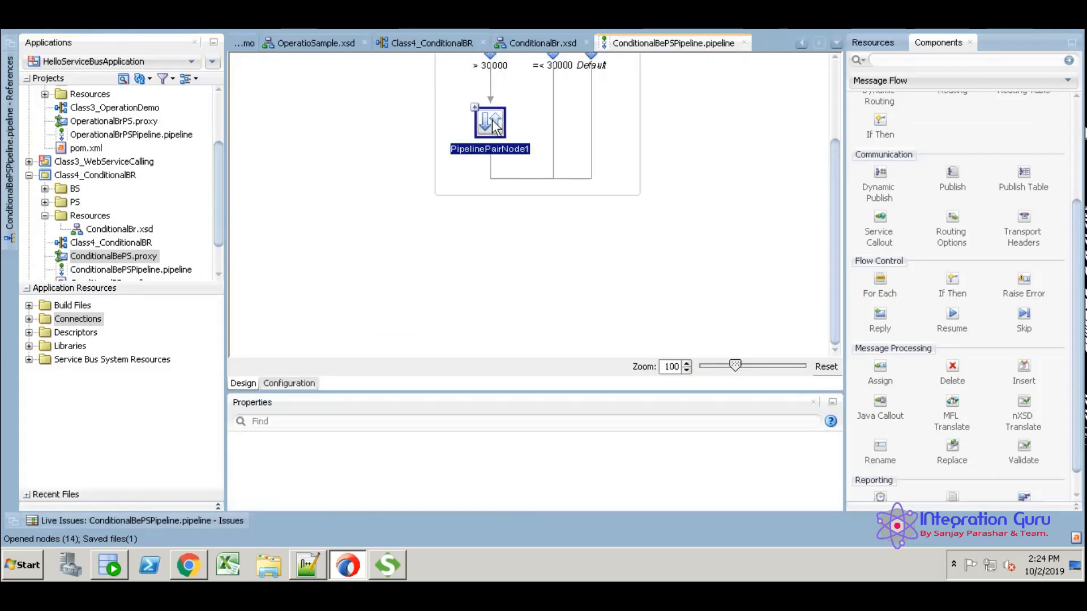
{"action": "right_click", "coordinate": [489, 123]}
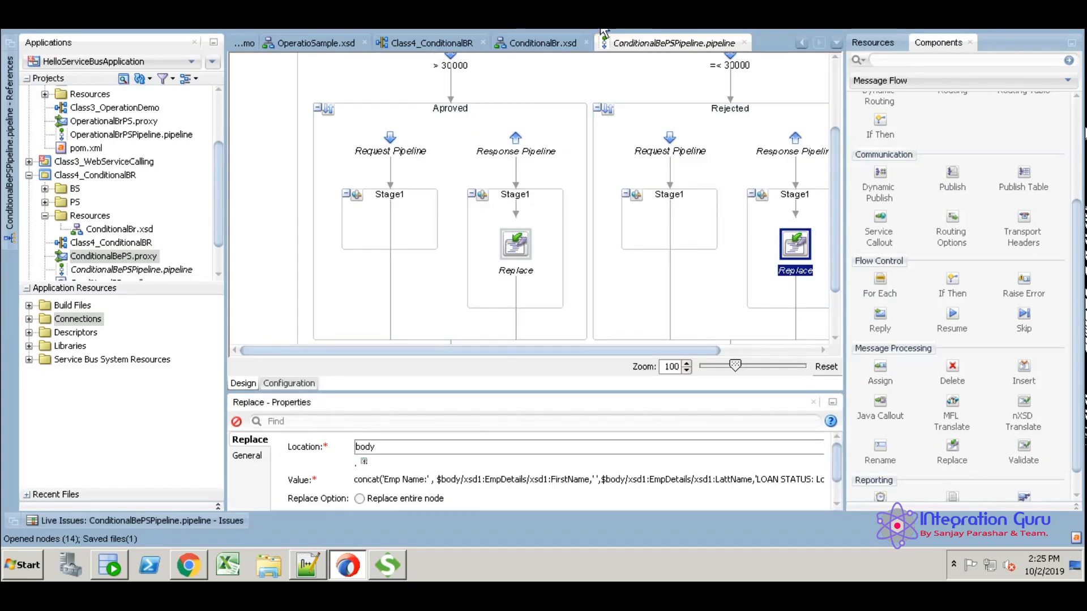
{"action": "left_click", "coordinate": [832, 402]}
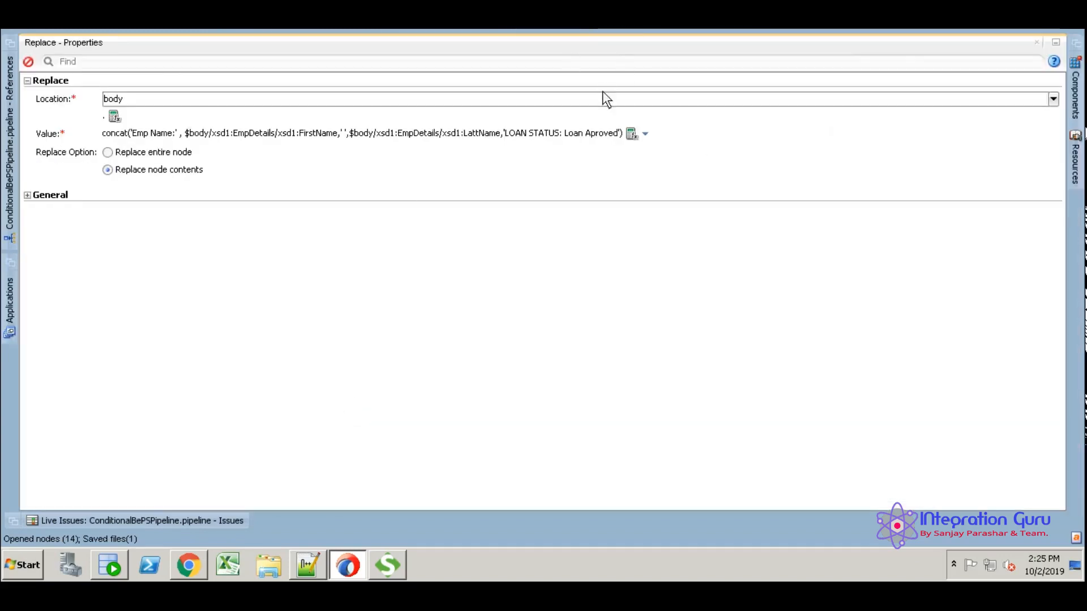
- Change the Replace value to say 'LOAN STATUS: Loan Rejected' instead of 'Loan Aproved'
{"action": "left_click", "coordinate": [631, 134]}
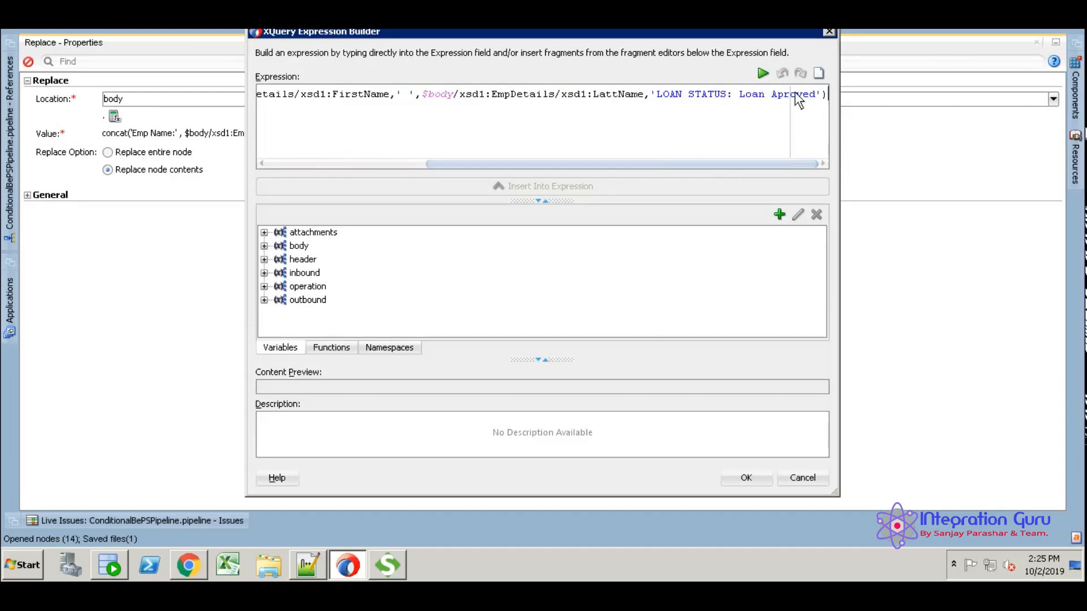
{"action": "double_click", "coordinate": [792, 94]}
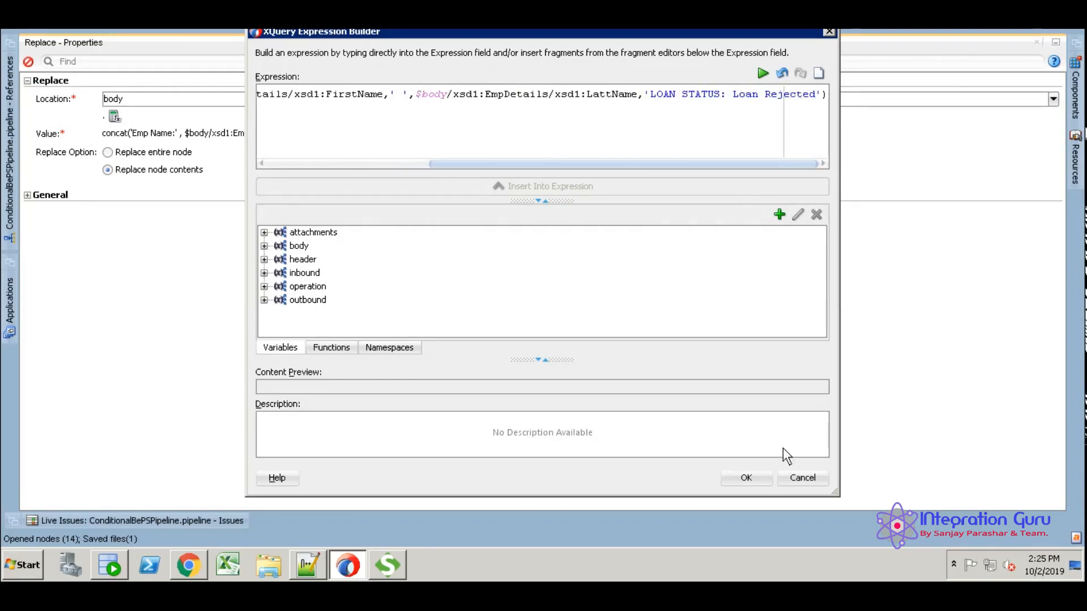
{"action": "left_click", "coordinate": [746, 478]}
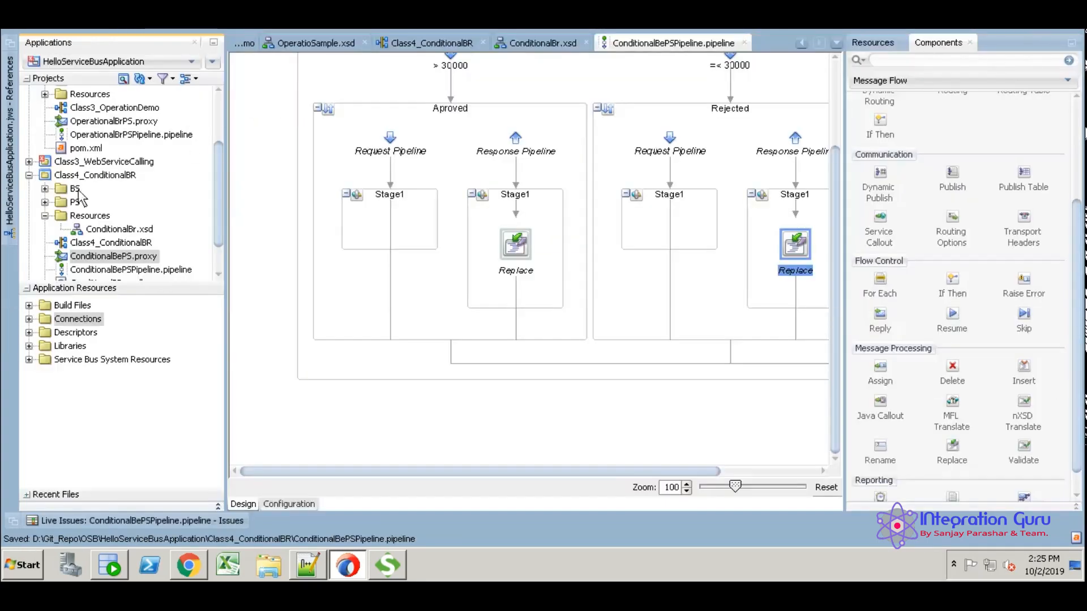
- Deploy the Class4_ConditionalBR project with its Service Bus deployment profile
{"action": "left_click", "coordinate": [95, 174]}
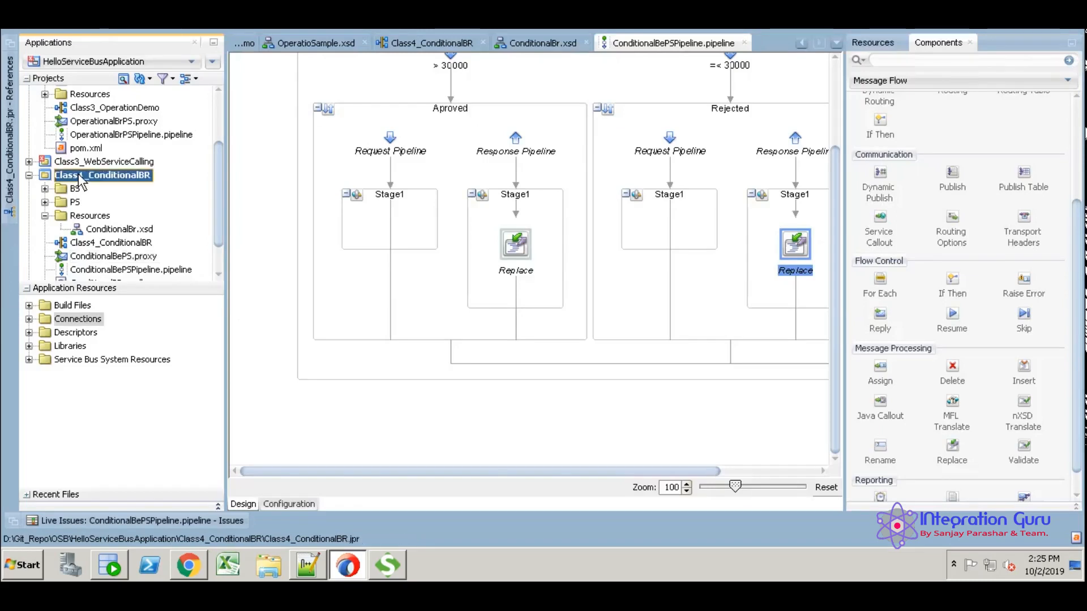
{"action": "right_click", "coordinate": [103, 174]}
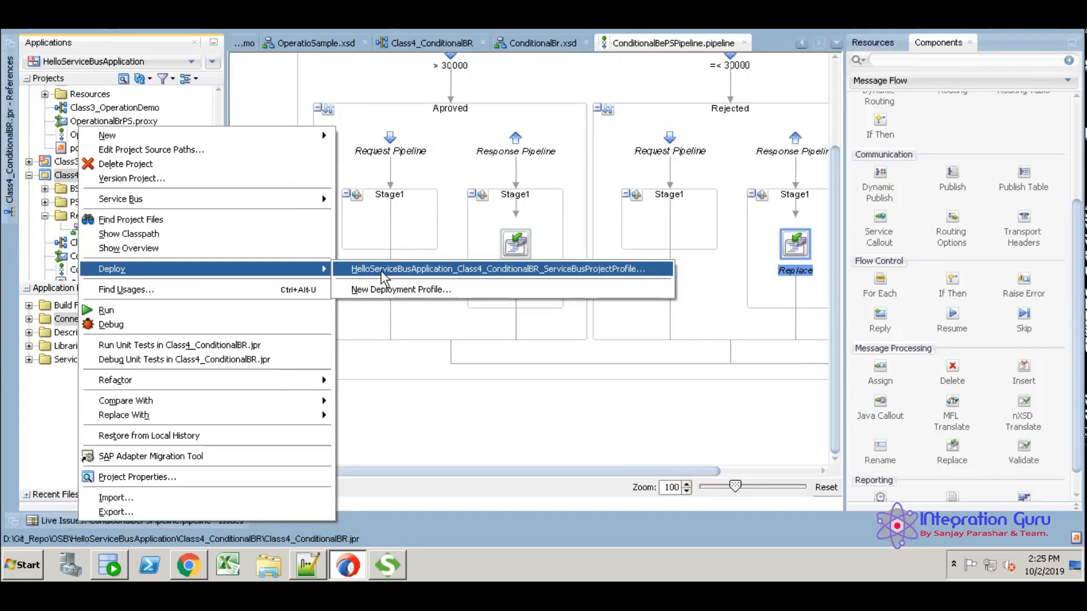
{"action": "left_click", "coordinate": [496, 269]}
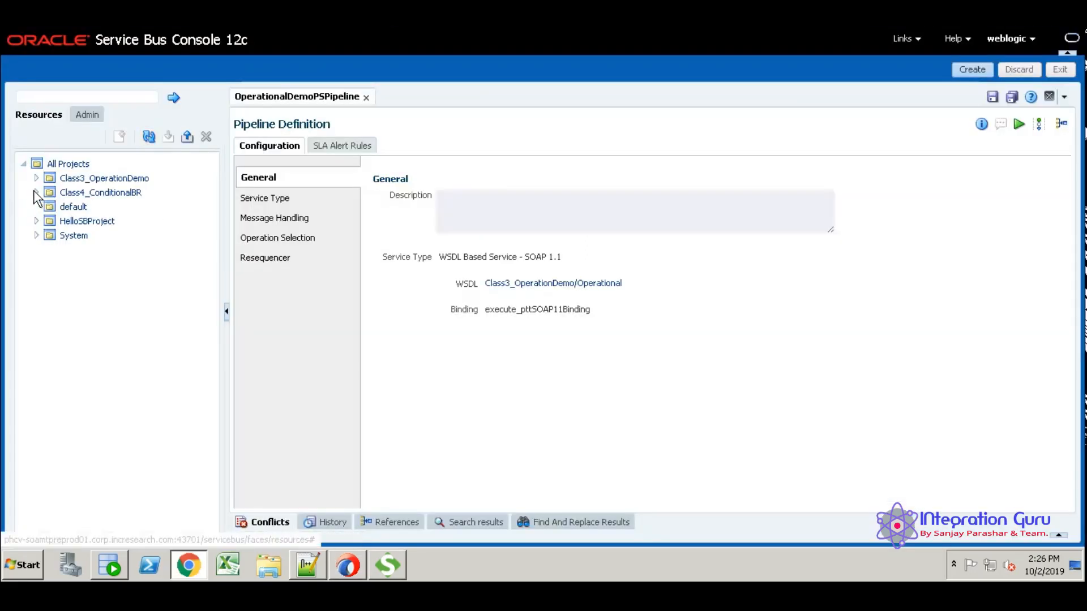
- Launch the test console for ConditionalBePSPipeline under Class4_ConditionalBR
{"action": "left_click", "coordinate": [37, 192]}
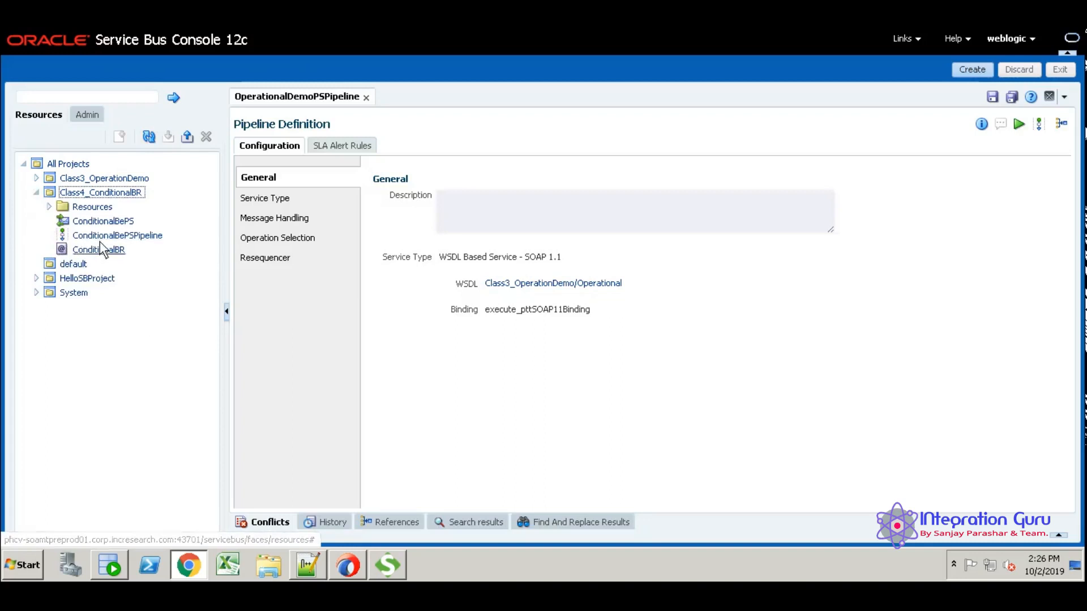
{"action": "double_click", "coordinate": [117, 235]}
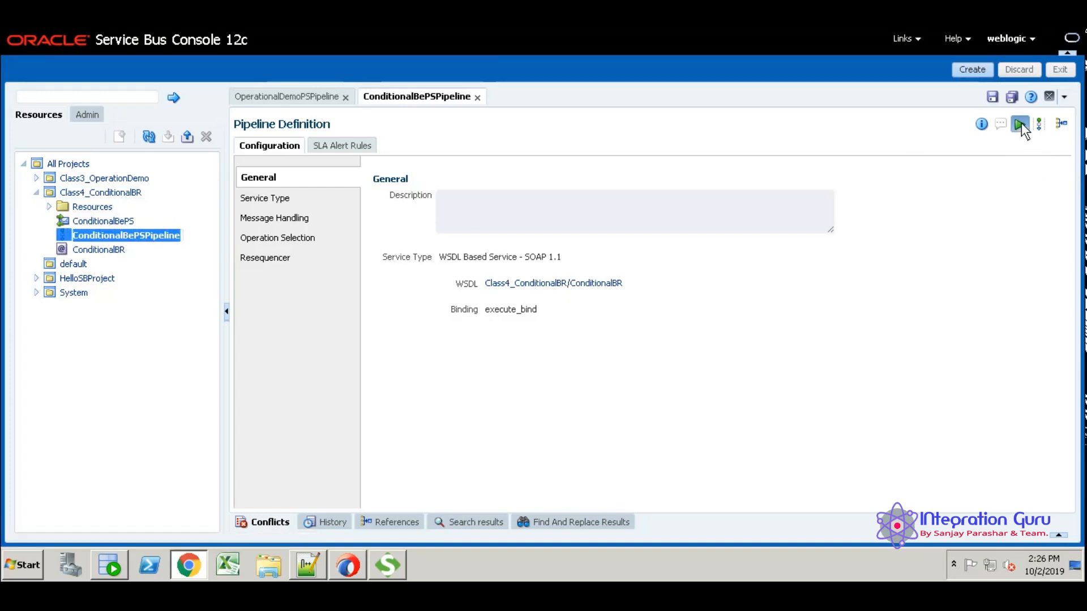
{"action": "left_click", "coordinate": [1020, 124]}
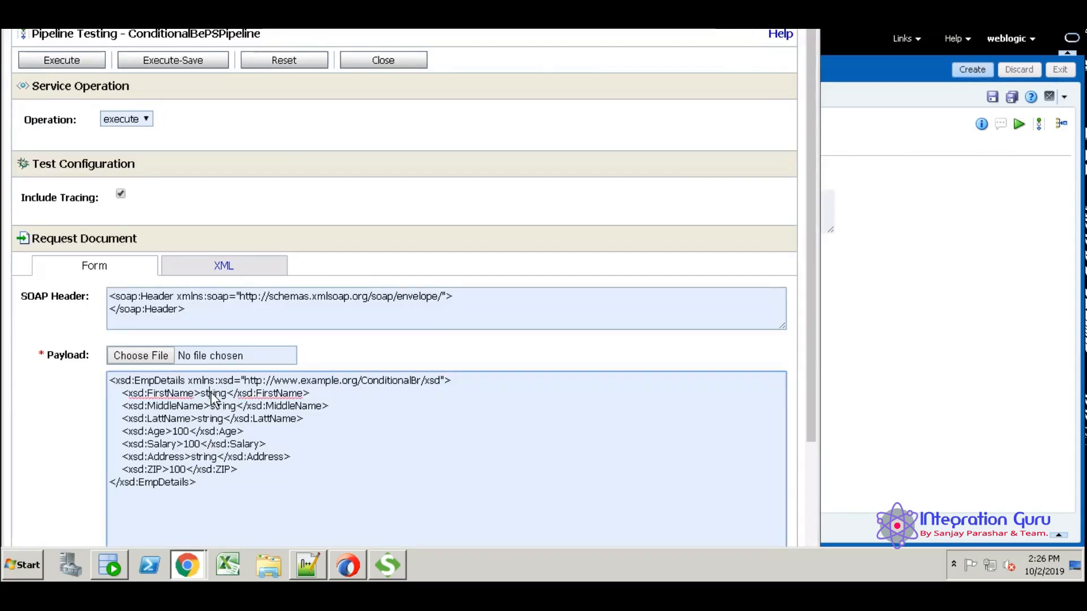
- Fill the payload with FirstName SOA, LattName OSB and Salary 35000
{"action": "double_click", "coordinate": [212, 393]}
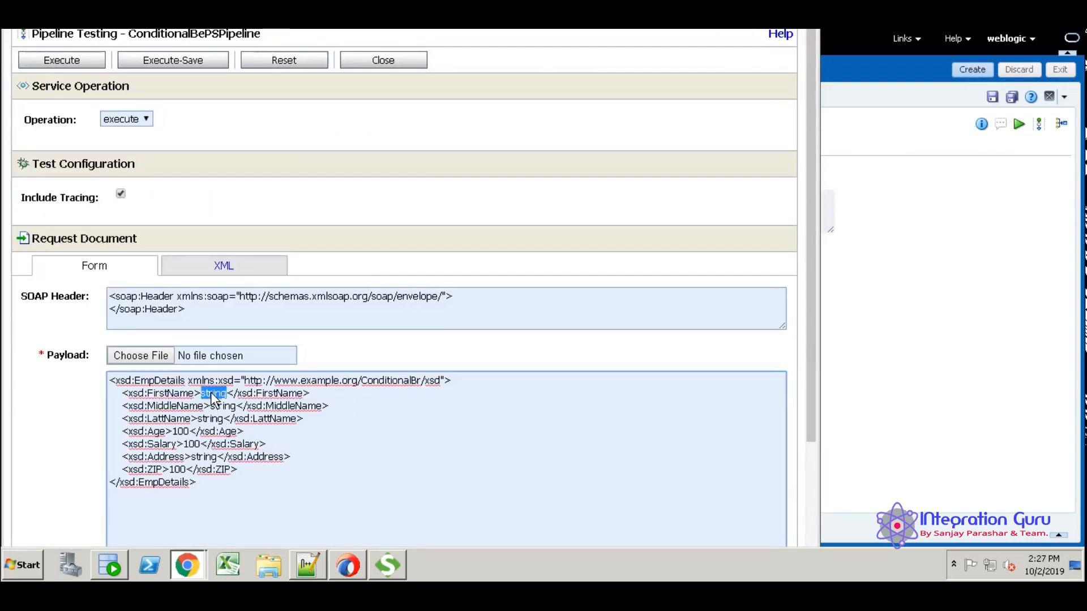
{"action": "type", "text": "SOA"}
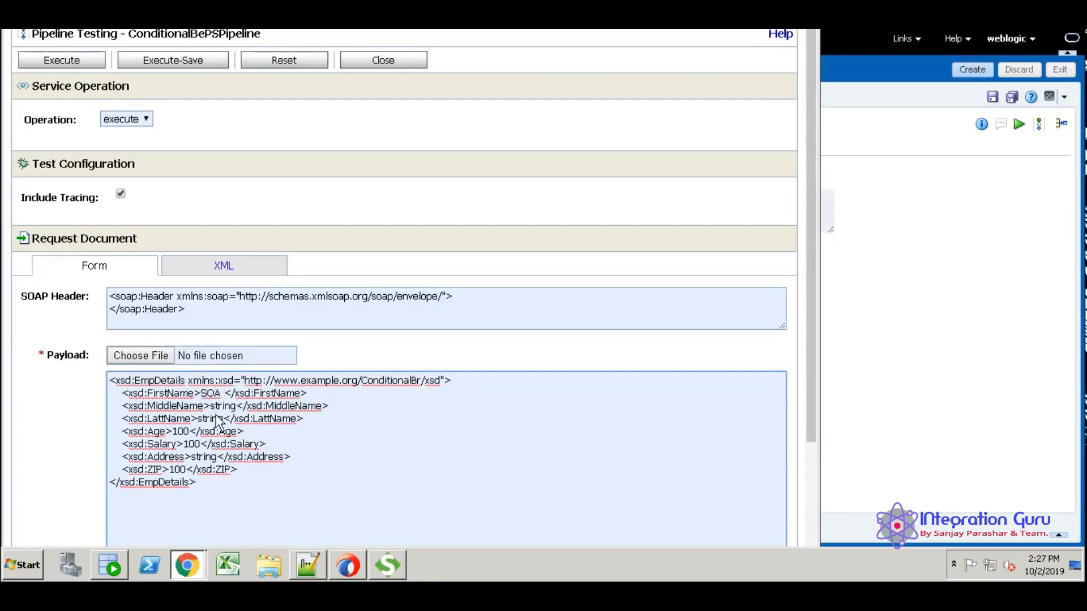
{"action": "double_click", "coordinate": [208, 419]}
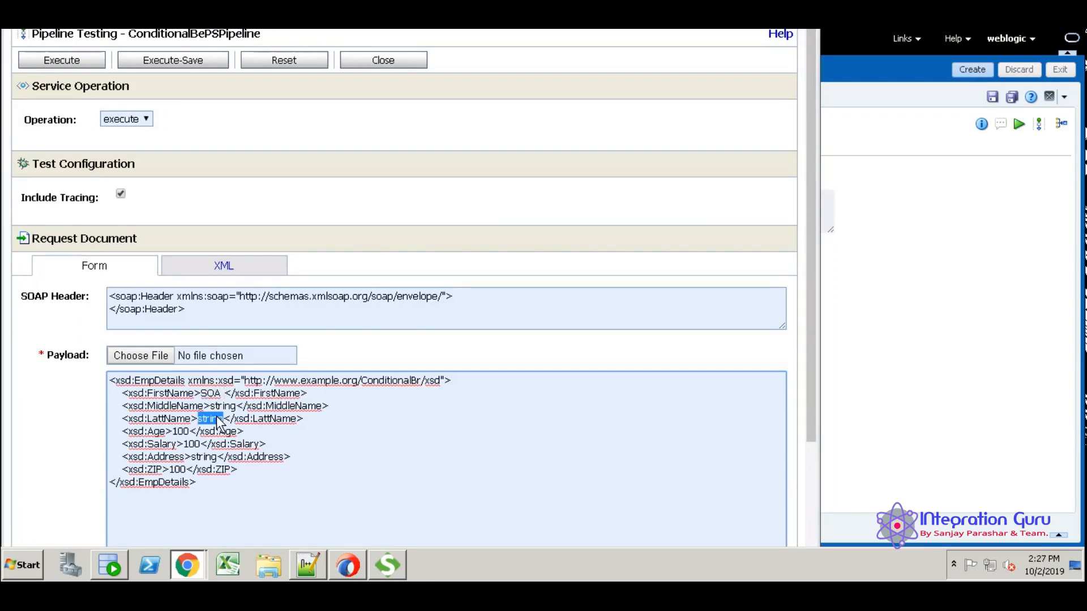
{"action": "type", "text": "OSB"}
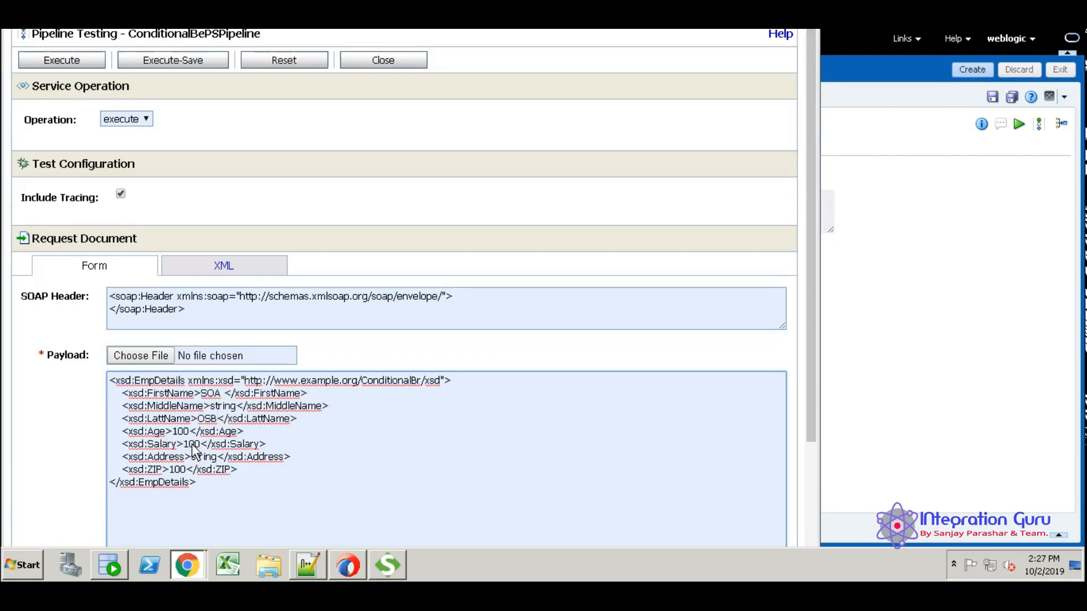
{"action": "double_click", "coordinate": [193, 444]}
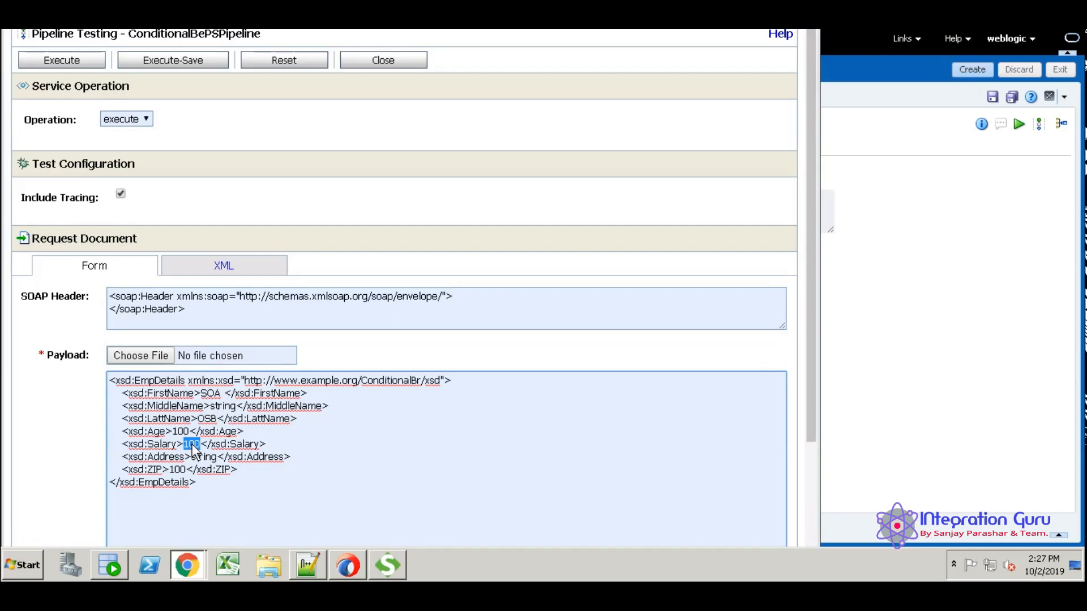
{"action": "type", "text": "35000"}
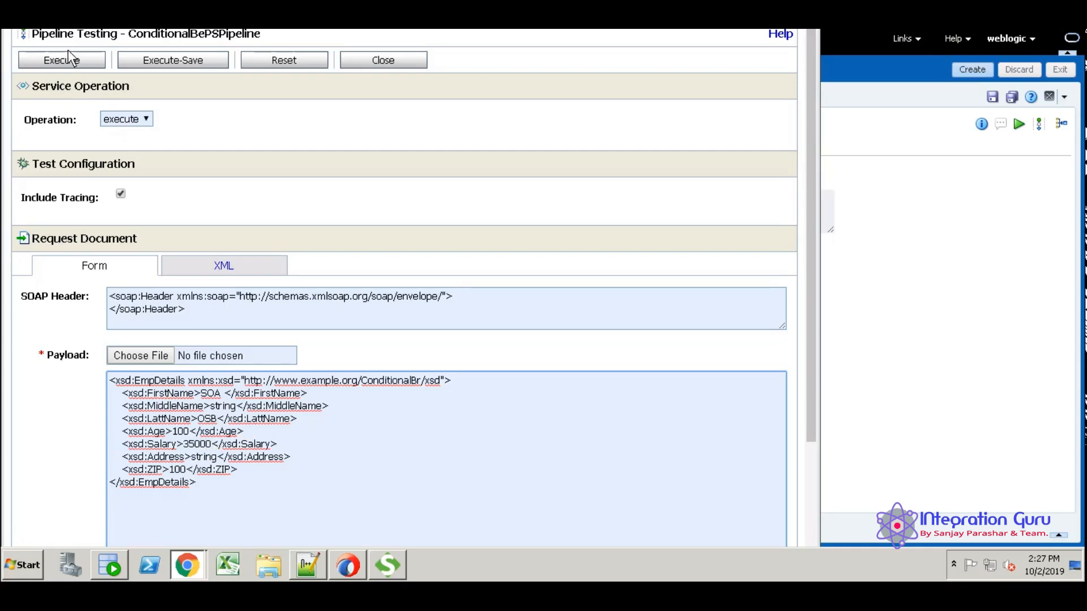
- Execute the test and verify the response shows 'LOAN STATUS: Loan Aproved'
{"action": "left_click", "coordinate": [61, 60]}
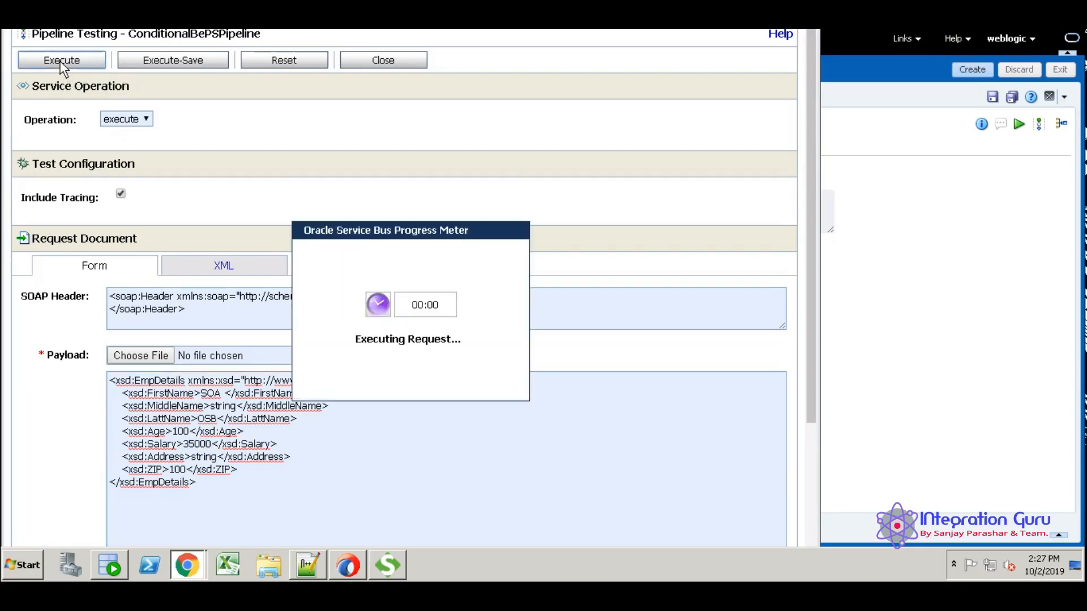
{"action": "left_click", "coordinate": [61, 60]}
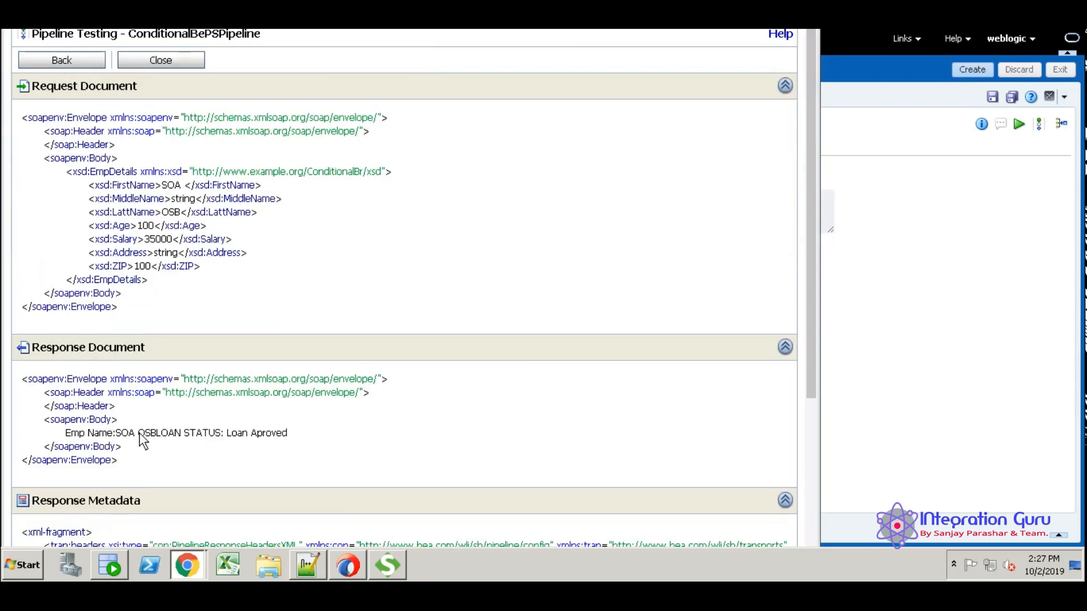
{"action": "mouse_move", "coordinate": [158, 443]}
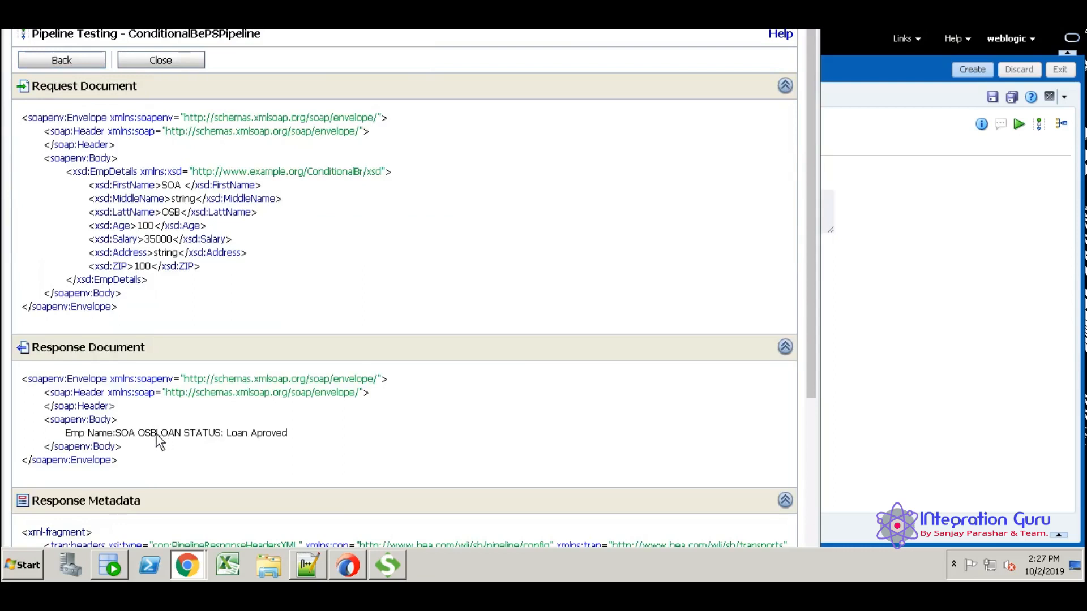
{"action": "left_click_drag", "start_coordinate": [158, 432], "coordinate": [286, 432]}
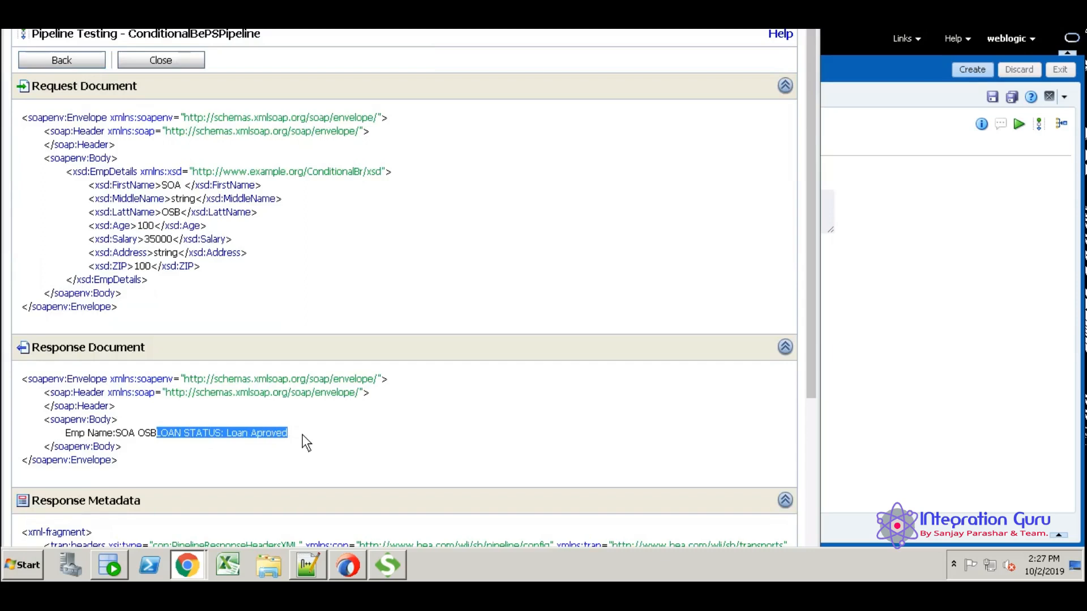
{"action": "mouse_move", "coordinate": [59, 73]}
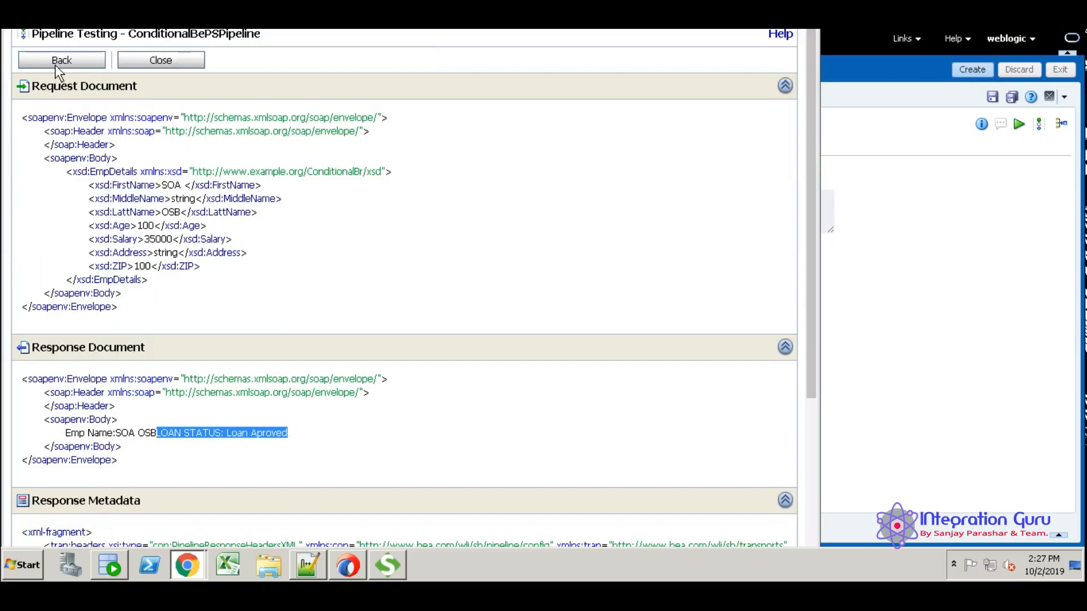
{"action": "left_click", "coordinate": [61, 60]}
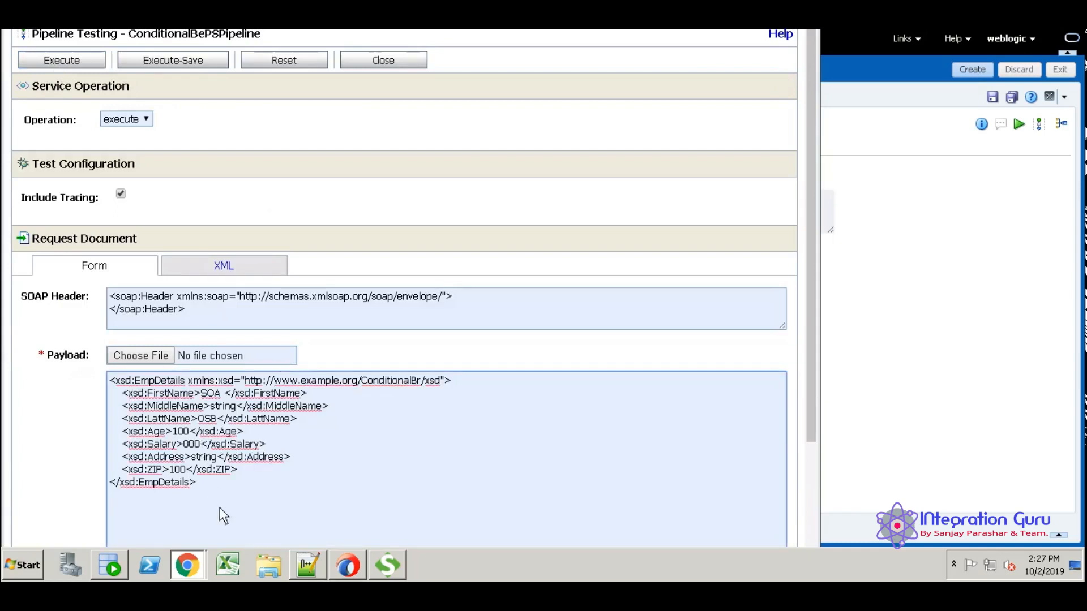
- Rerun the test with Salary 25000 and receive 'LOAN STATUS: Loan Rejected' in the response
{"action": "type", "text": "25000"}
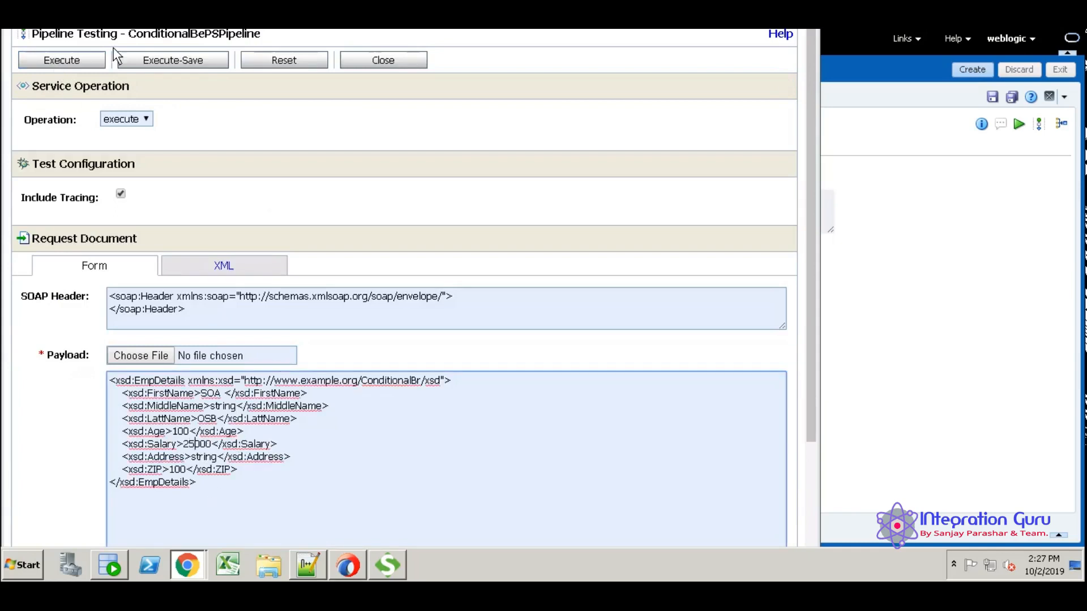
{"action": "left_click", "coordinate": [61, 60]}
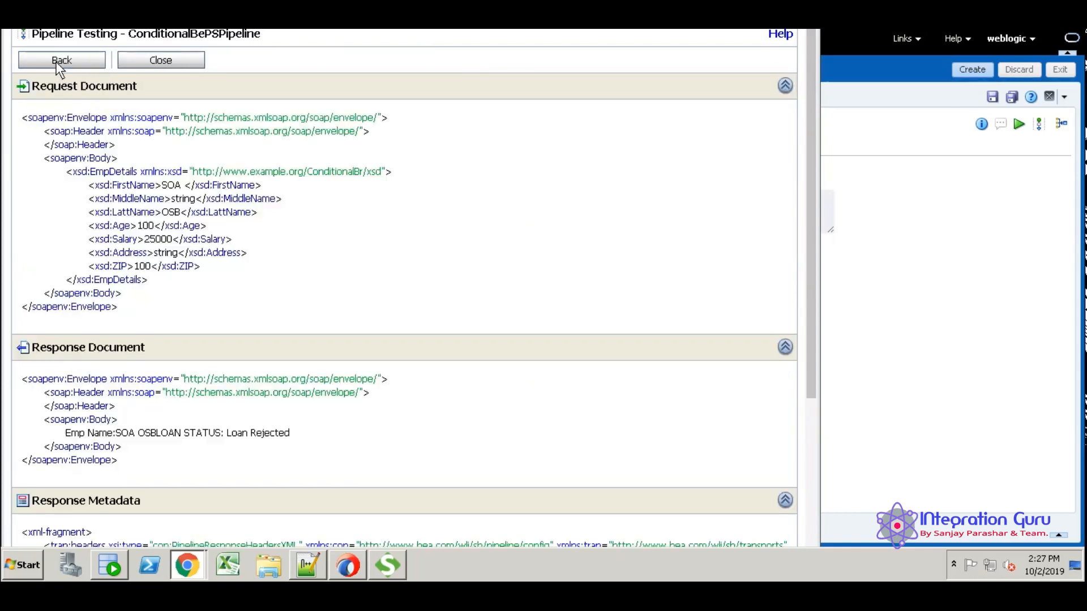
{"action": "mouse_move", "coordinate": [228, 440]}
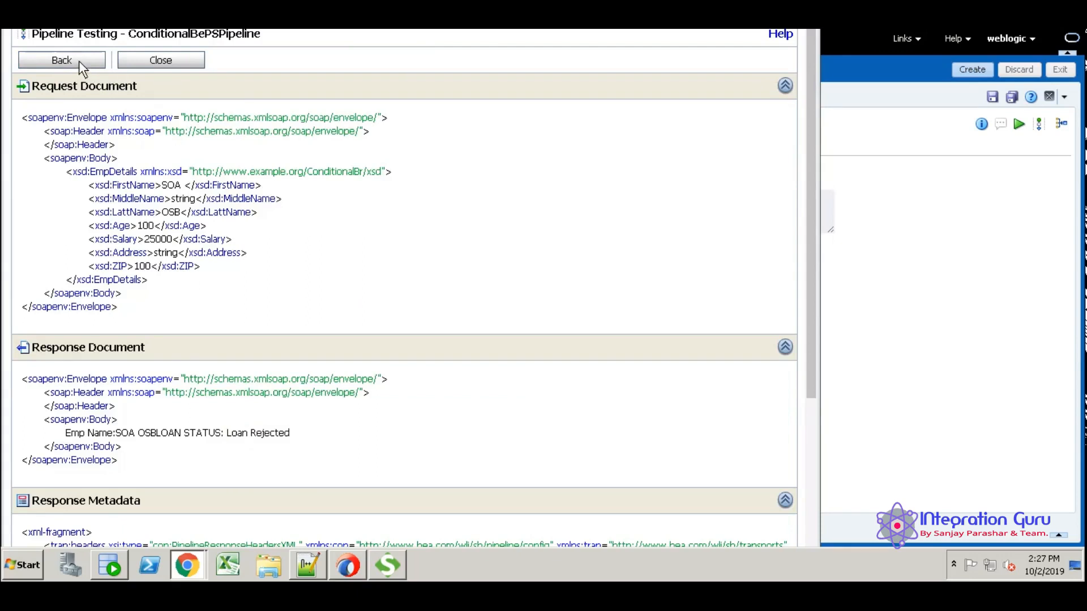
{"action": "mouse_move", "coordinate": [61, 60]}
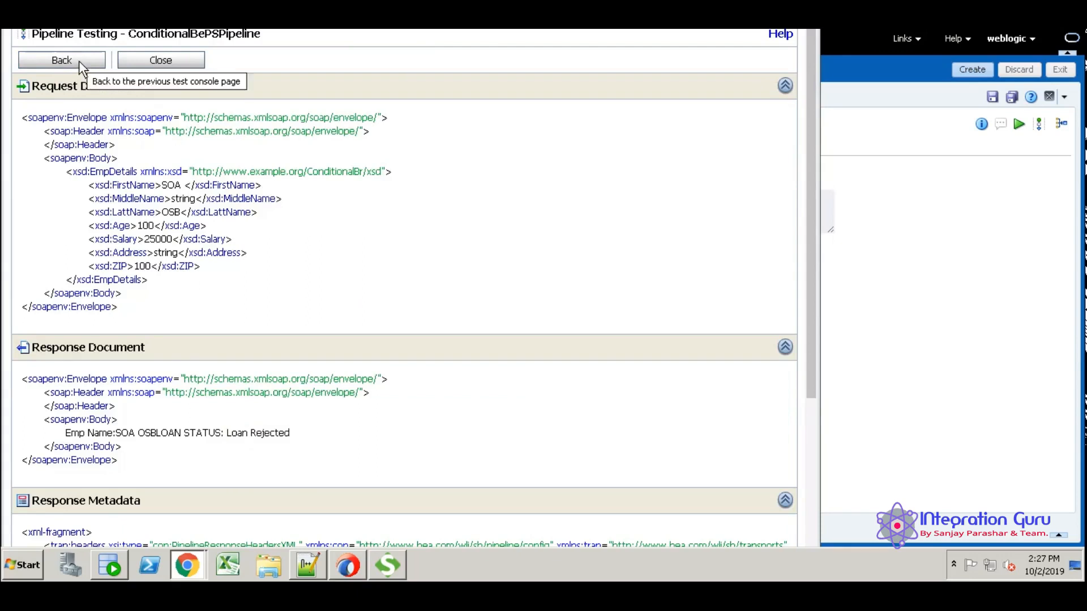